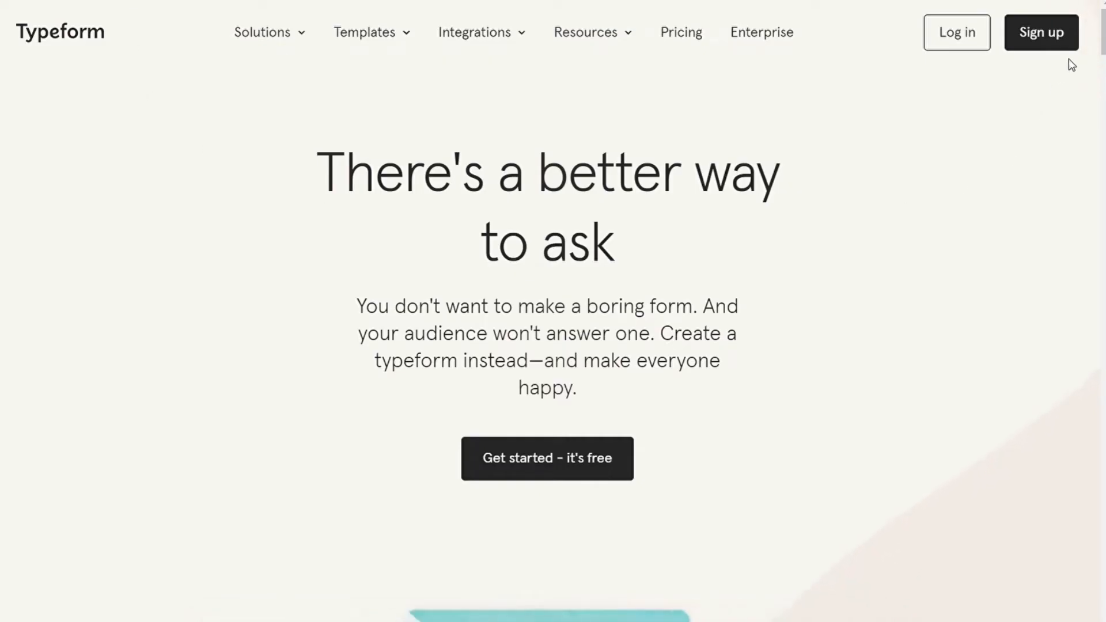
# Scroll the Typeform homepage down to the demo question box and type 'First'
pyautogui.scroll(-3)
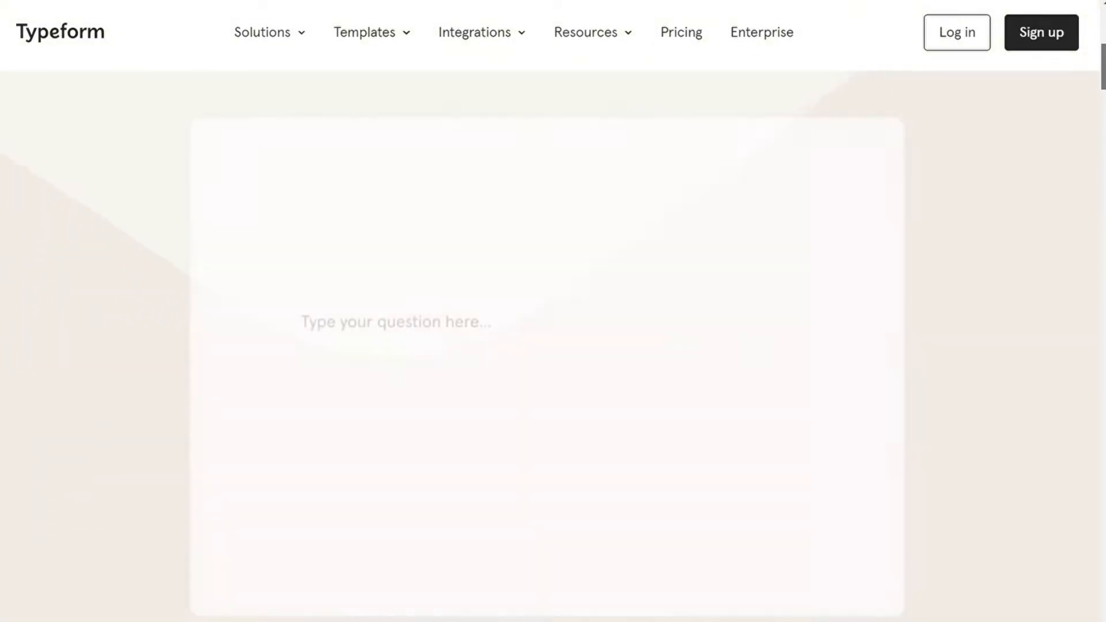
pyautogui.write('First')
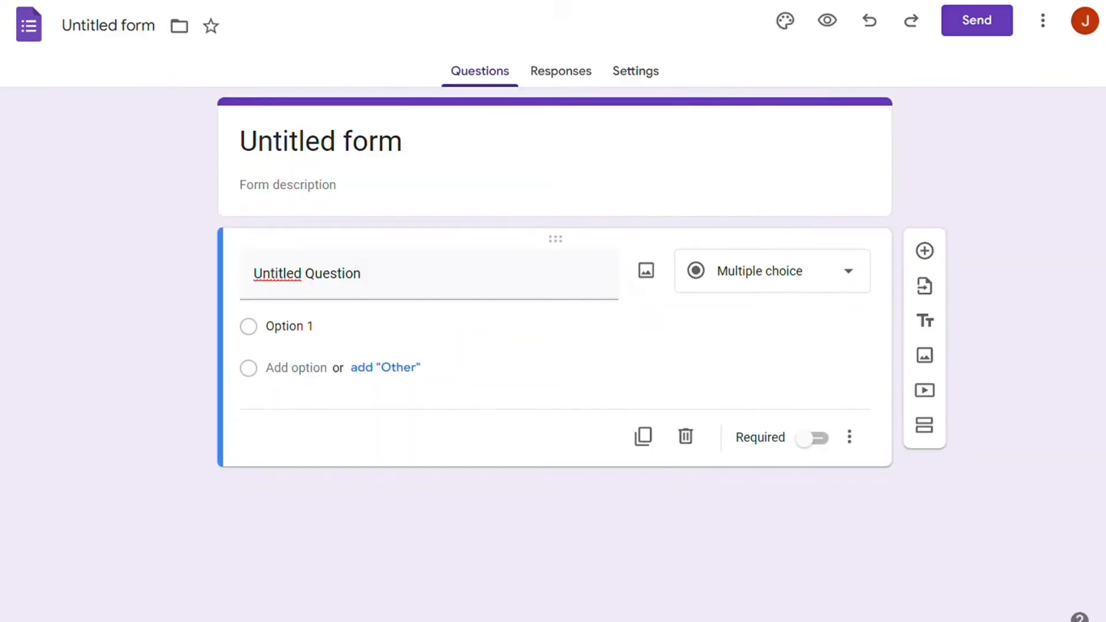
# Leave the untitled form via the Forms logo, returning to the Google Forms home page
pyautogui.click(28, 26)
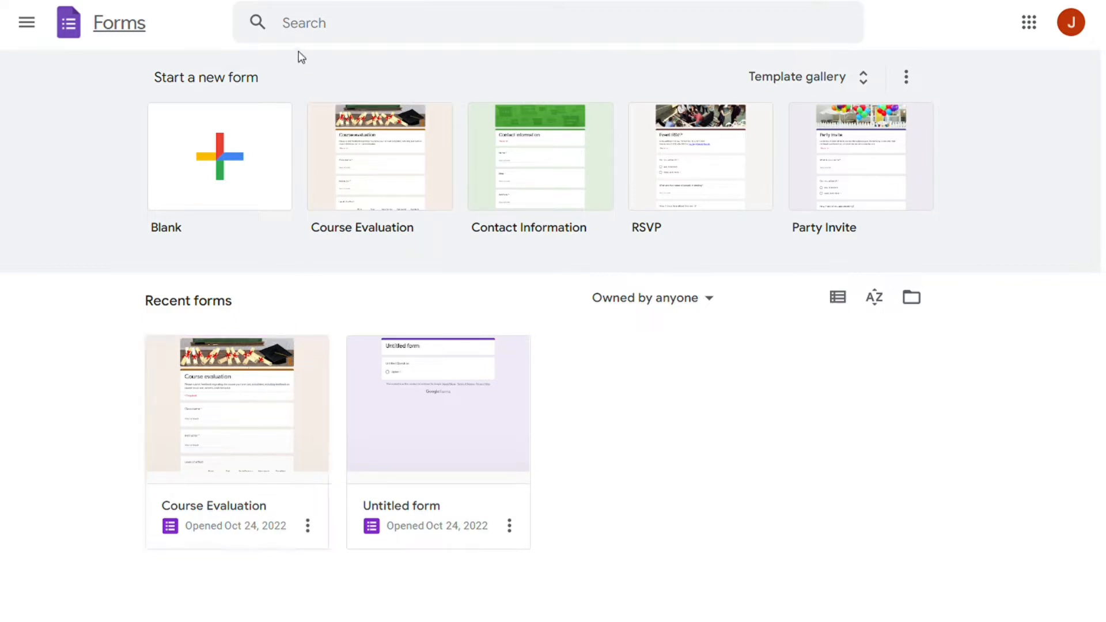
pyautogui.moveTo(274, 115)
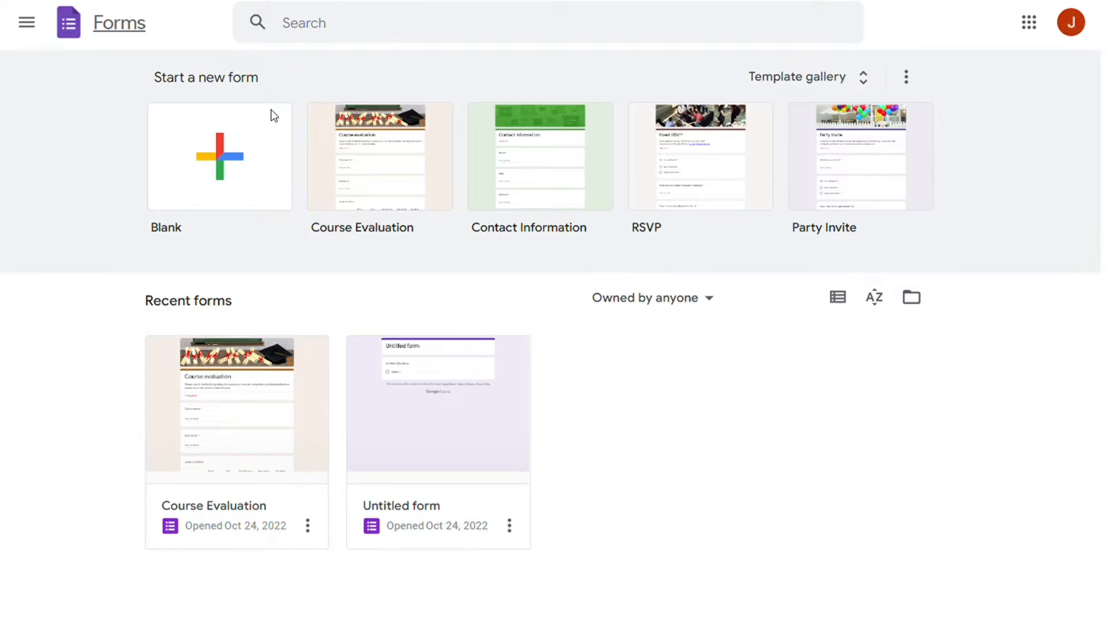
pyautogui.moveTo(485, 72)
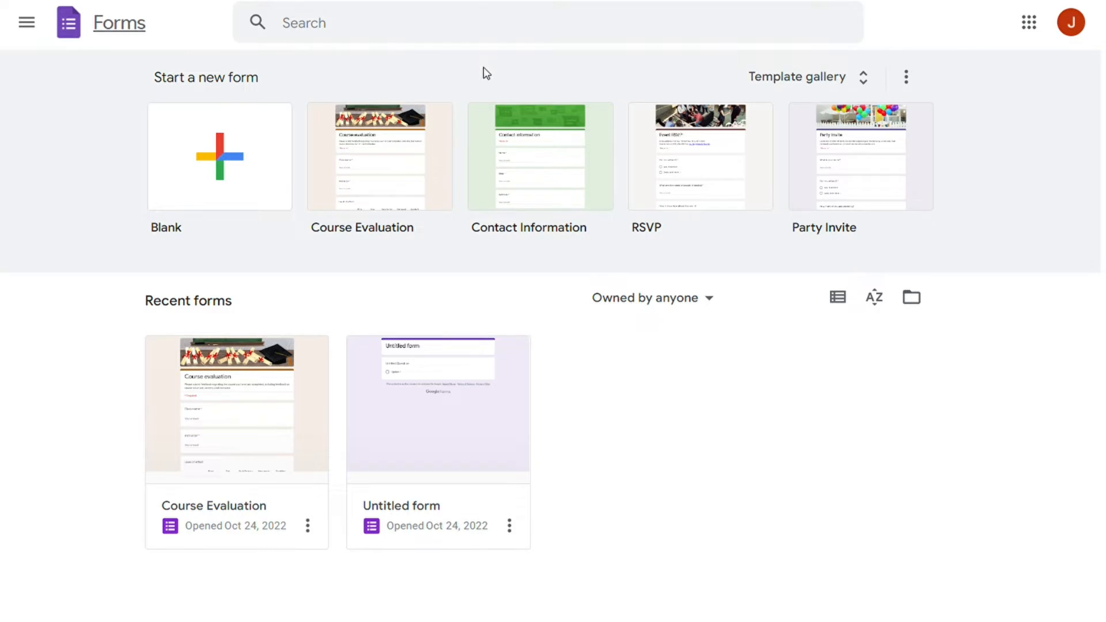
pyautogui.moveTo(402, 80)
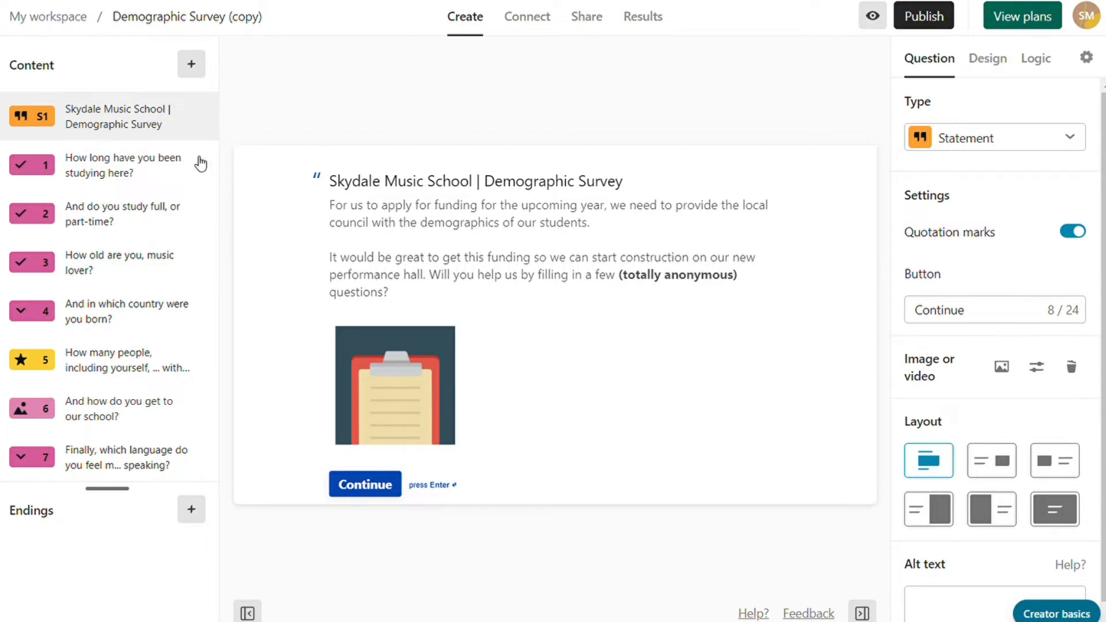
# Open question 1 about study duration and scroll through the available question types
pyautogui.click(122, 166)
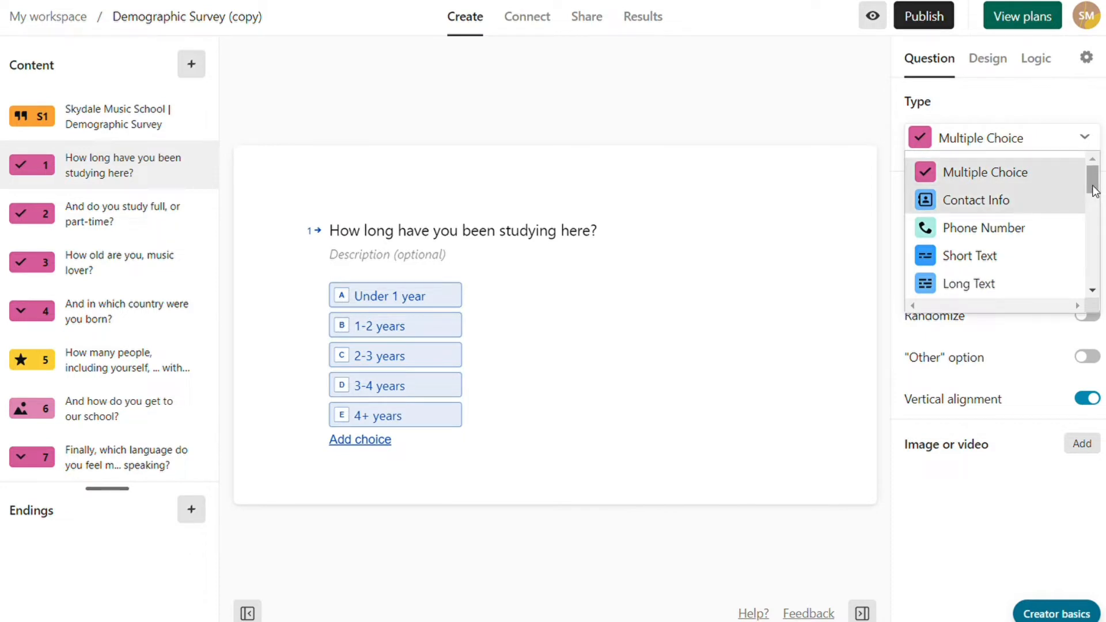
pyautogui.scroll(-3)
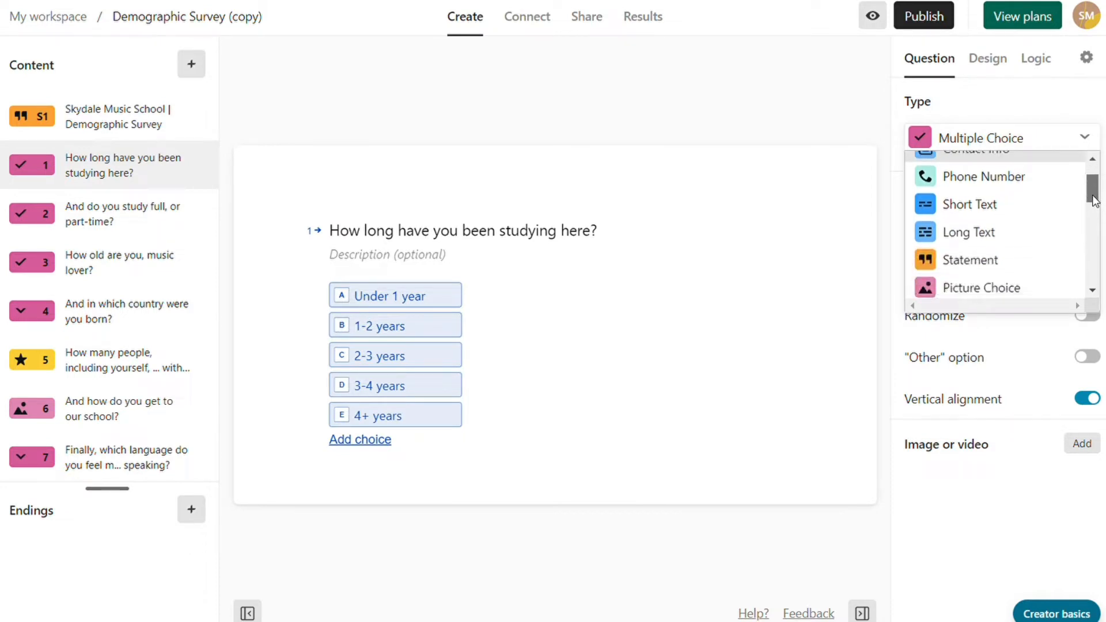
pyautogui.scroll(-3)
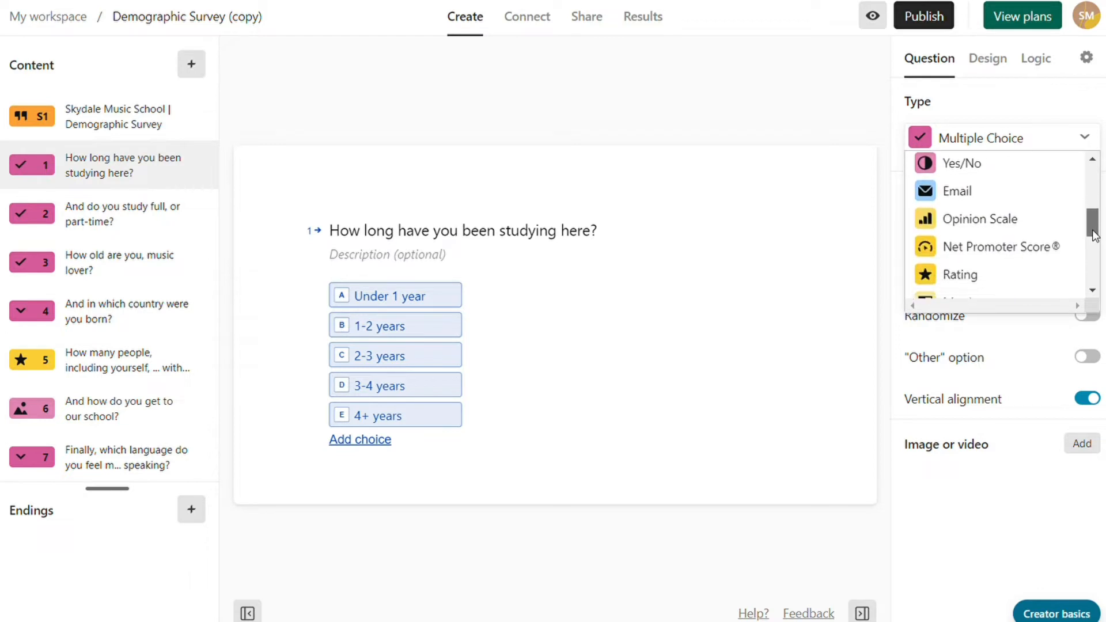
pyautogui.scroll(-3)
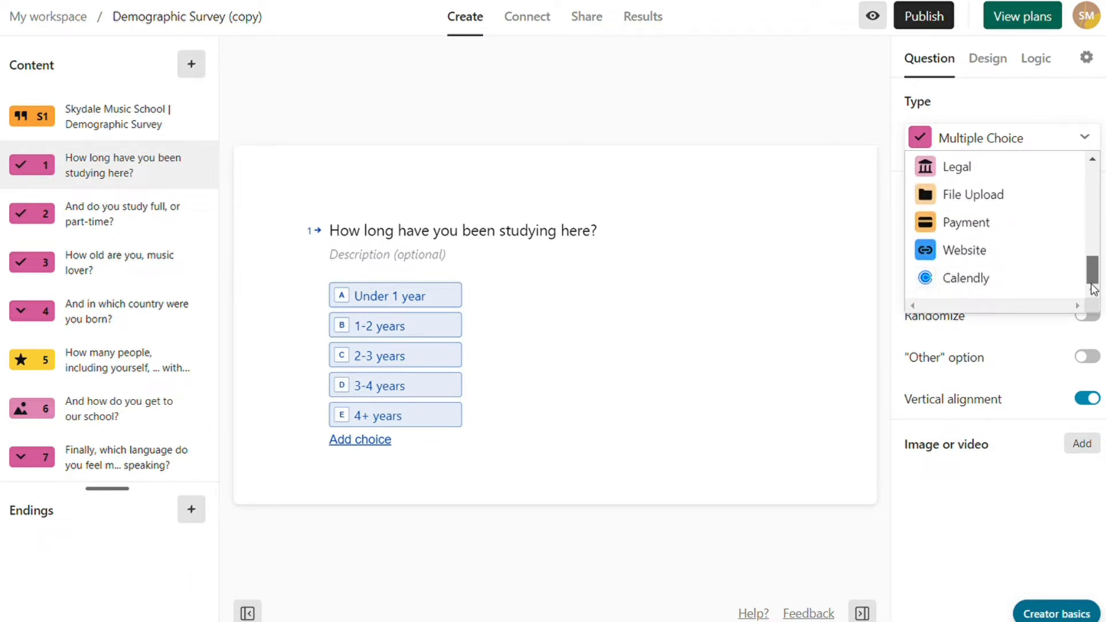
pyautogui.scroll(3)
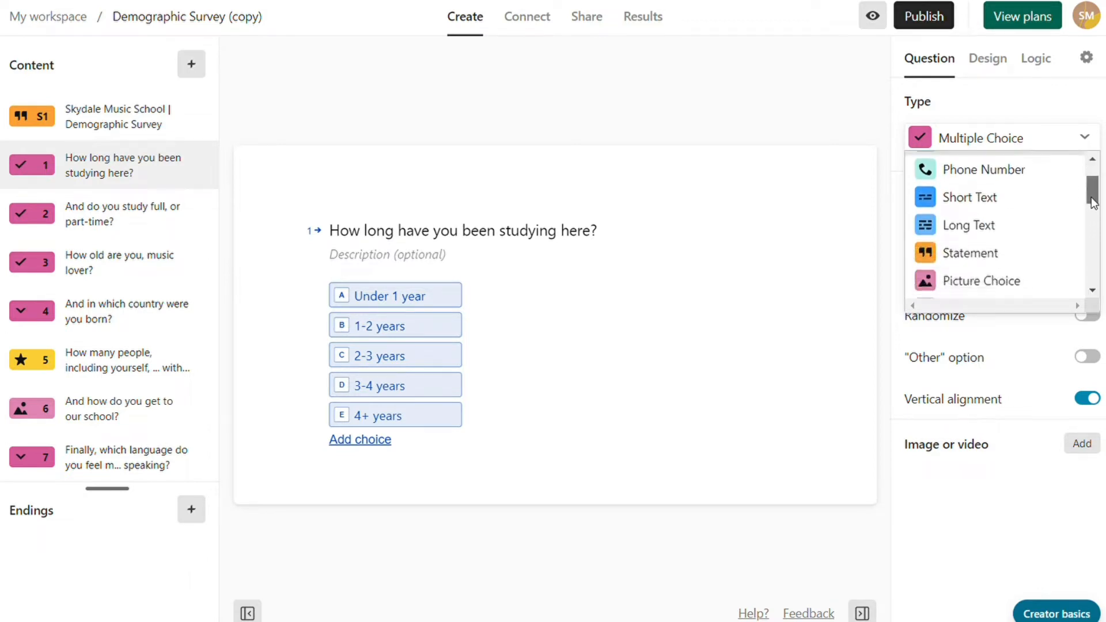
pyautogui.scroll(-3)
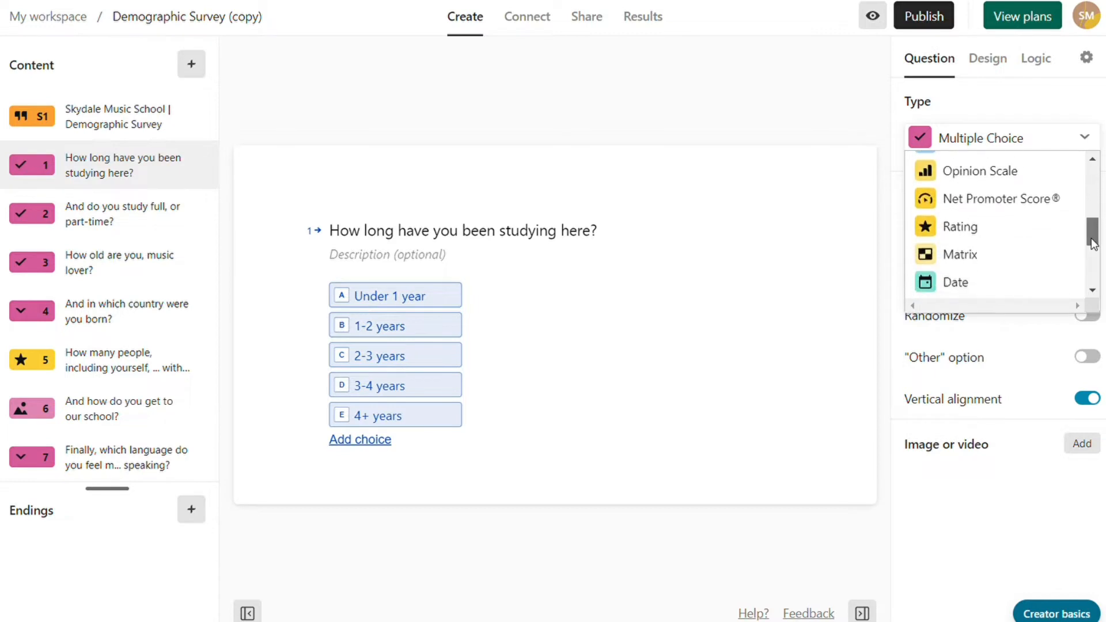
pyautogui.scroll(-3)
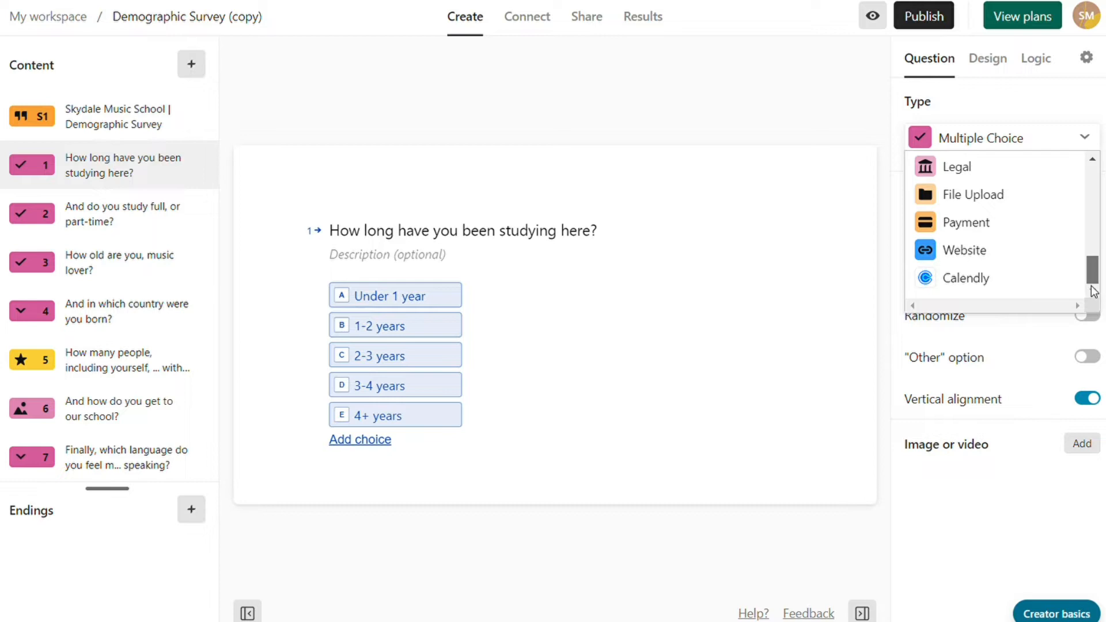
pyautogui.scroll(3)
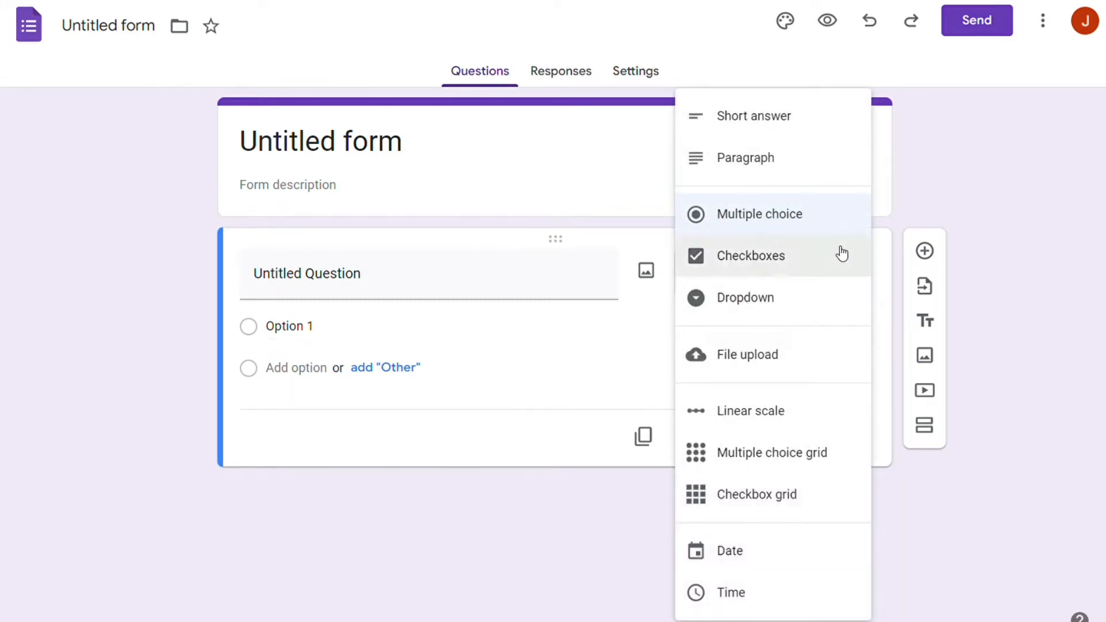
pyautogui.moveTo(754, 116)
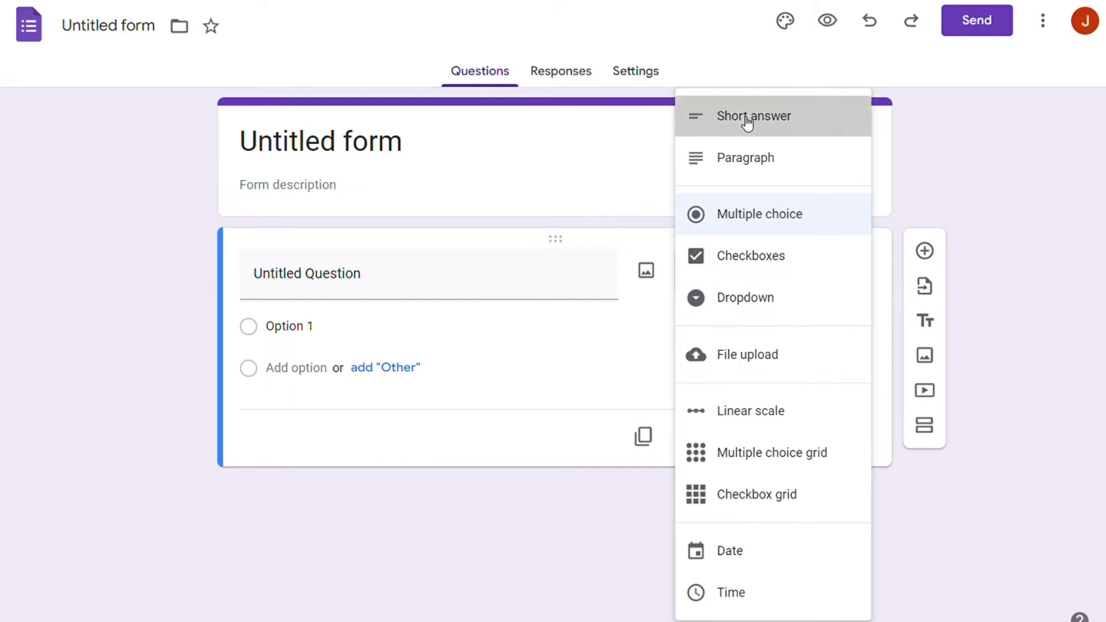
# Change the untitled question's type from multiple choice to Short answer
pyautogui.click(753, 115)
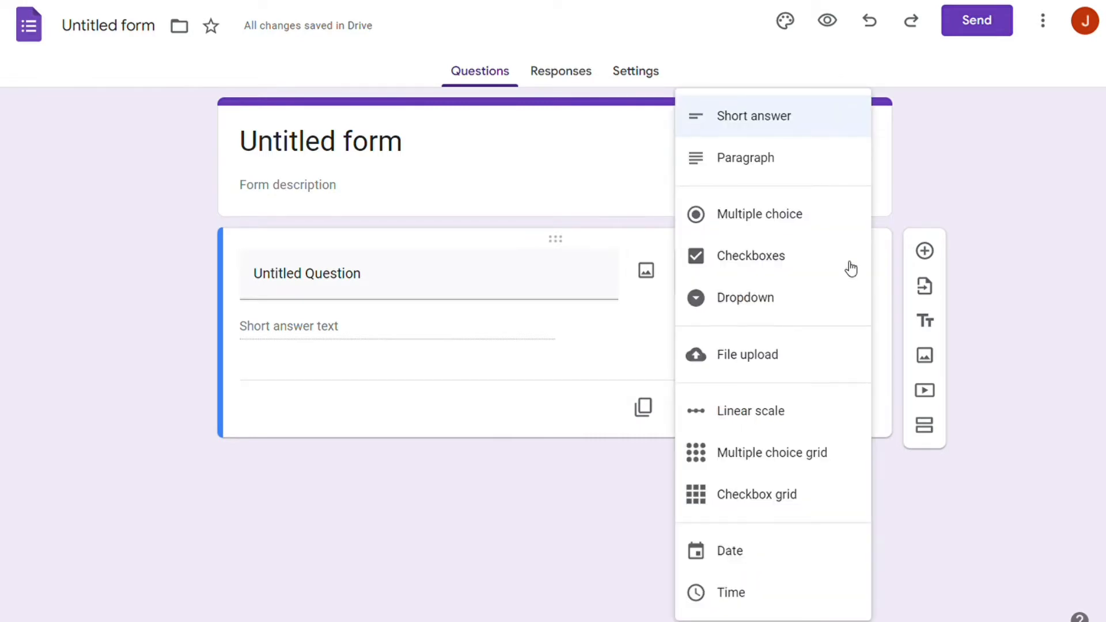
pyautogui.moveTo(831, 219)
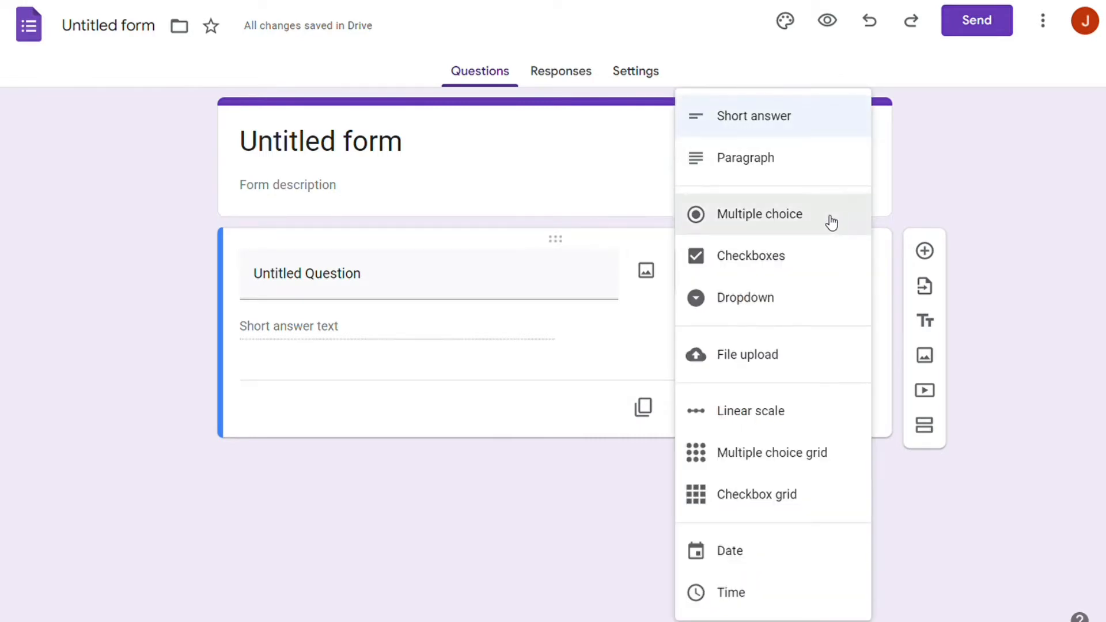
pyautogui.moveTo(812, 309)
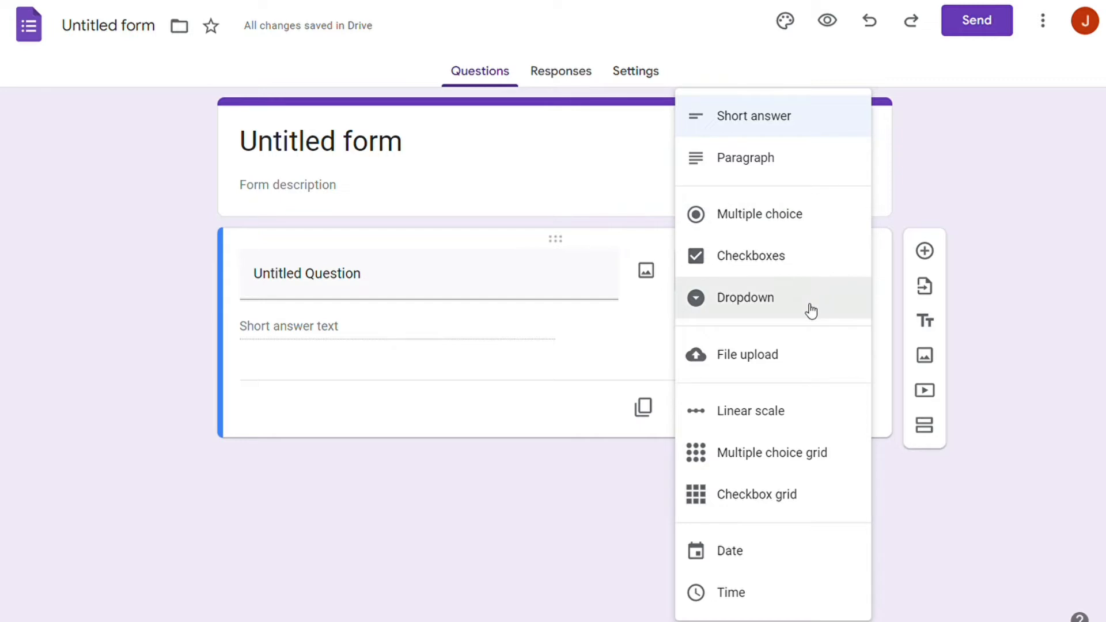
pyautogui.moveTo(792, 412)
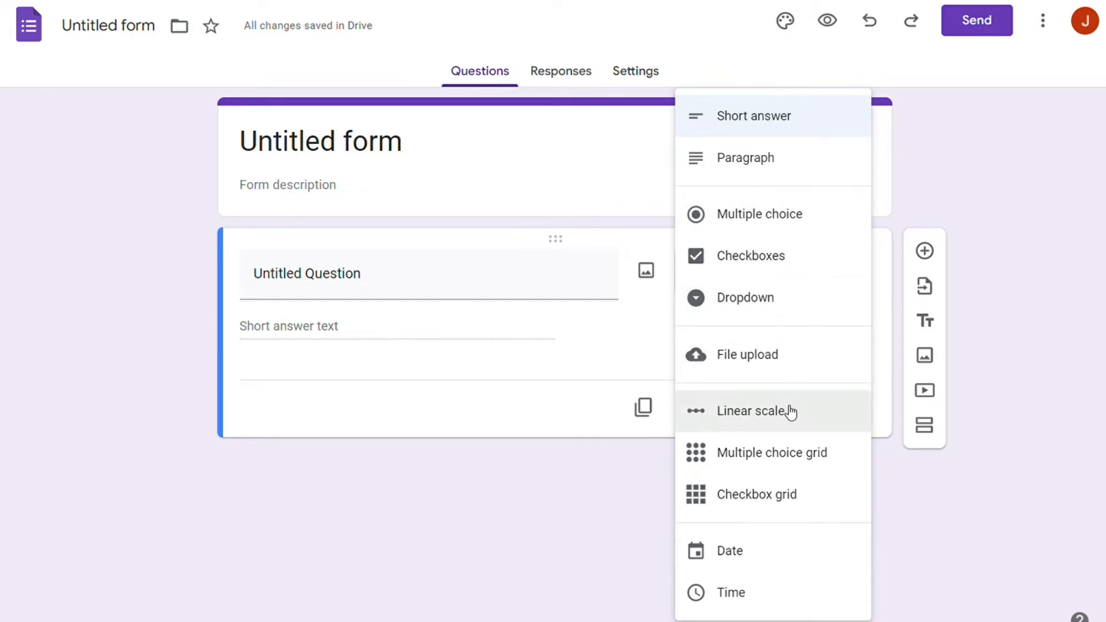
pyautogui.moveTo(781, 495)
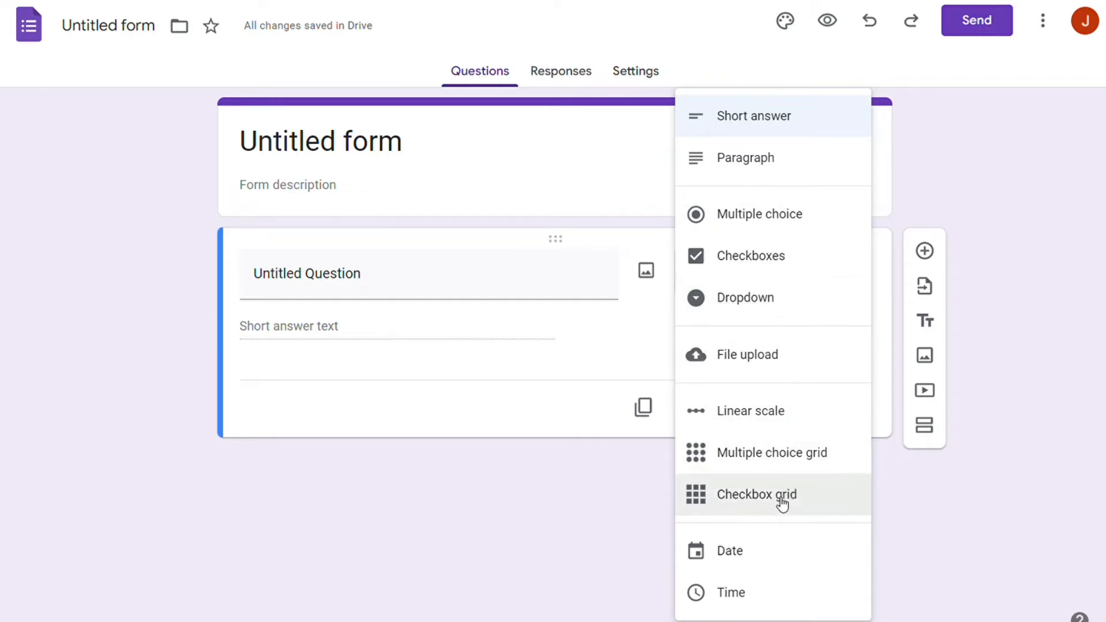
pyautogui.moveTo(925, 356)
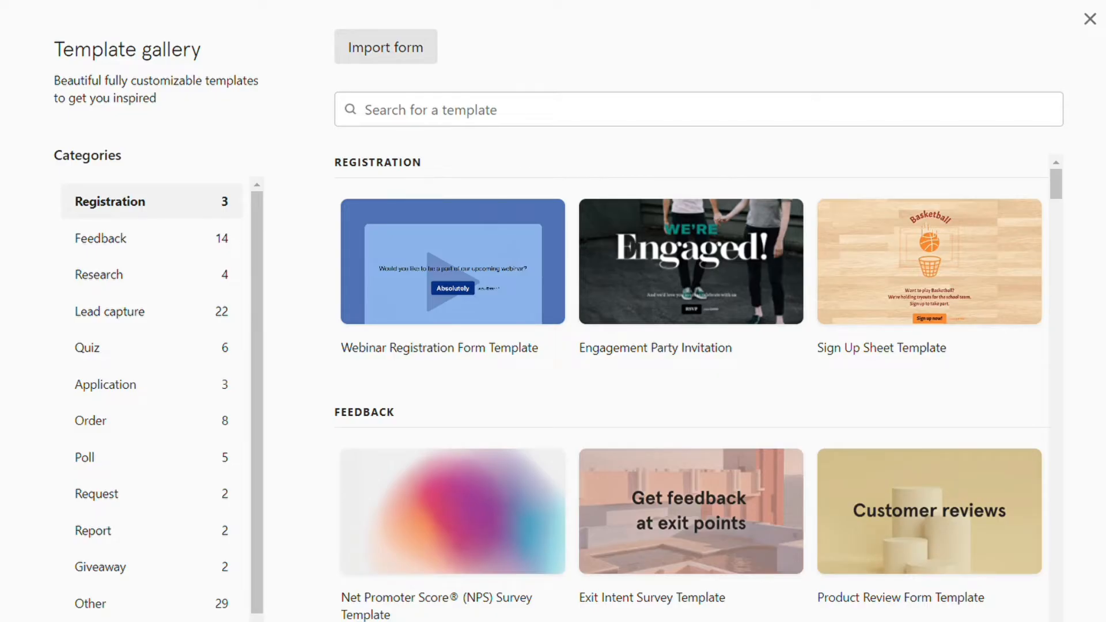
pyautogui.moveTo(501, 65)
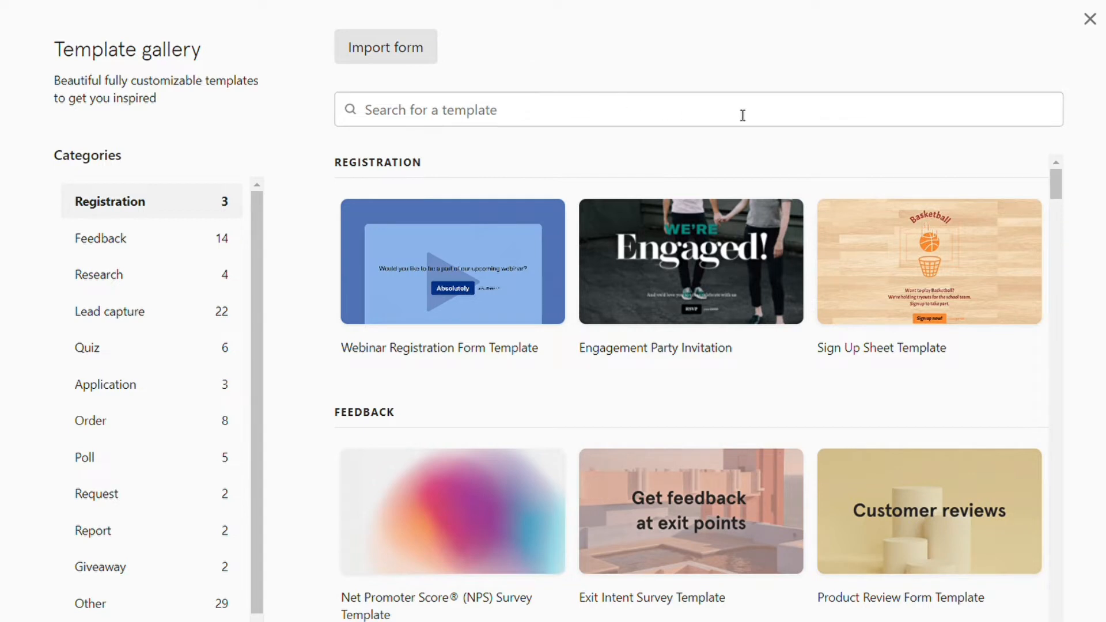
pyautogui.moveTo(344, 126)
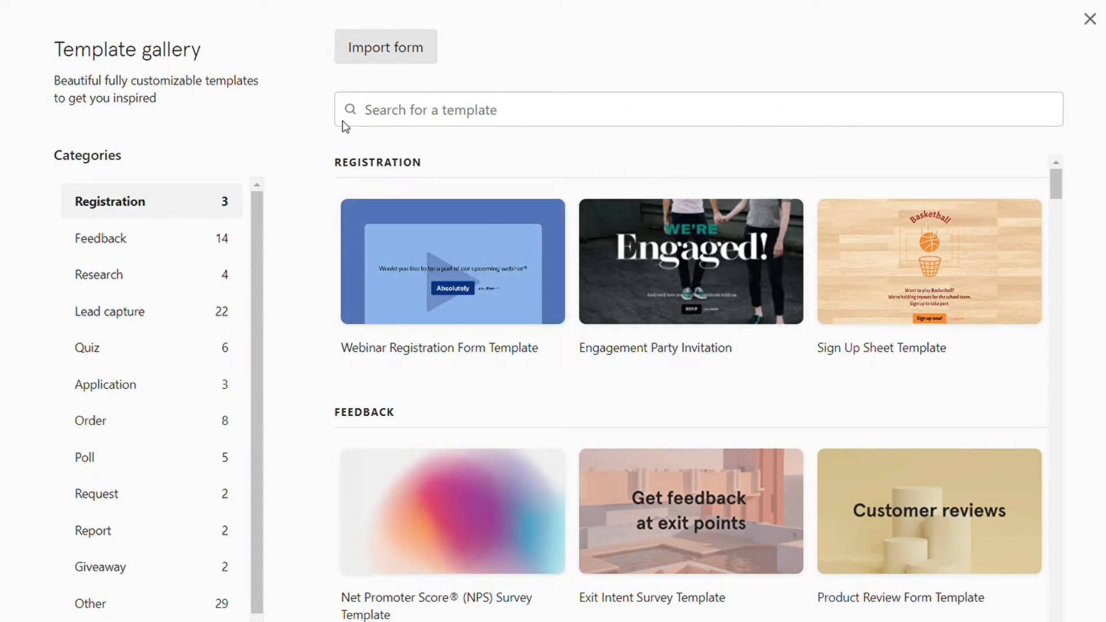
pyautogui.moveTo(173, 500)
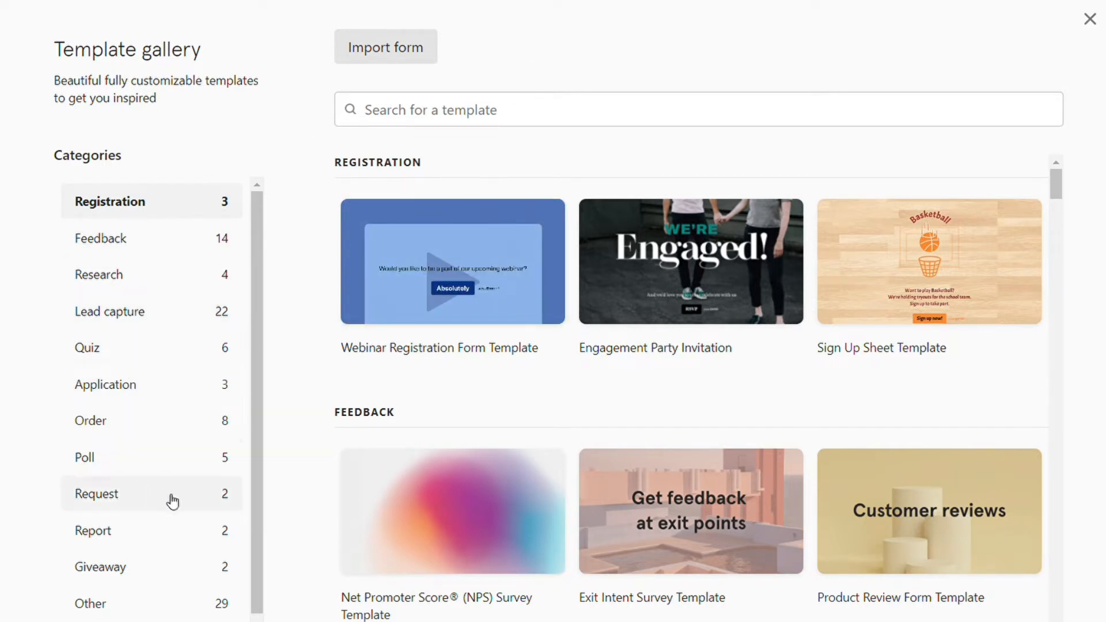
pyautogui.moveTo(120, 226)
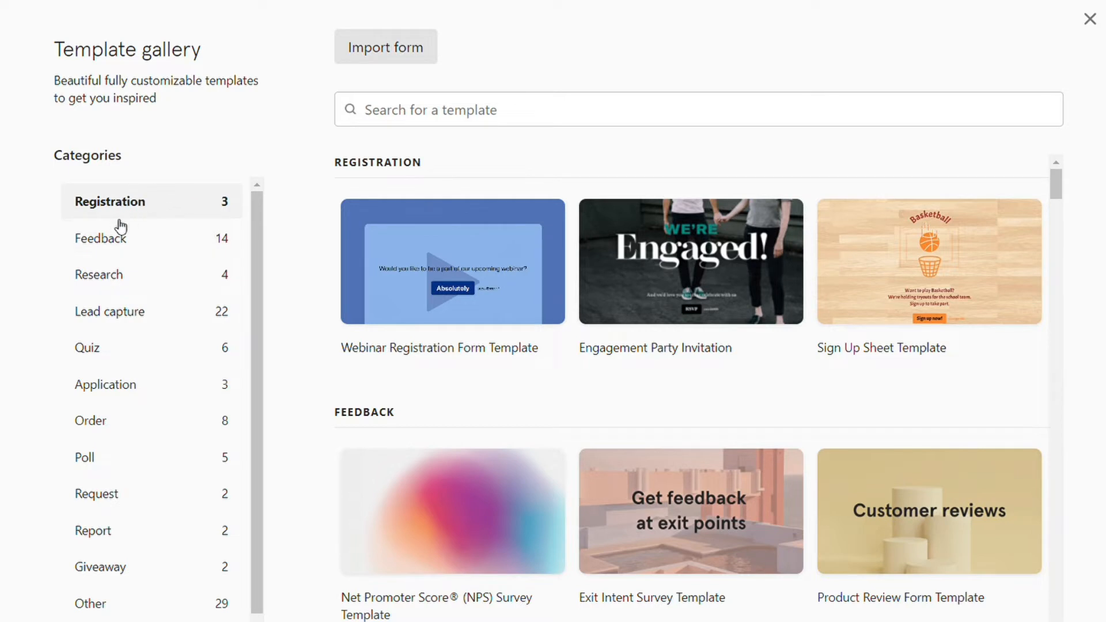
pyautogui.moveTo(508, 376)
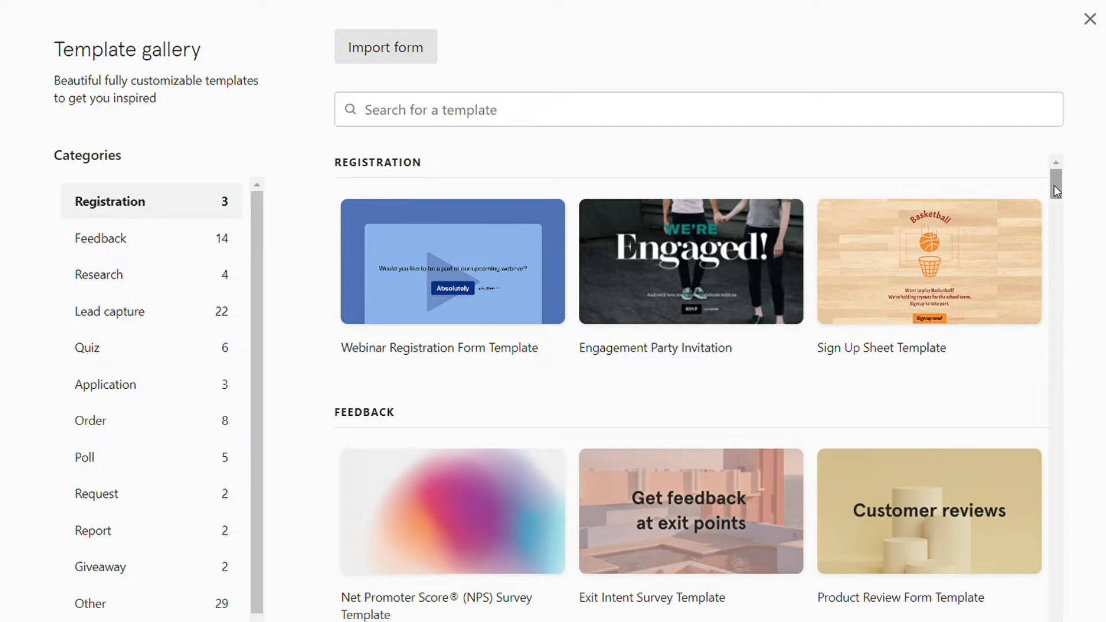
# Scroll the Typeform template gallery down to the Lead capture templates
pyautogui.scroll(-3)
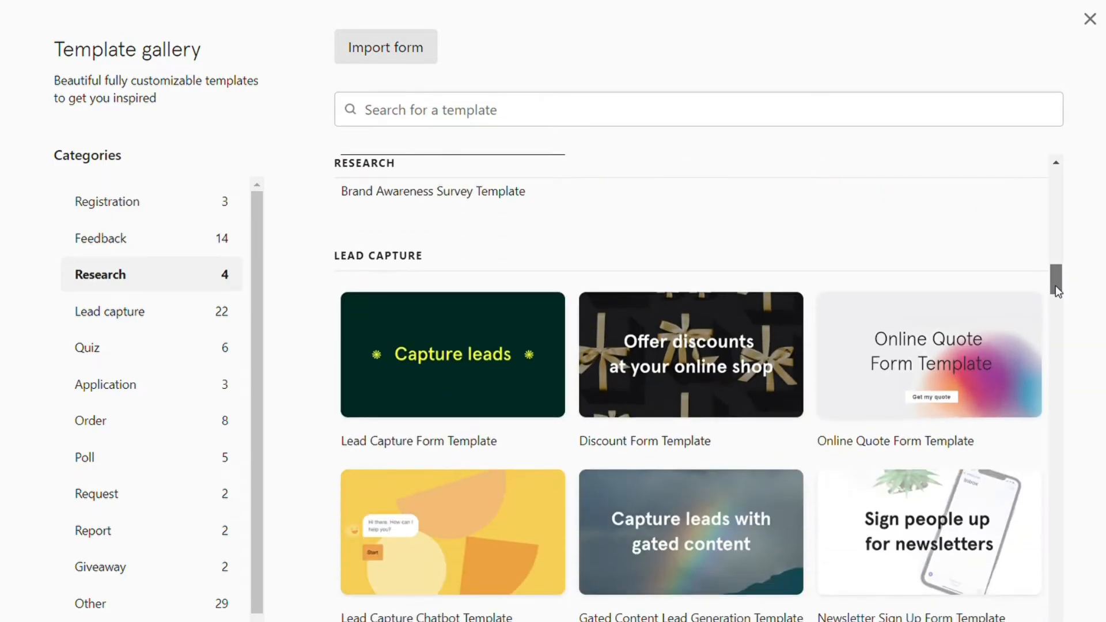
pyautogui.scroll(-3)
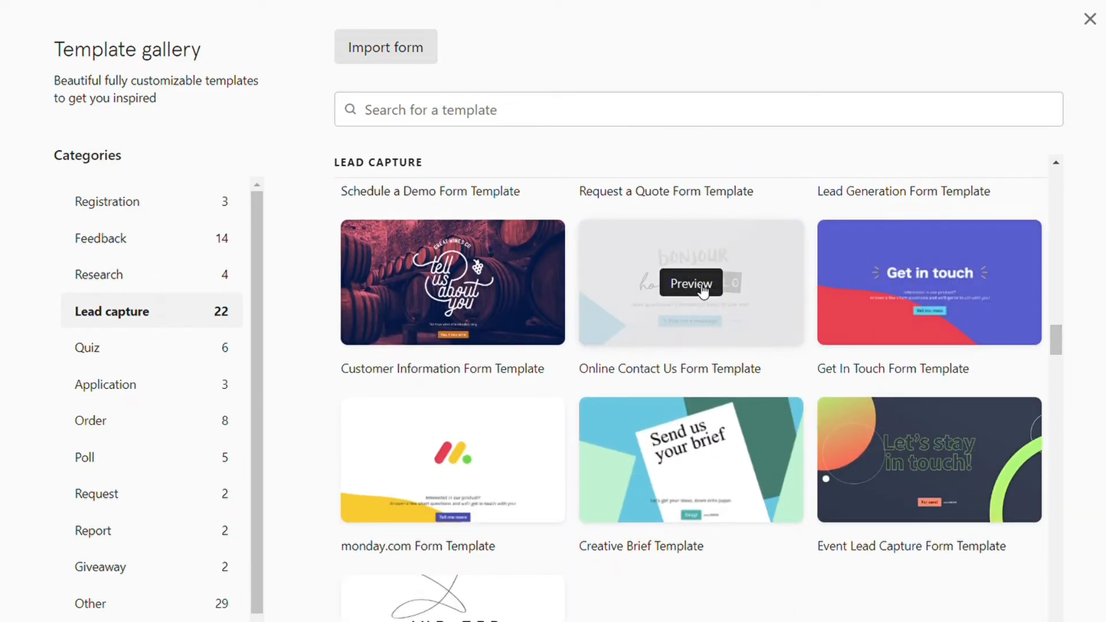
# Preview the Online Contact Us Form template, then return and show the Order templates
pyautogui.click(691, 283)
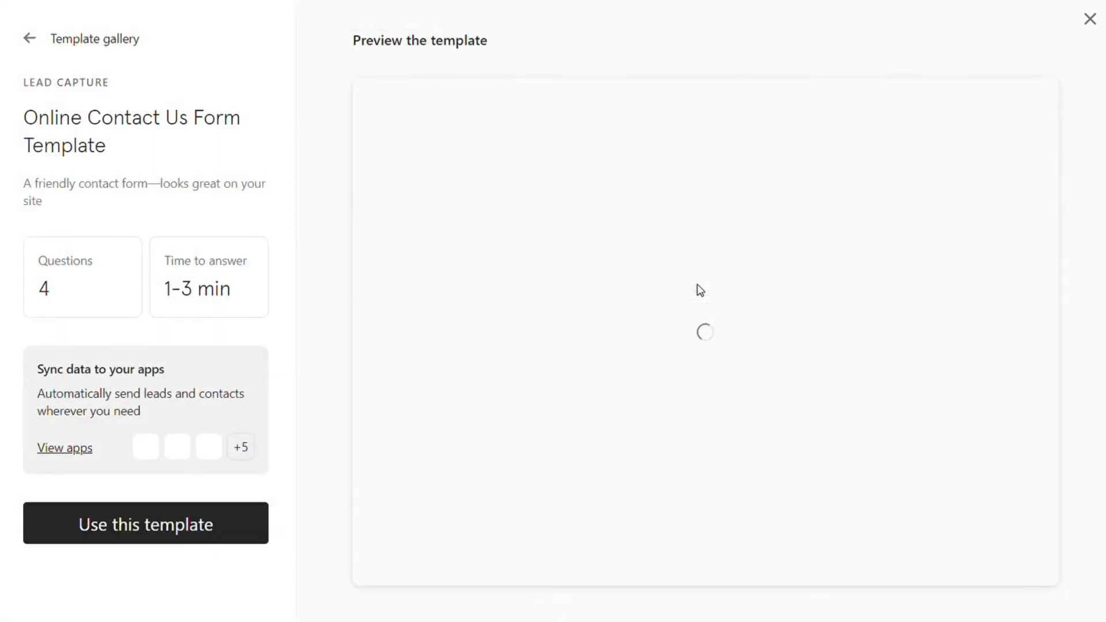
pyautogui.moveTo(296, 317)
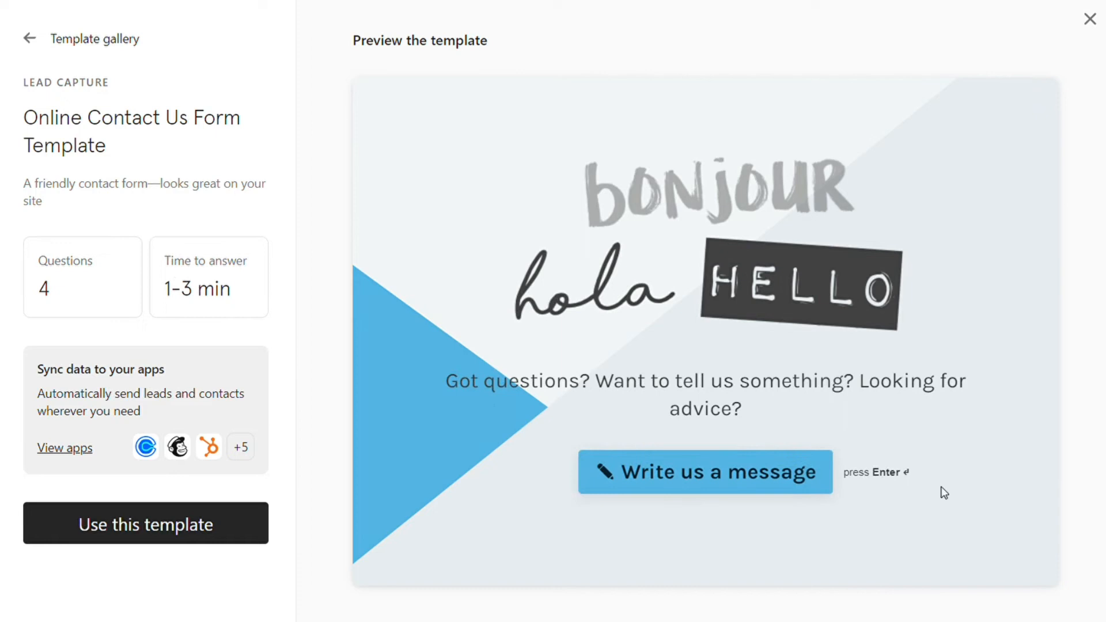
pyautogui.click(704, 472)
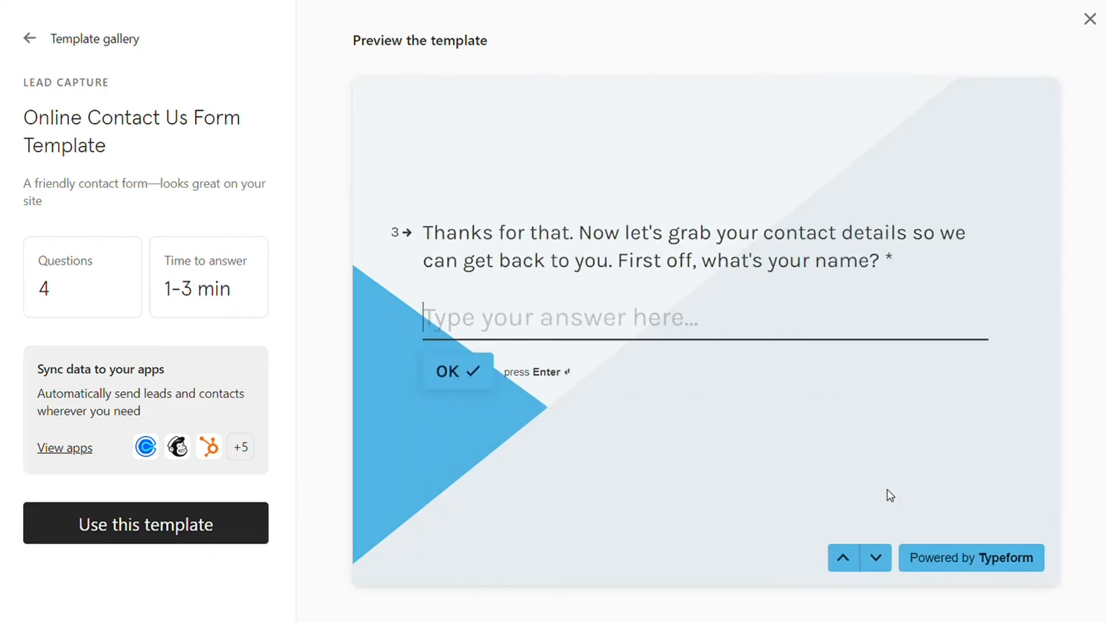
pyautogui.click(29, 38)
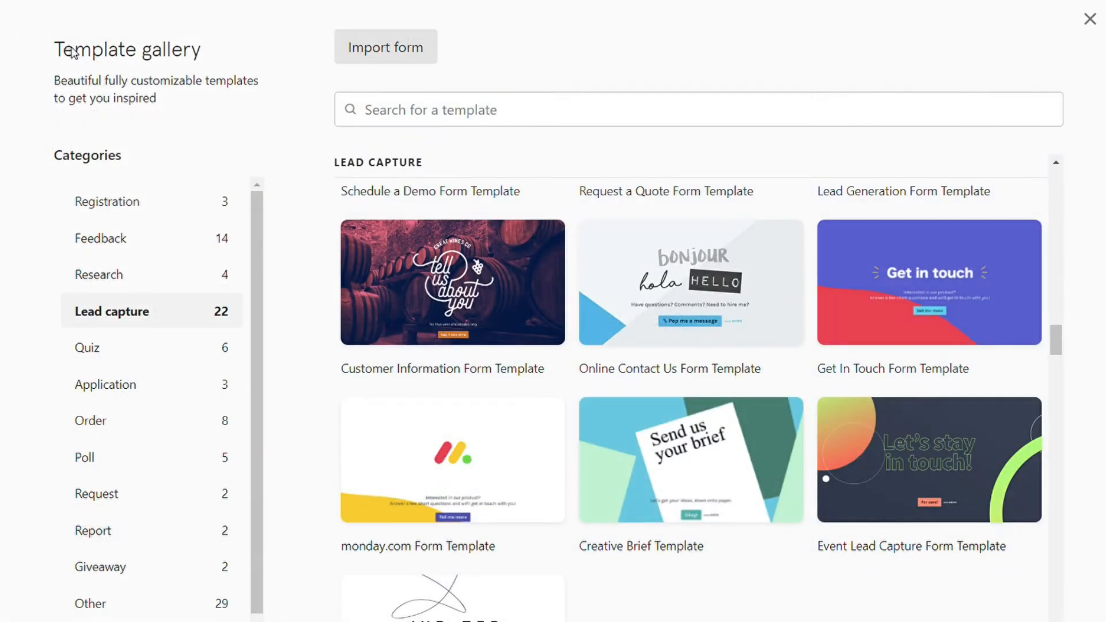
pyautogui.moveTo(1078, 283)
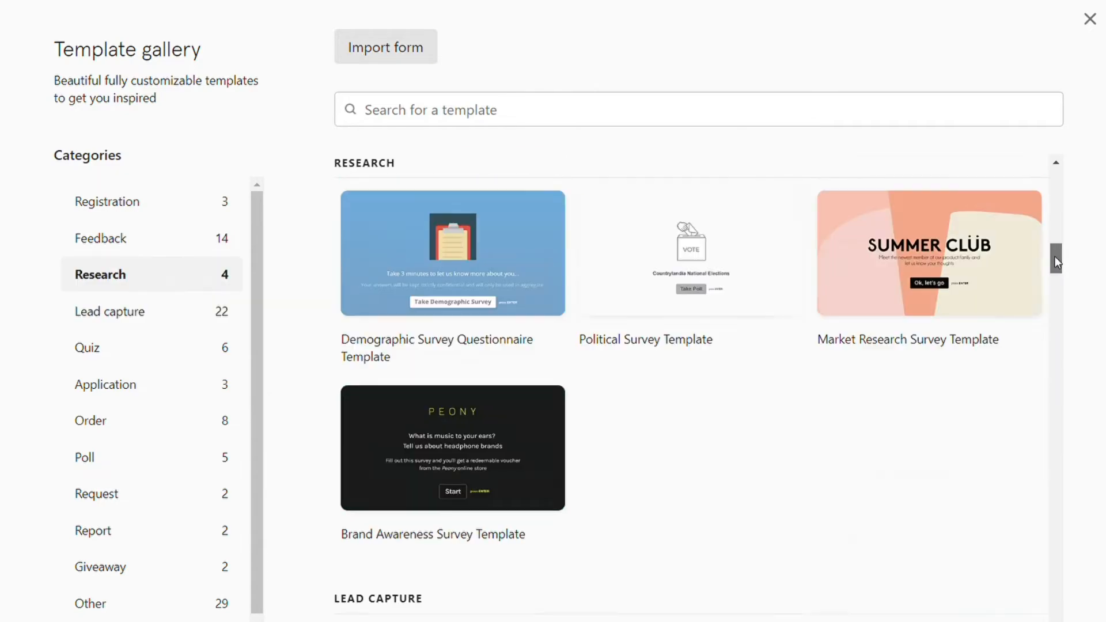
pyautogui.scroll(3)
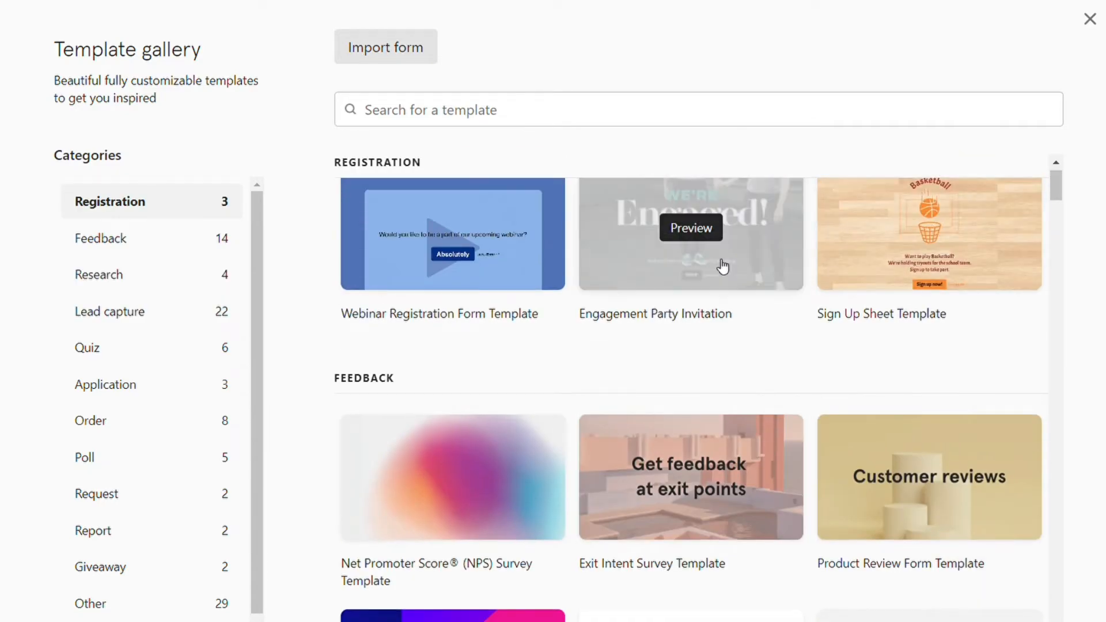
pyautogui.moveTo(521, 375)
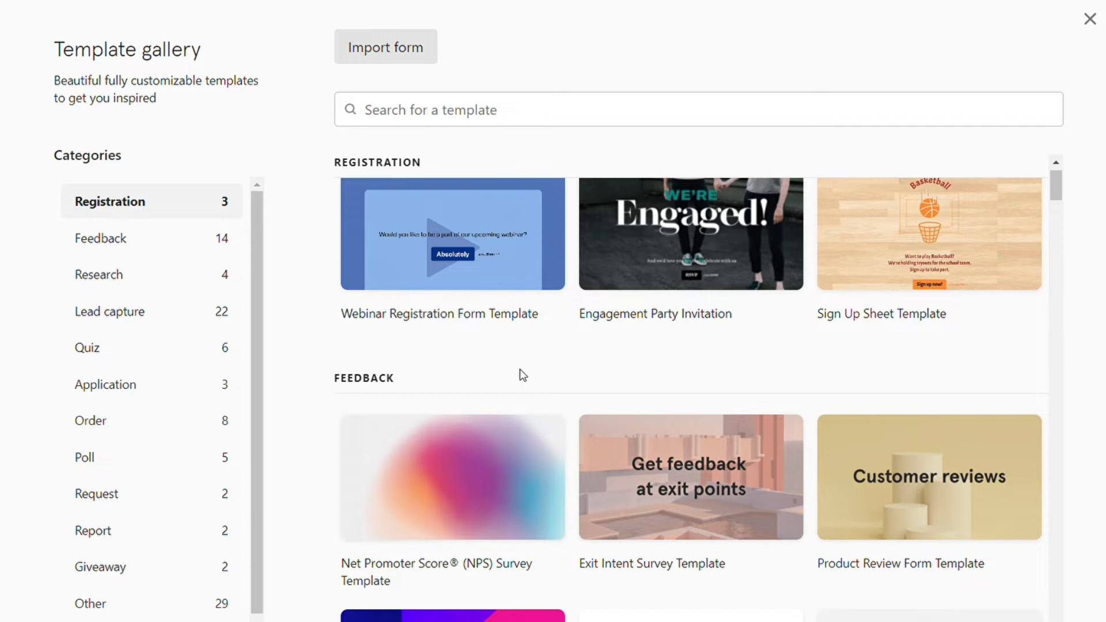
pyautogui.moveTo(929, 234)
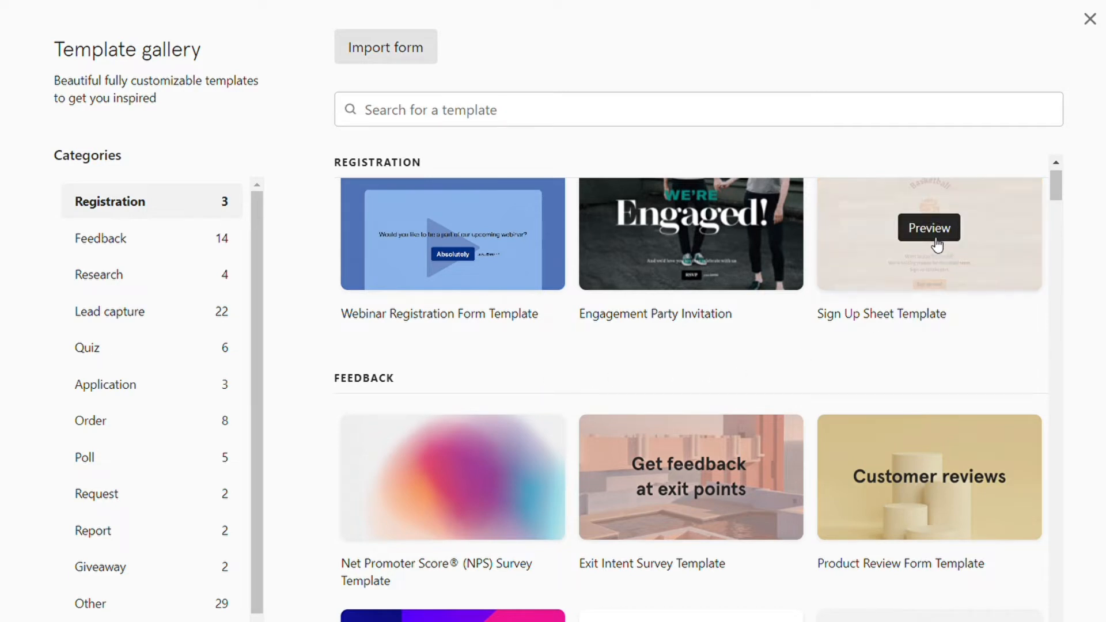
pyautogui.moveTo(645, 397)
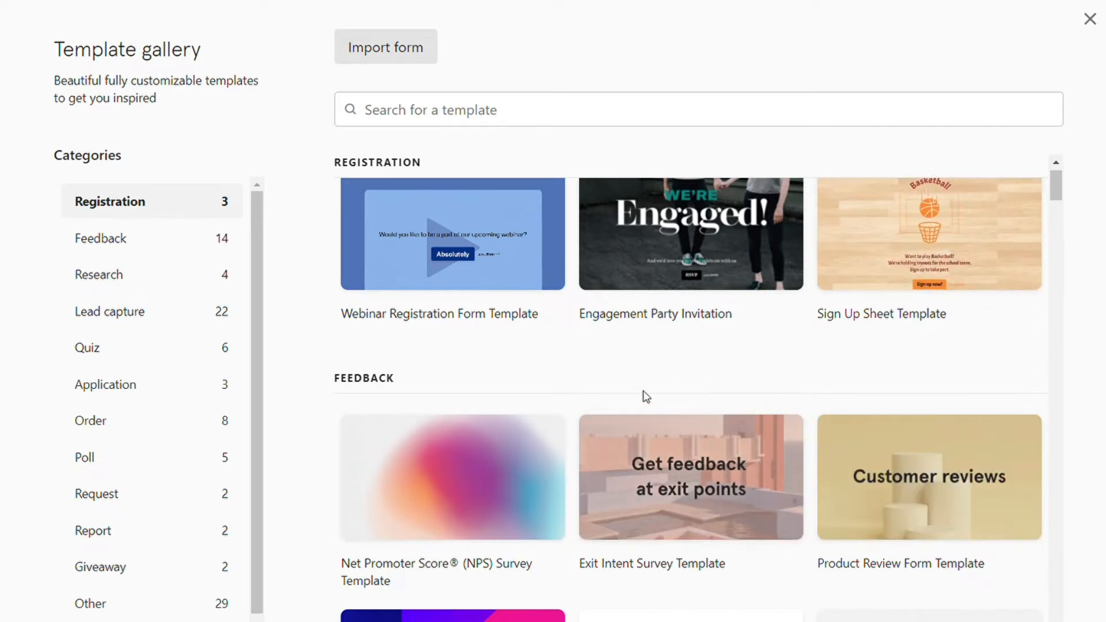
pyautogui.click(90, 421)
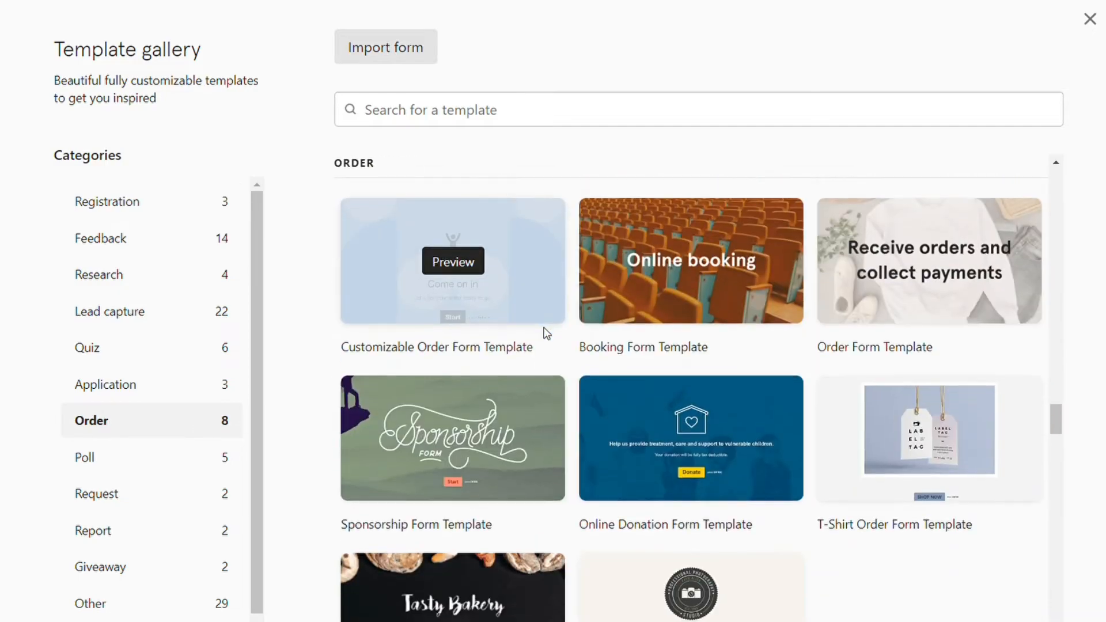
# Open the Google Forms template gallery and browse its Personal and Work templates
pyautogui.click(1089, 19)
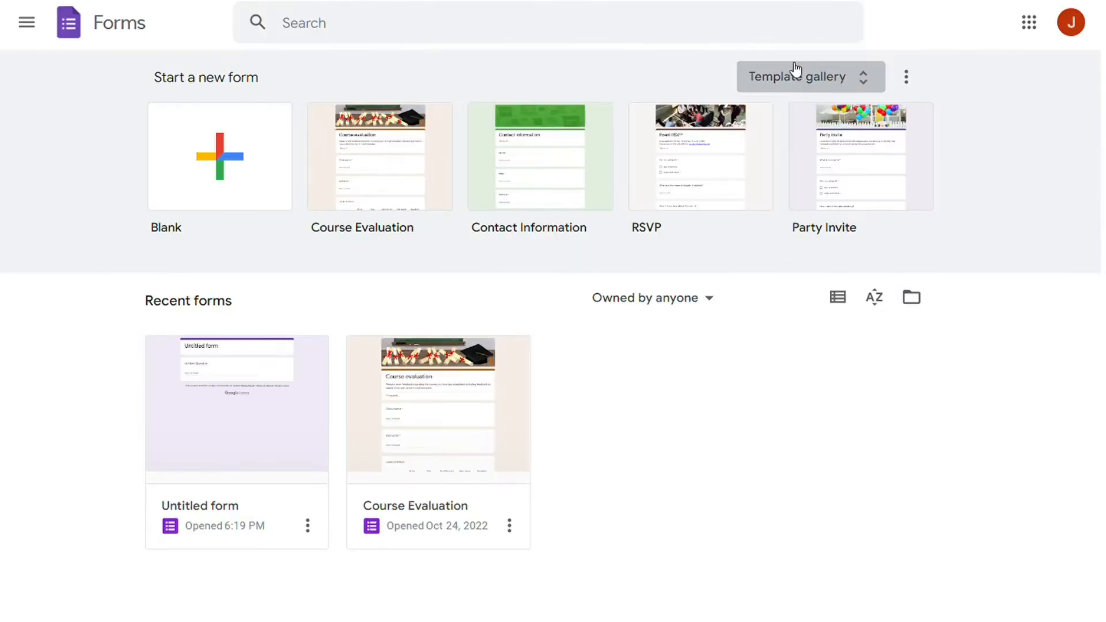
pyautogui.click(801, 76)
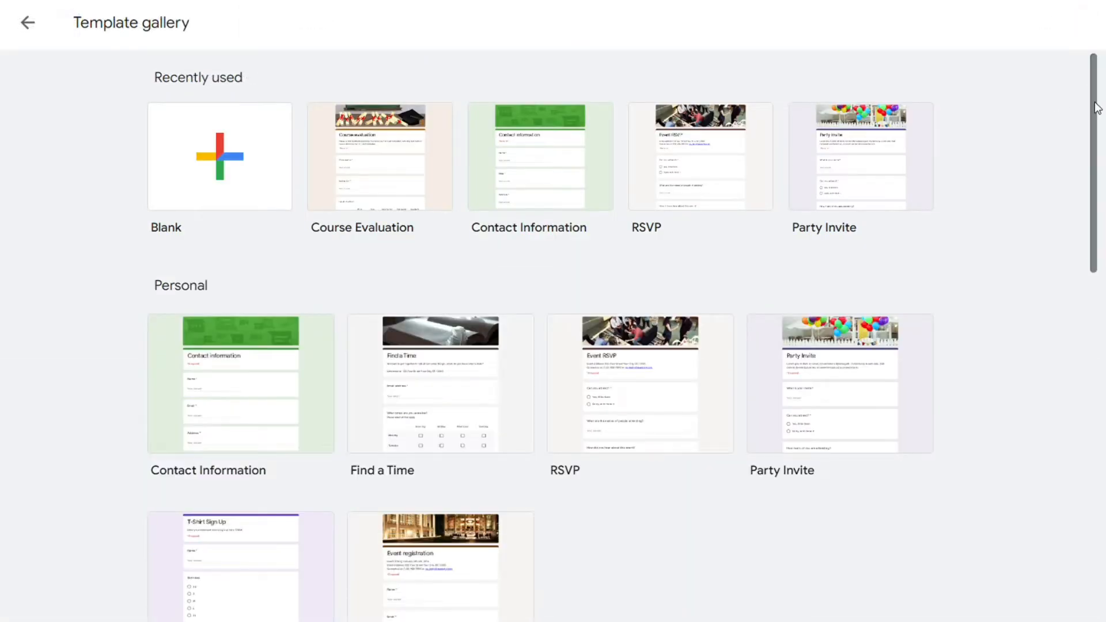
pyautogui.scroll(-3)
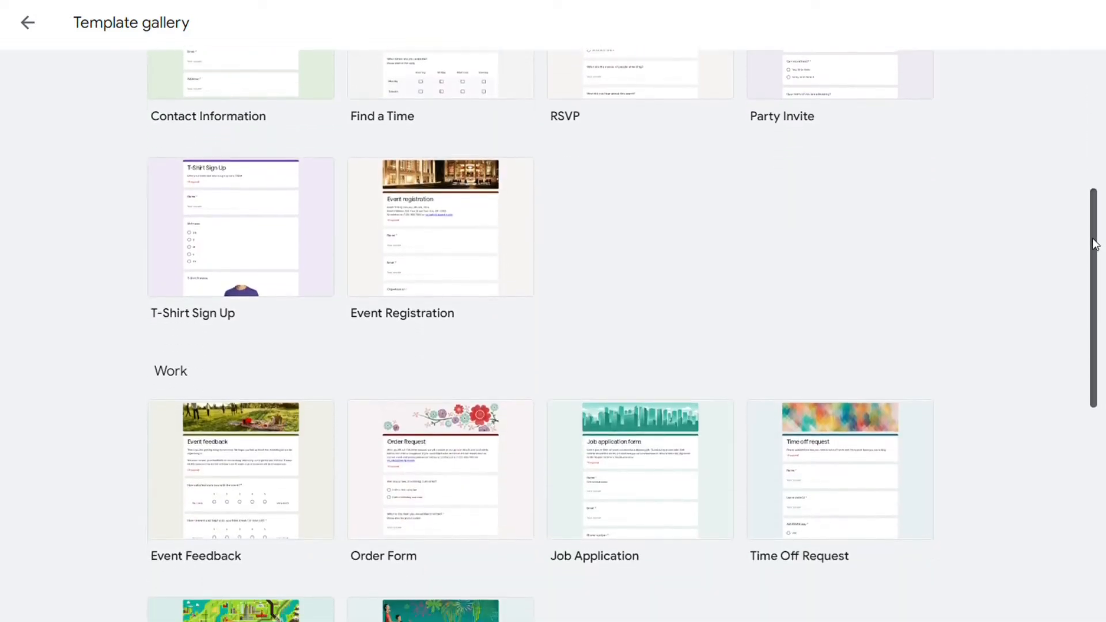
pyautogui.scroll(-3)
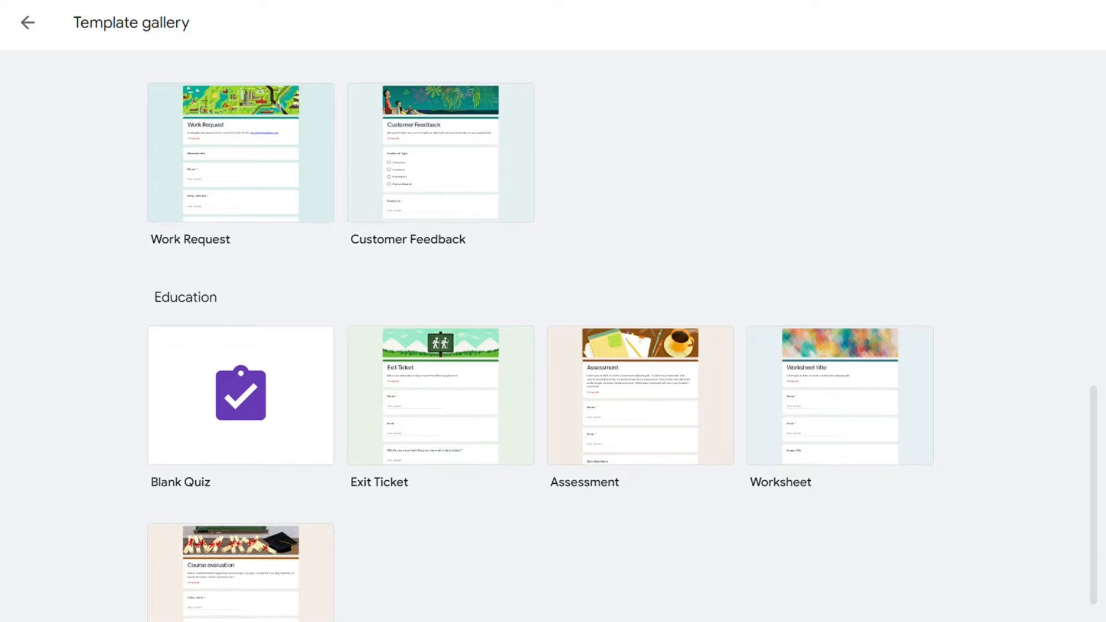
pyautogui.click(28, 22)
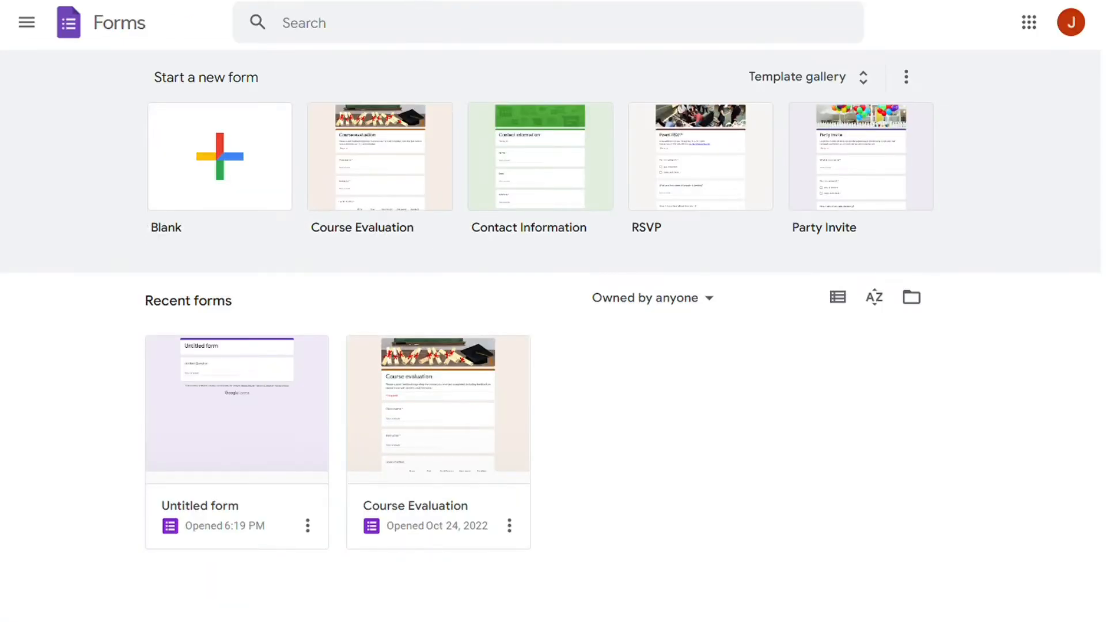
pyautogui.moveTo(450, 58)
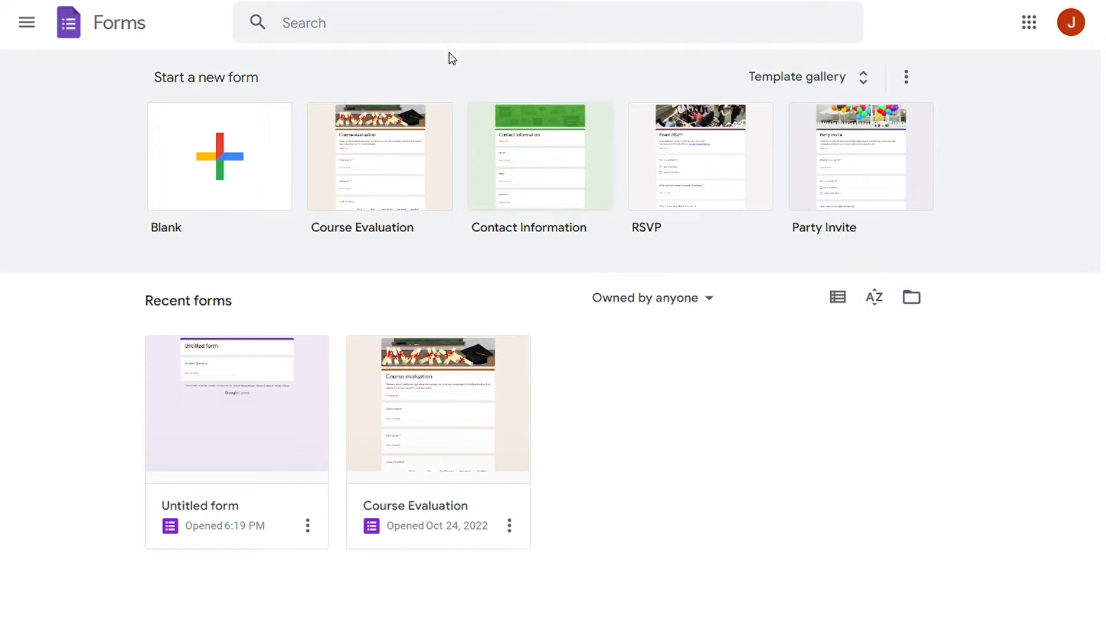
pyautogui.moveTo(528, 64)
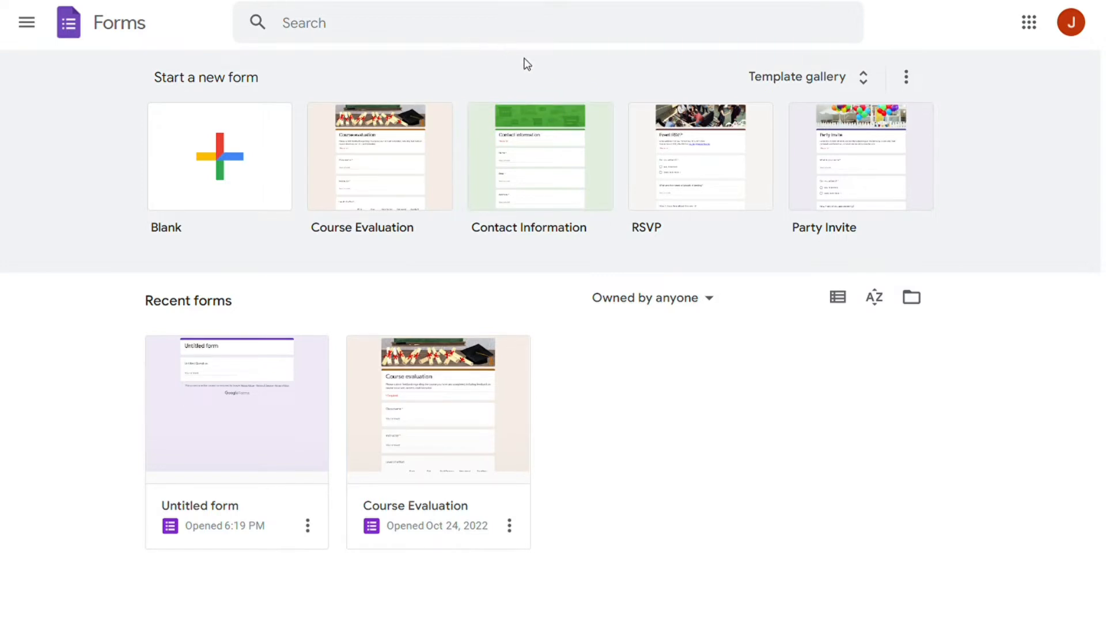
pyautogui.moveTo(569, 63)
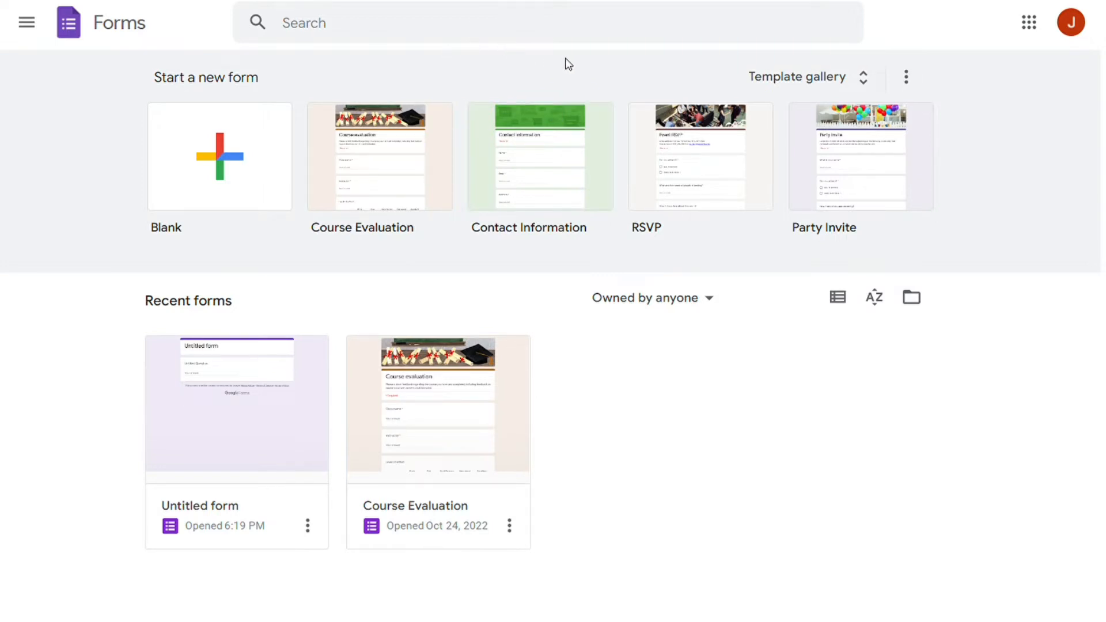
pyautogui.moveTo(418, 154)
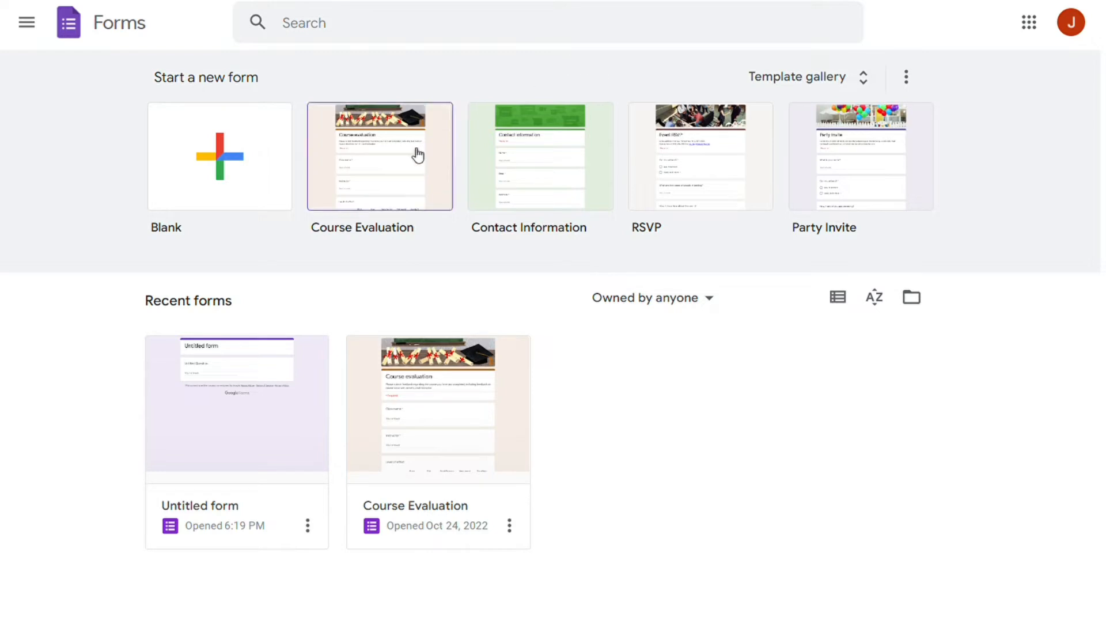
pyautogui.moveTo(576, 90)
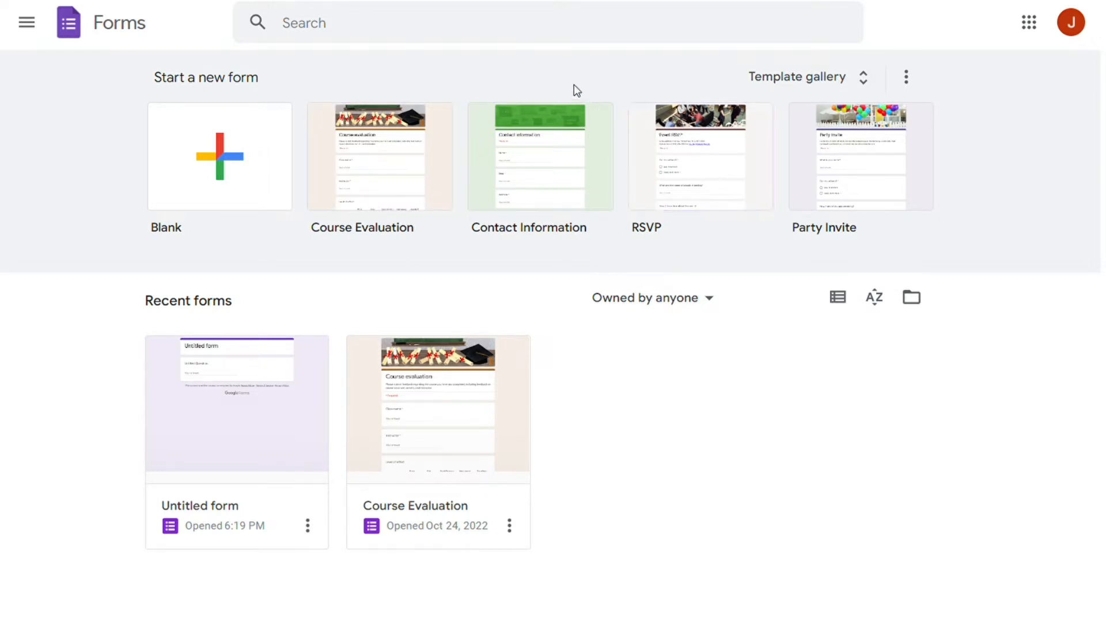
pyautogui.moveTo(714, 86)
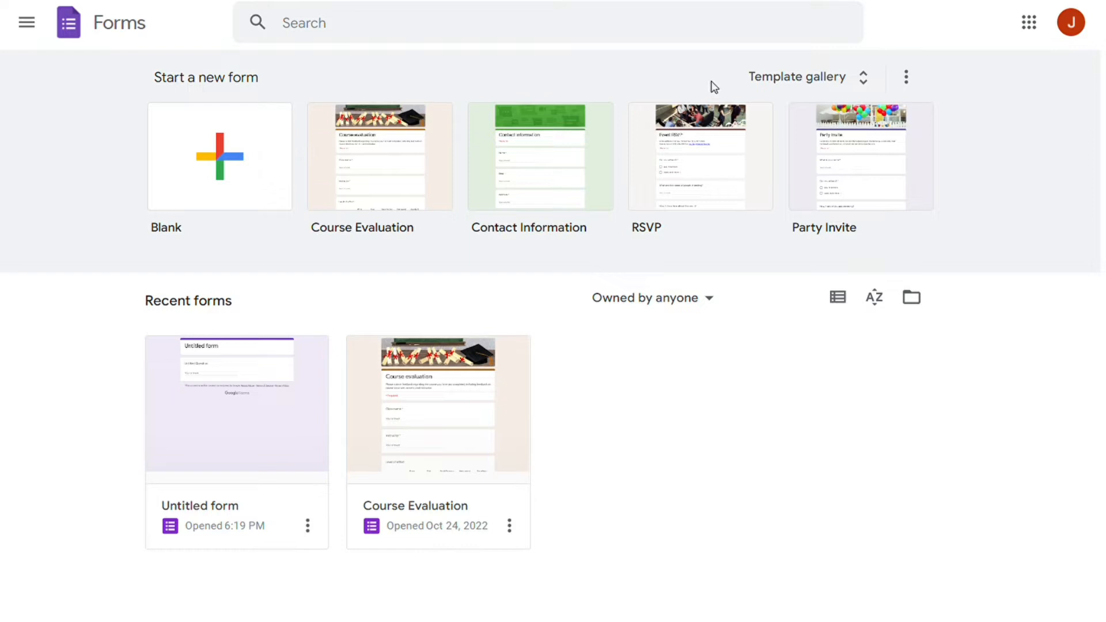
pyautogui.click(798, 76)
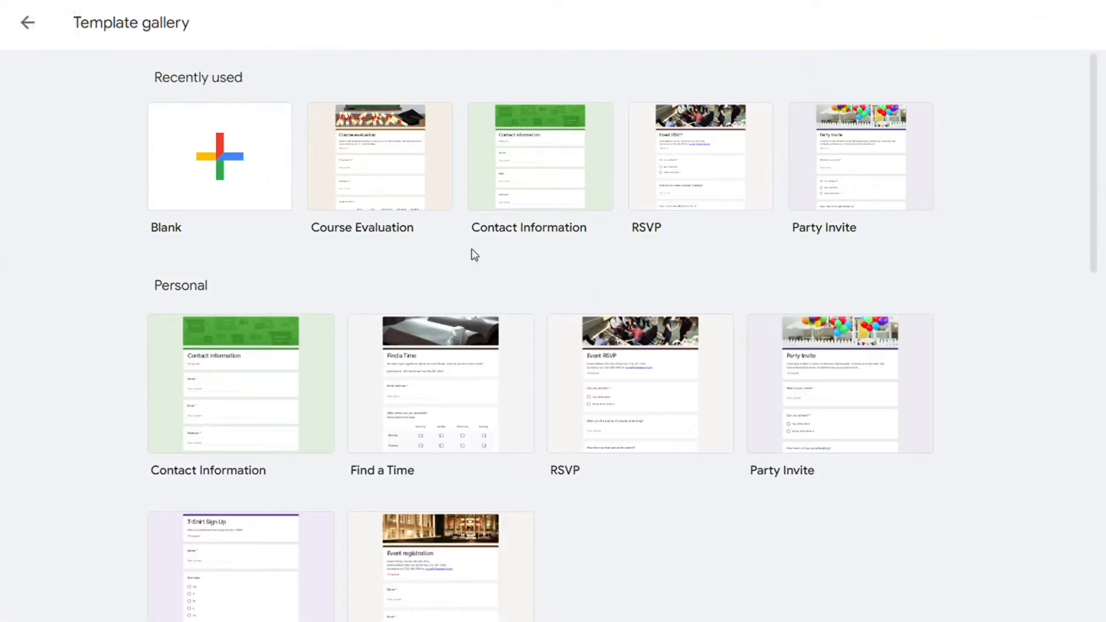
pyautogui.moveTo(204, 105)
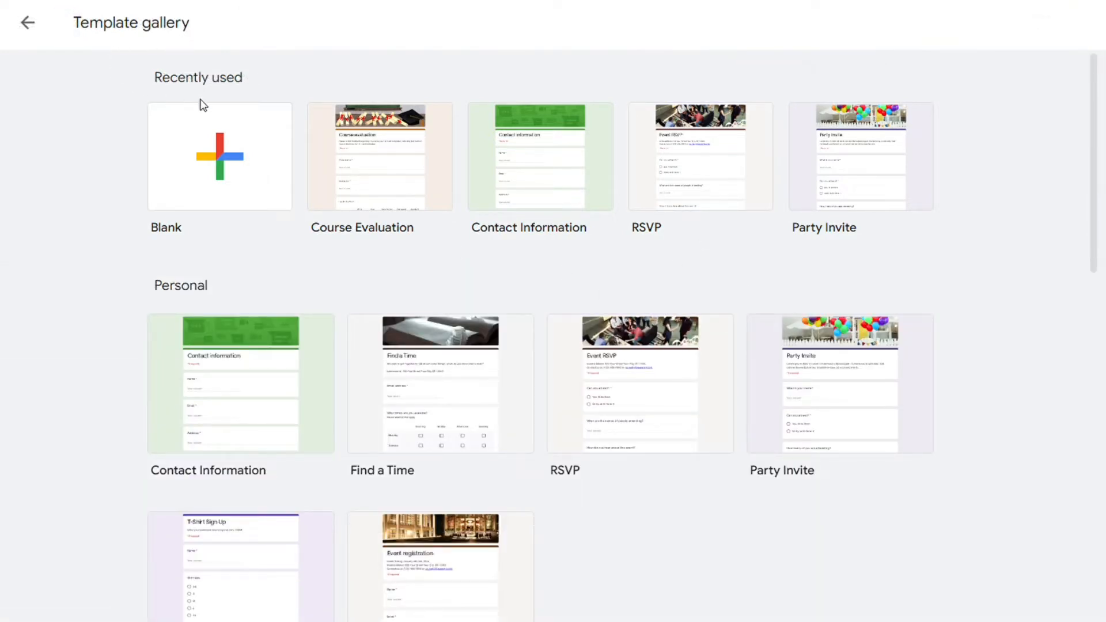
pyautogui.click(28, 22)
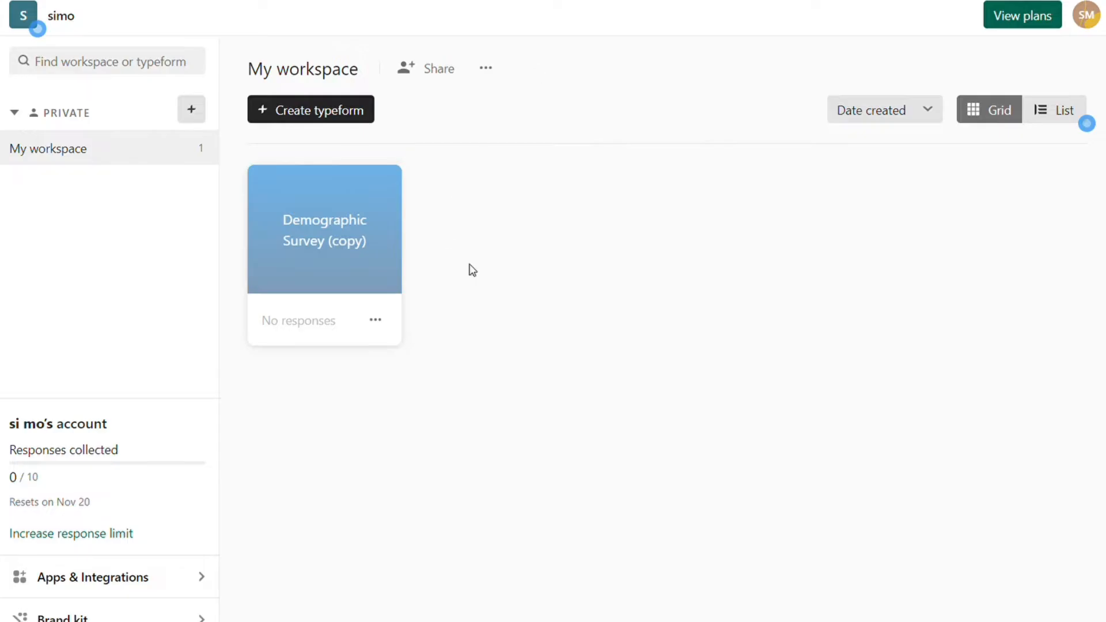
pyautogui.moveTo(356, 172)
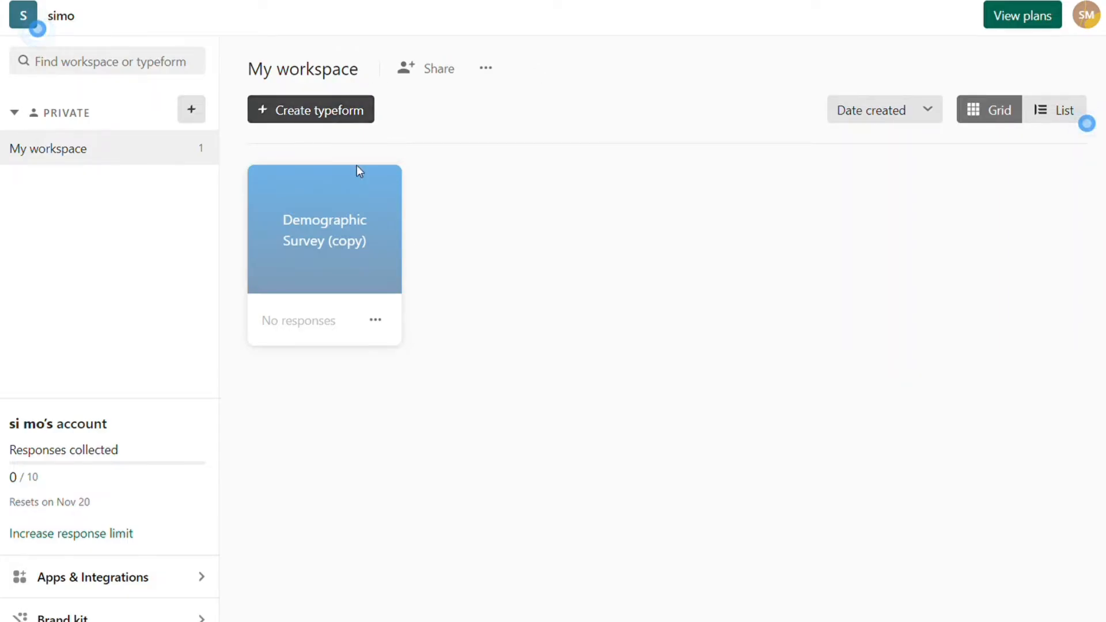
# Bring up the new-typeform options, then dismiss them to stay in My workspace
pyautogui.click(311, 110)
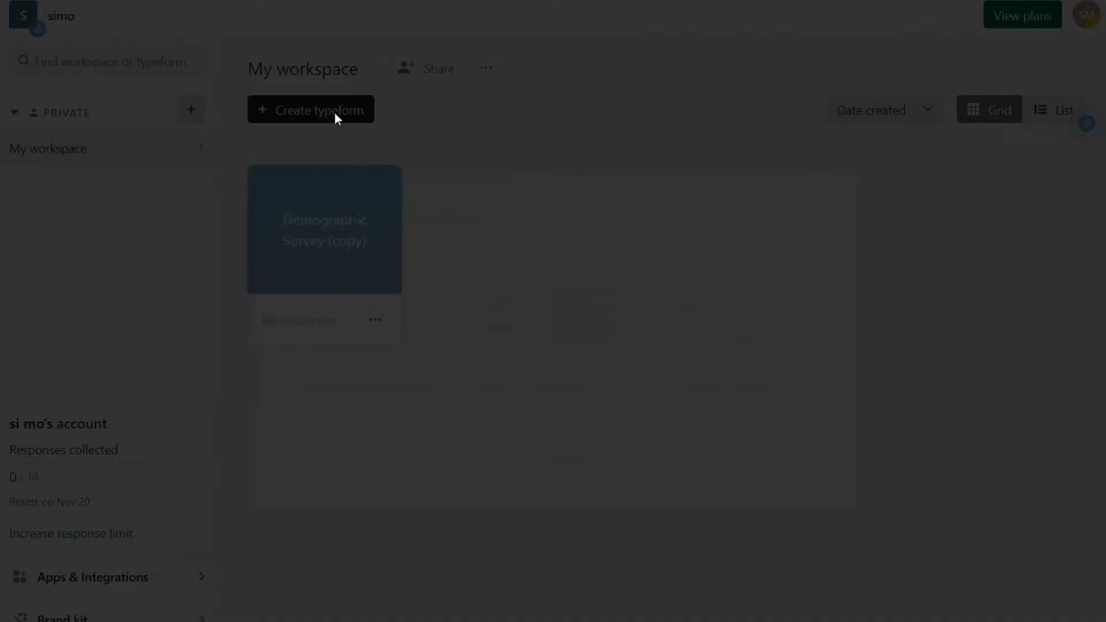
pyautogui.click(310, 109)
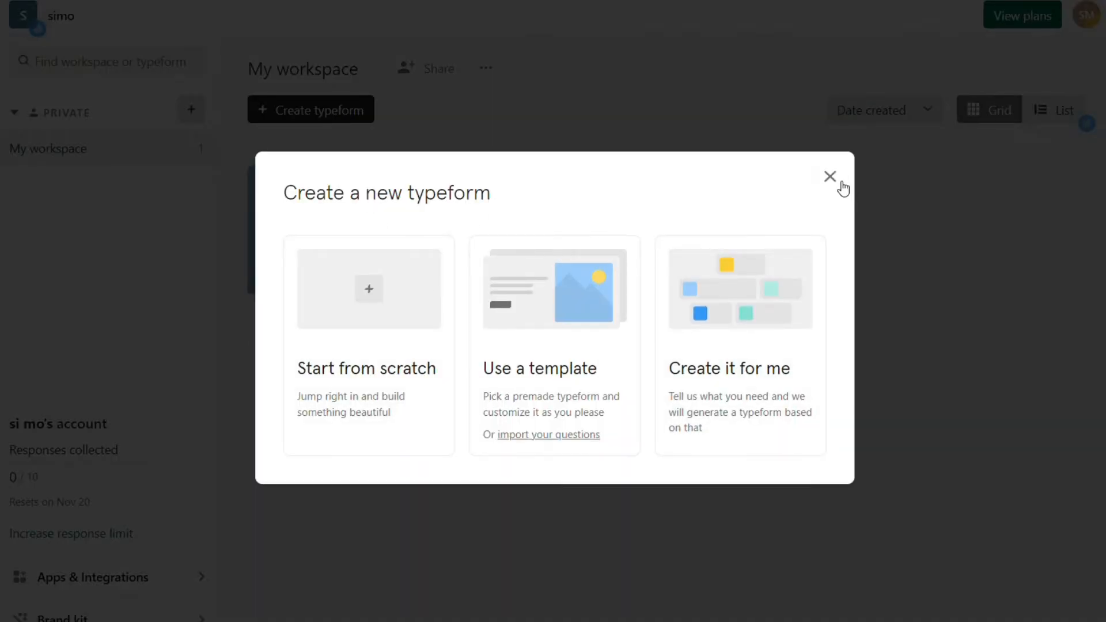
pyautogui.click(830, 176)
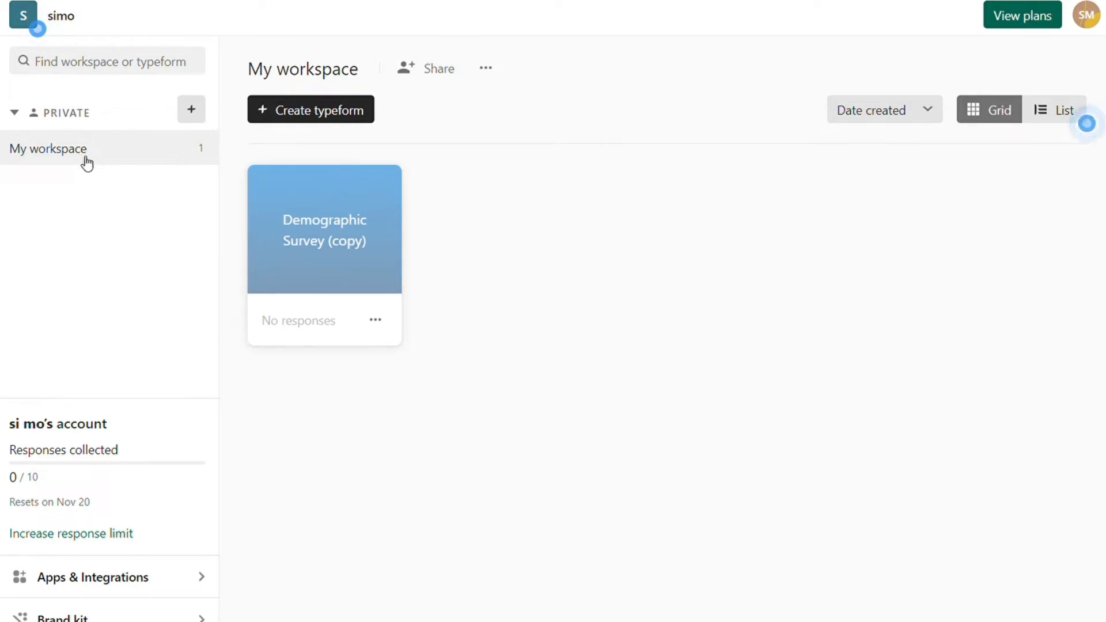
pyautogui.moveTo(150, 377)
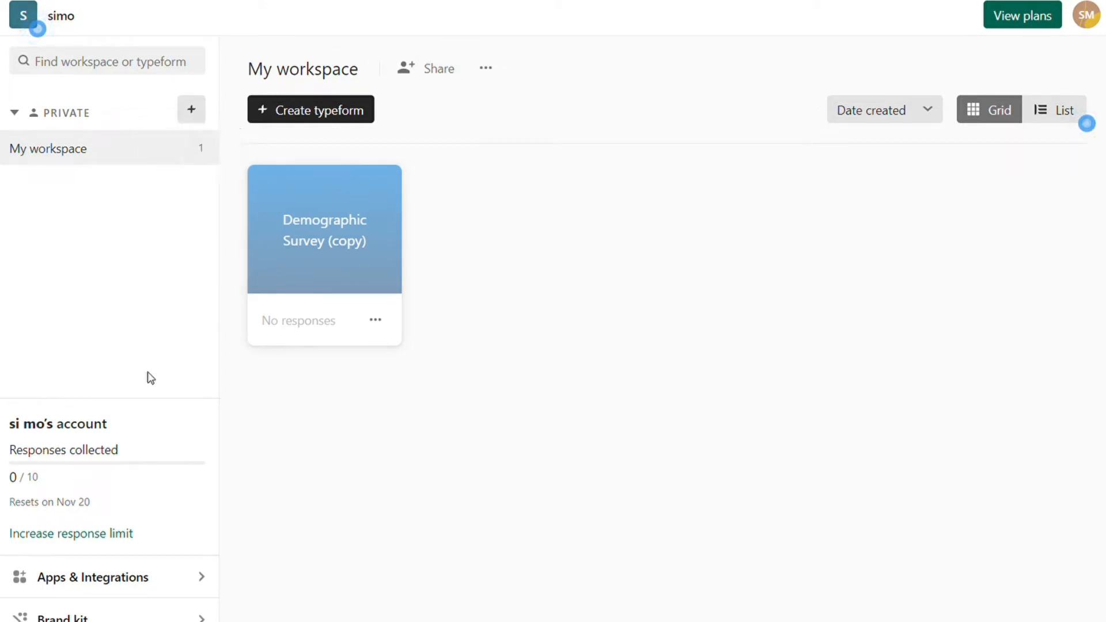
pyautogui.moveTo(185, 292)
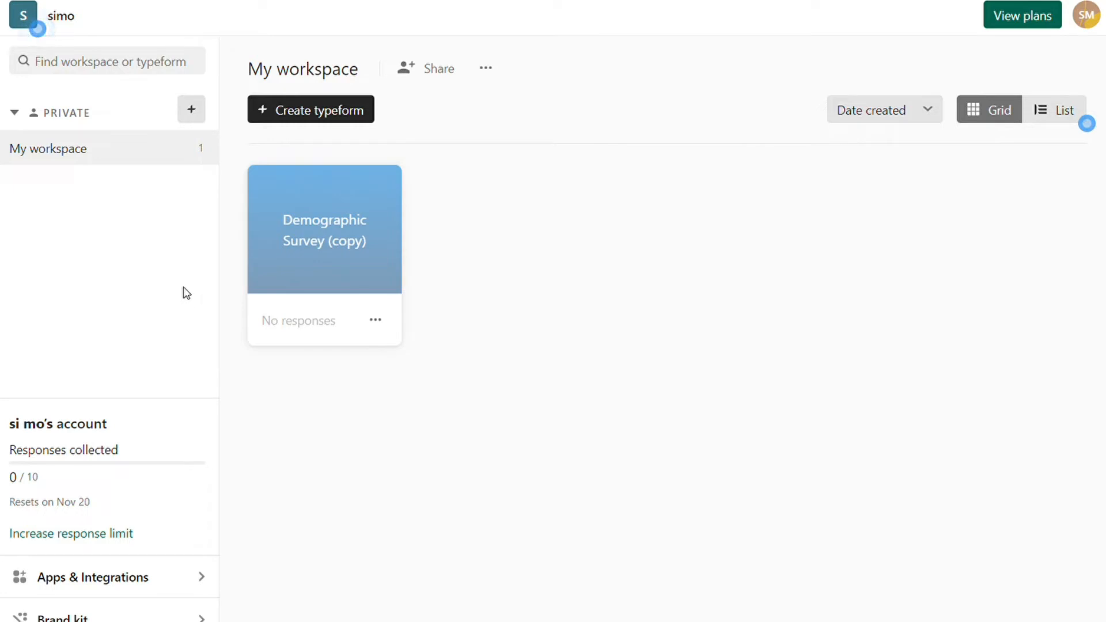
pyautogui.moveTo(645, 127)
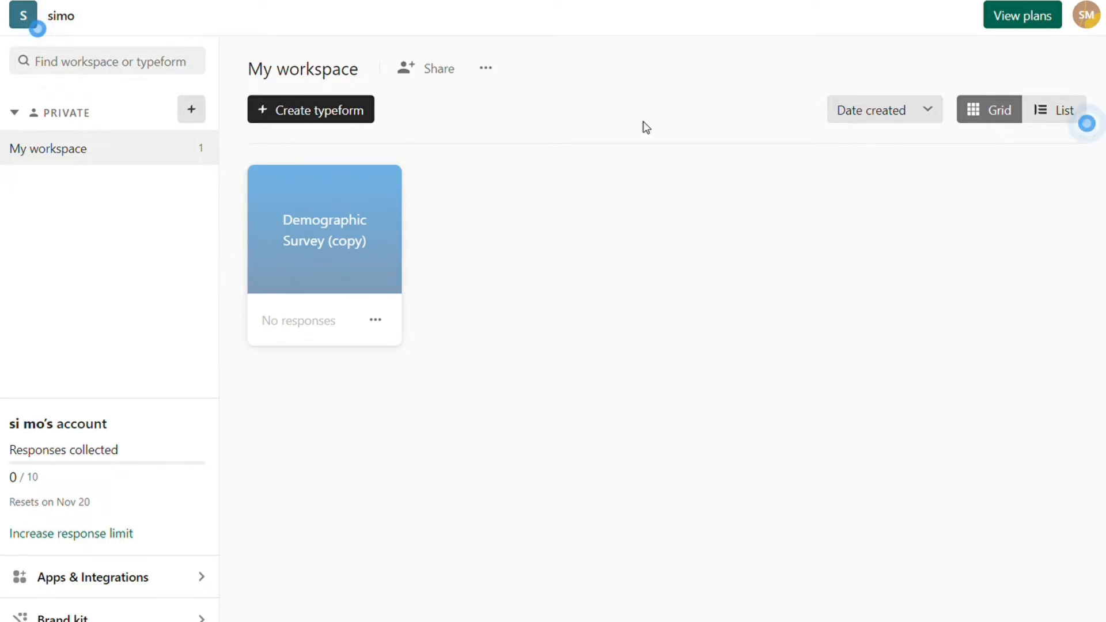
pyautogui.moveTo(600, 200)
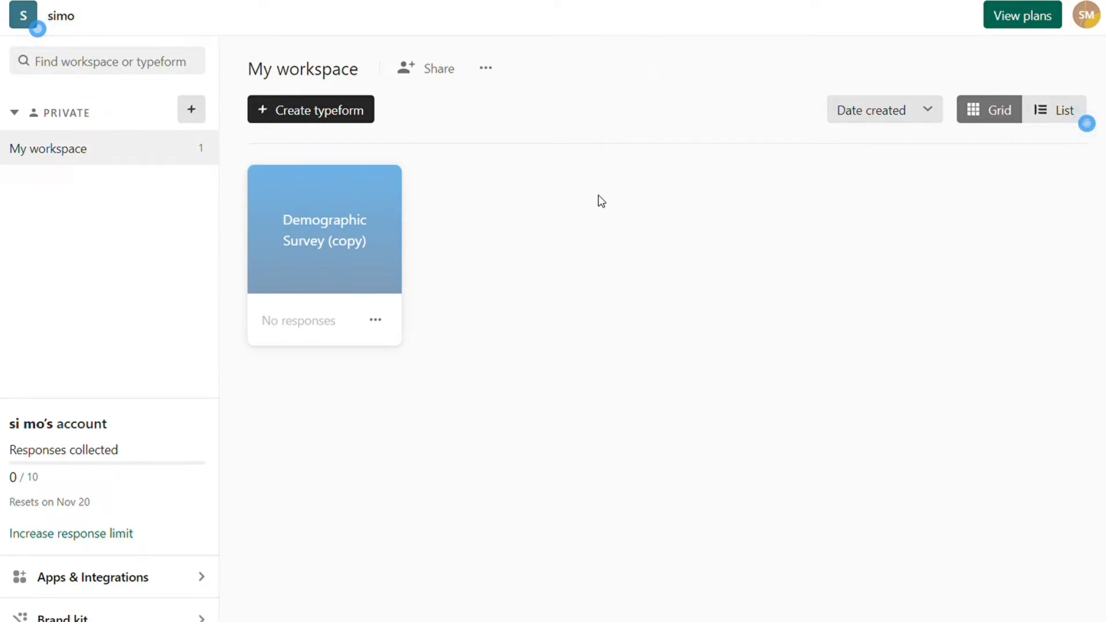
pyautogui.moveTo(130, 583)
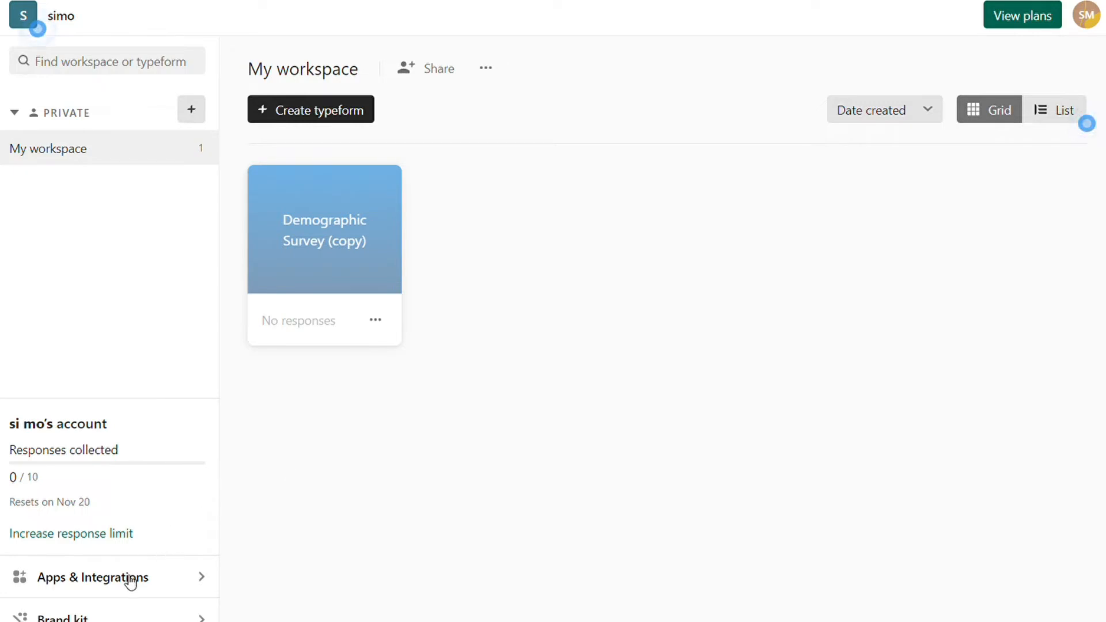
# Open Apps & Integrations and scroll through the popular connections on Discover
pyautogui.click(92, 578)
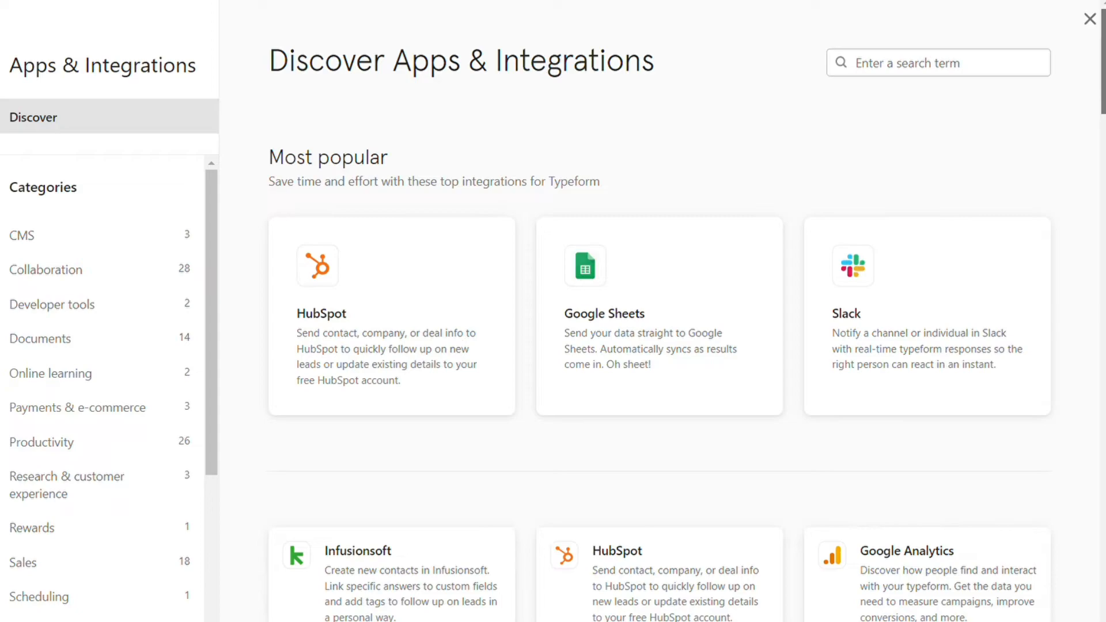
pyautogui.scroll(-3)
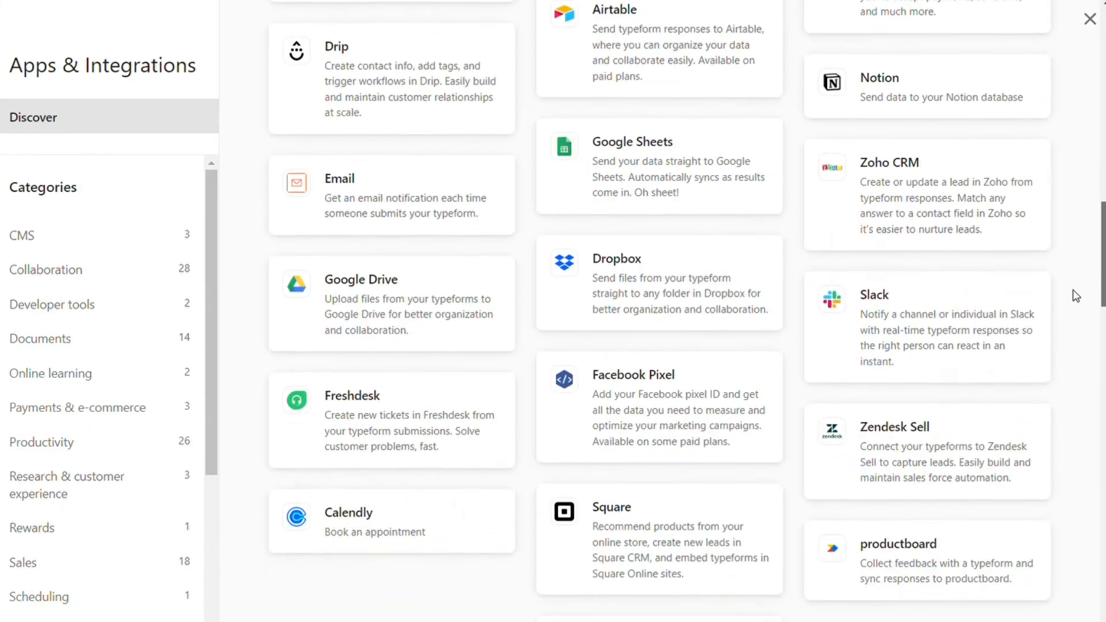
pyautogui.scroll(3)
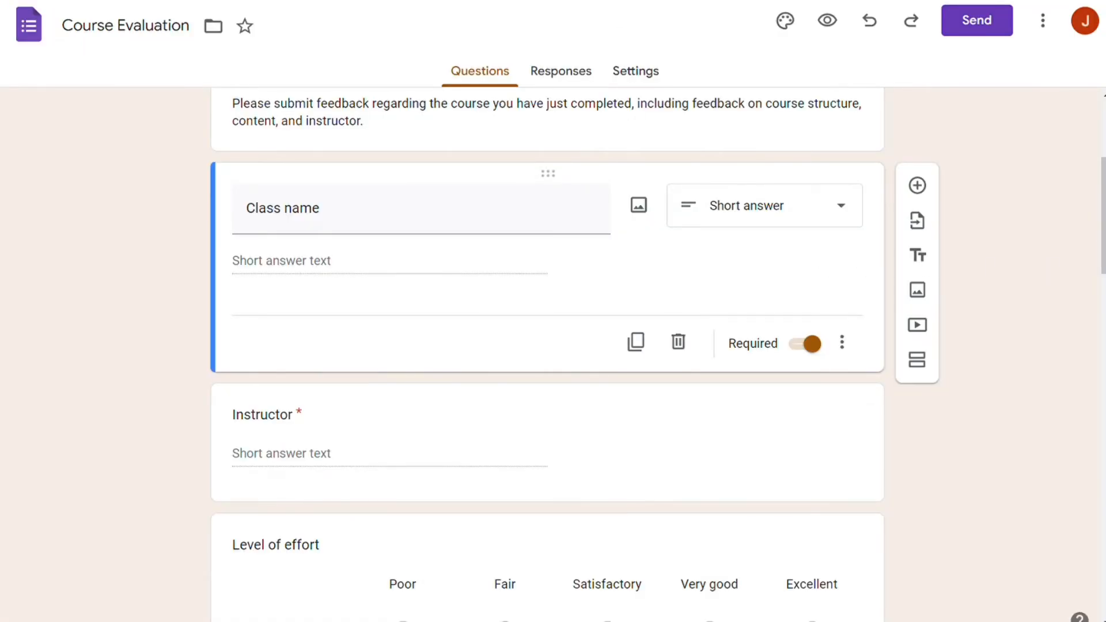
pyautogui.moveTo(1022, 255)
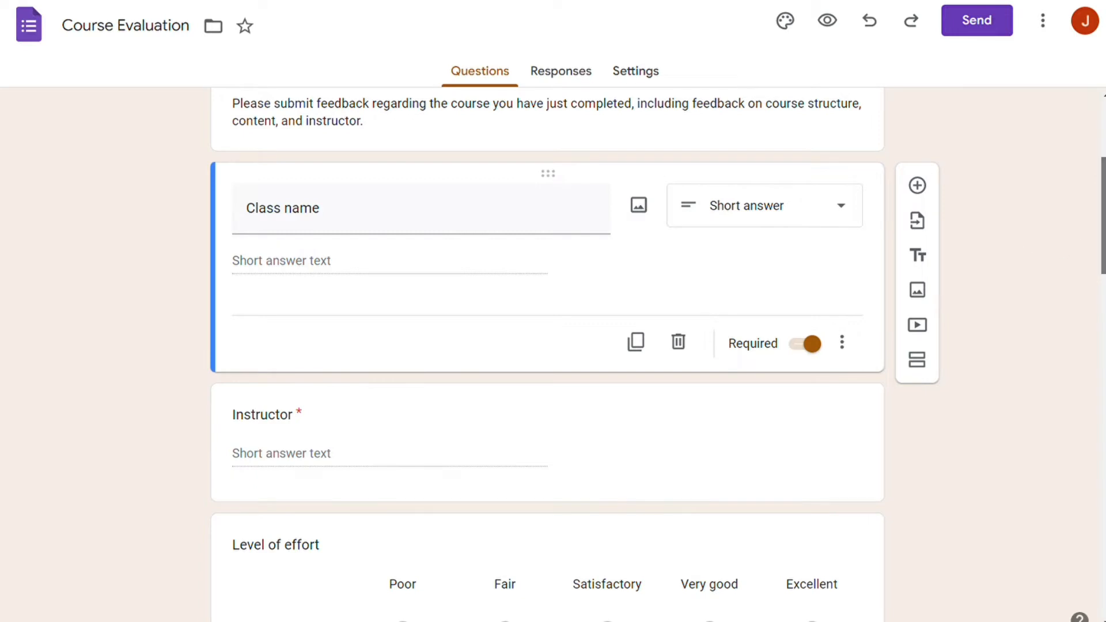
# Scroll the Course Evaluation form and expand the Contribution to learning grid question
pyautogui.scroll(3)
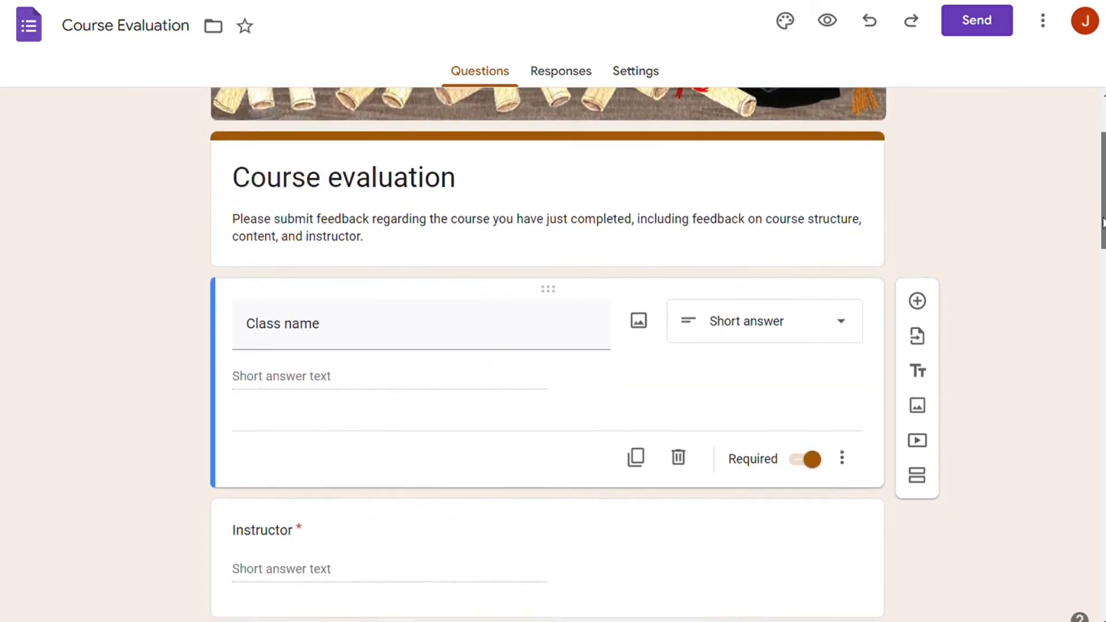
pyautogui.scroll(-3)
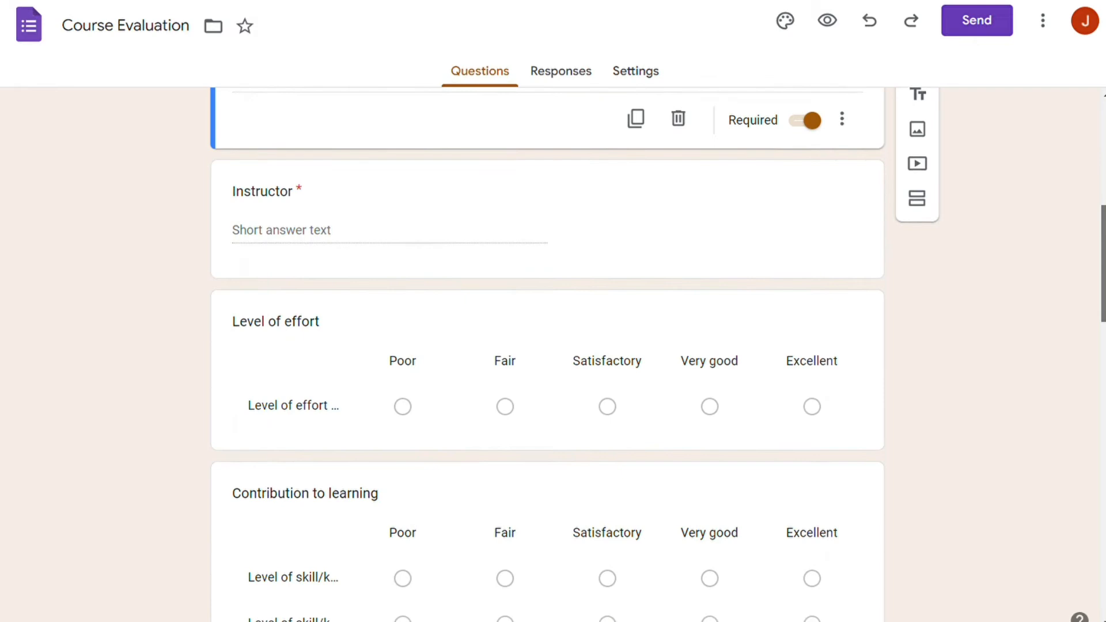
pyautogui.scroll(-3)
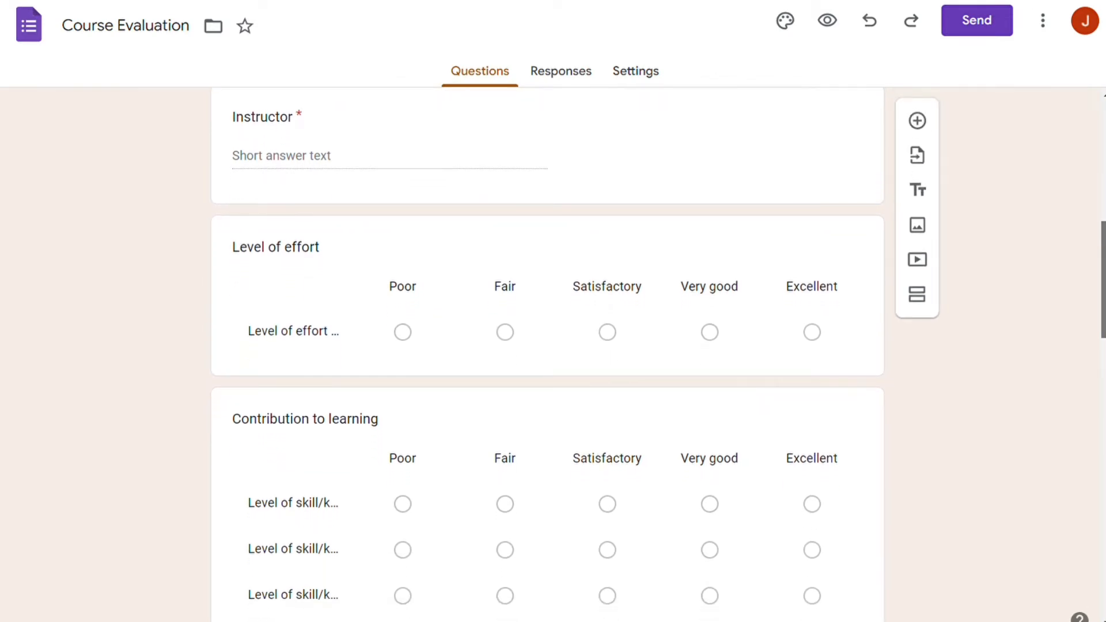
pyautogui.scroll(-3)
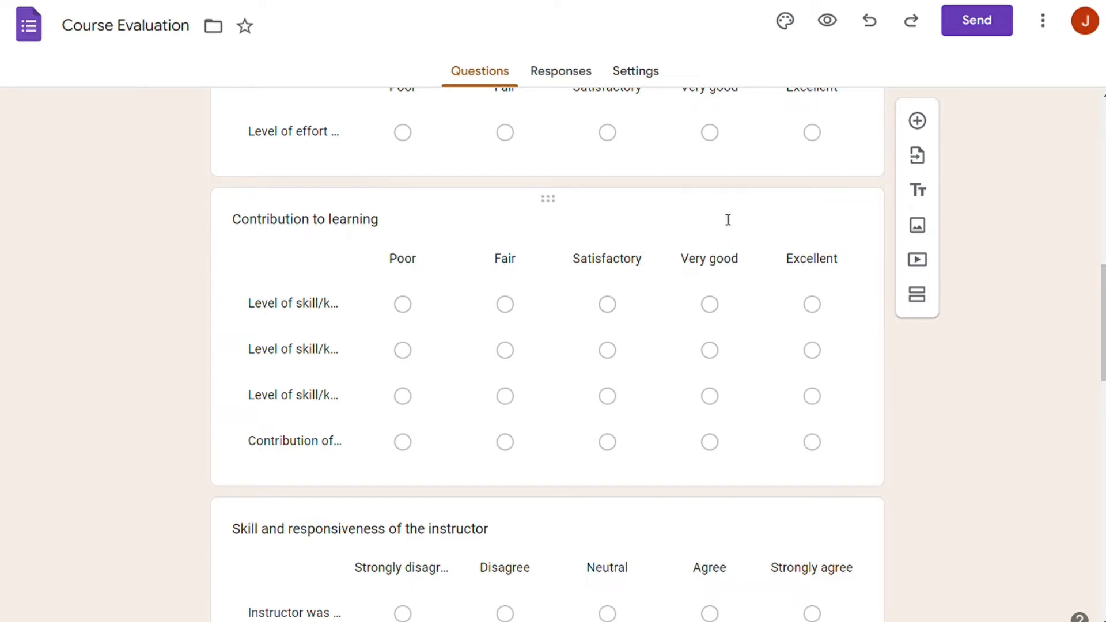
pyautogui.click(305, 219)
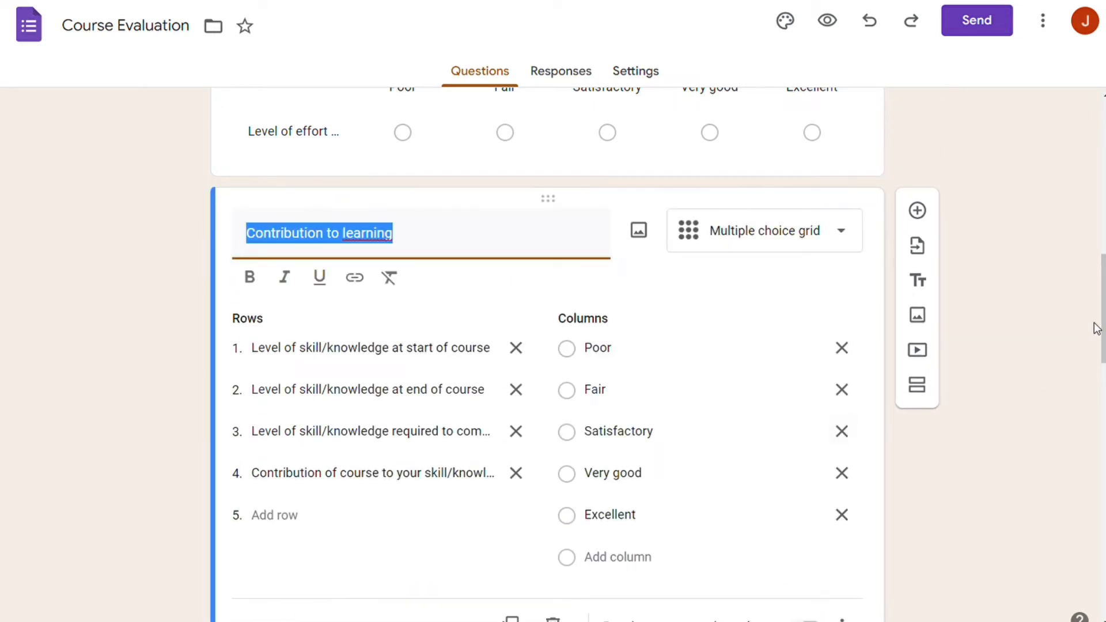
pyautogui.scroll(-3)
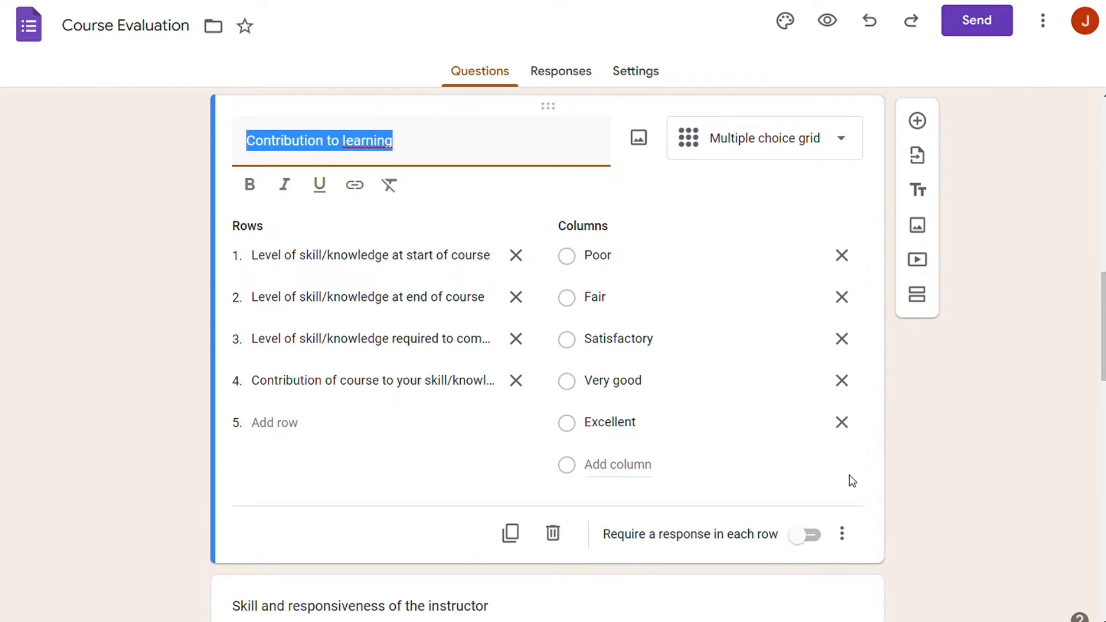
pyautogui.moveTo(697, 545)
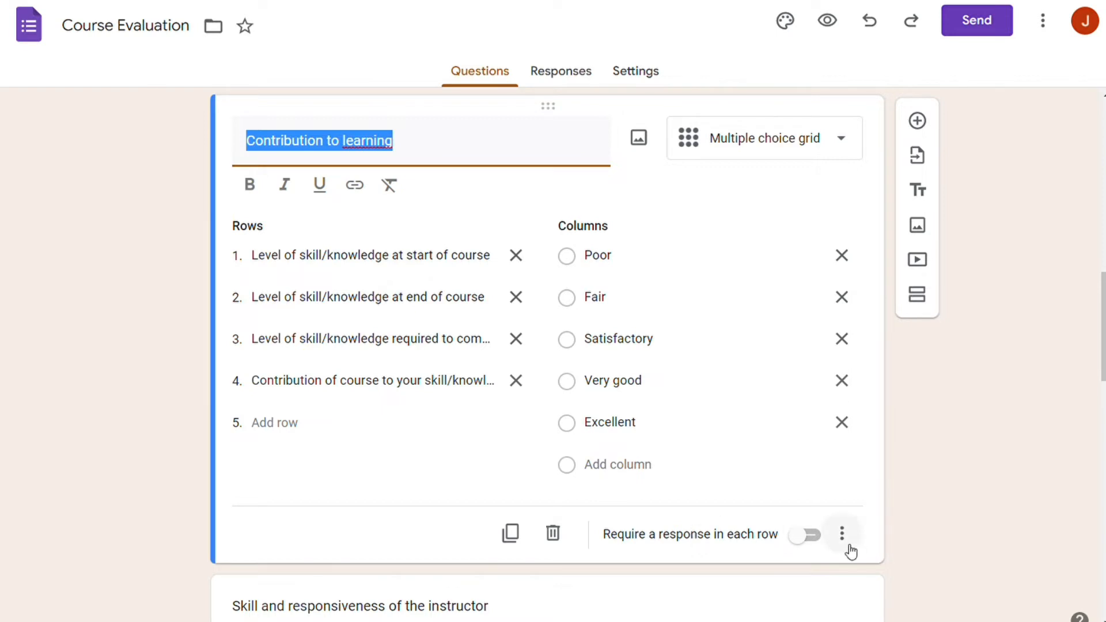
pyautogui.moveTo(943, 442)
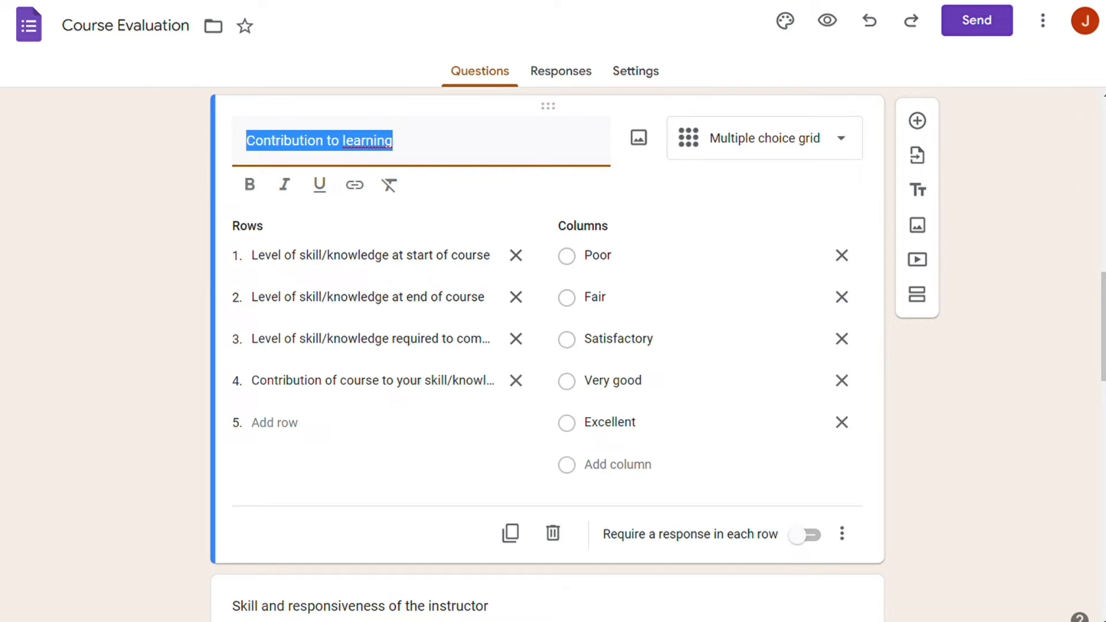
pyautogui.scroll(-3)
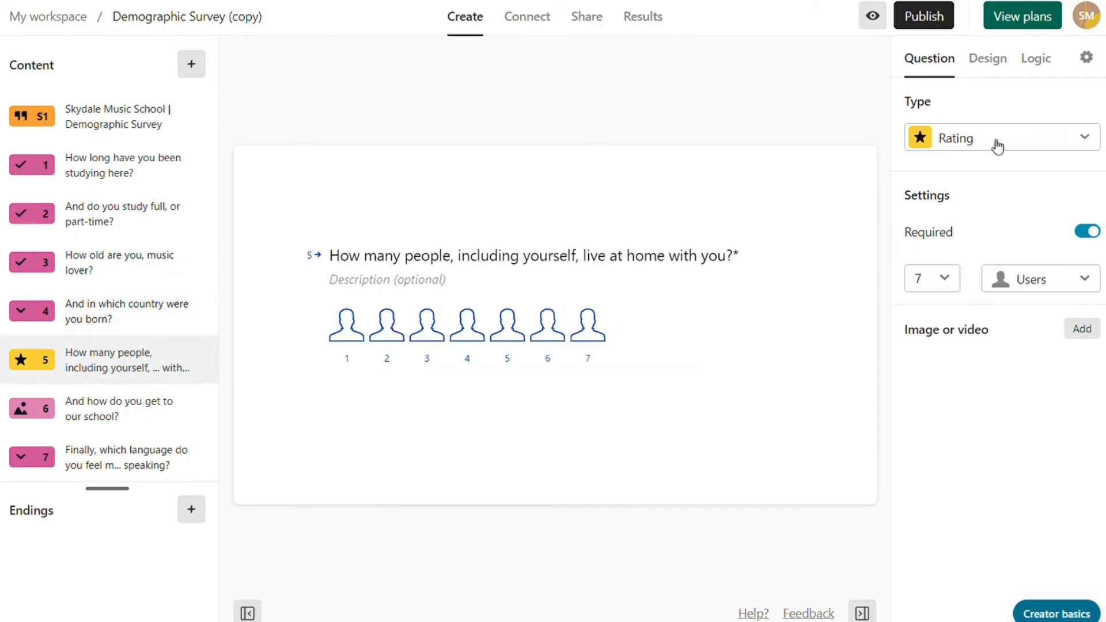
pyautogui.click(1036, 58)
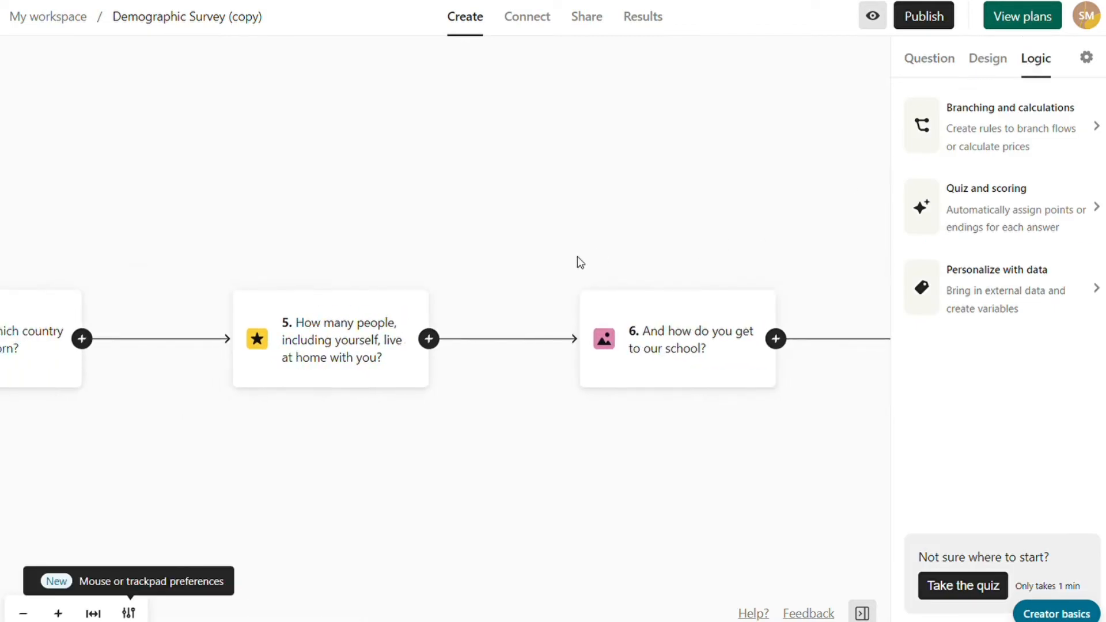
pyautogui.moveTo(473, 496)
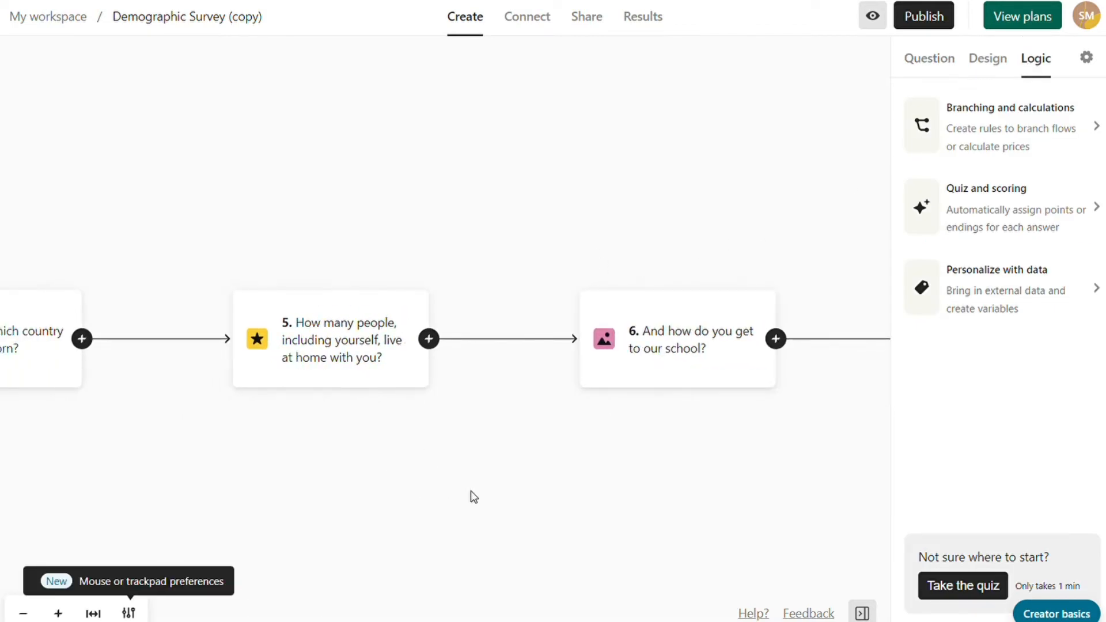
pyautogui.moveTo(429, 340)
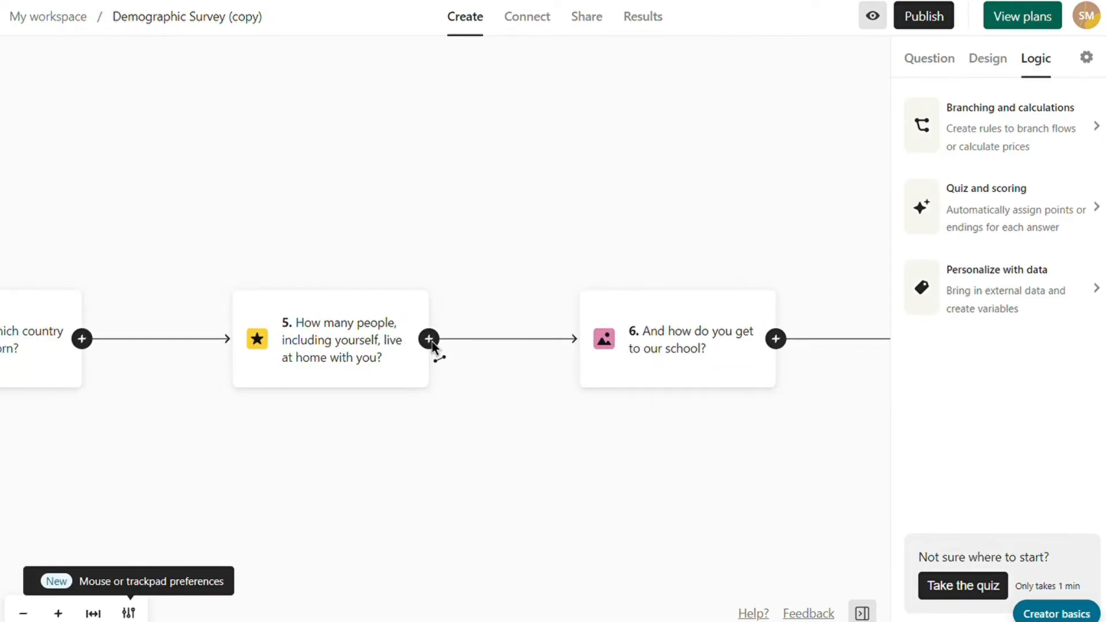
pyautogui.moveTo(510, 352)
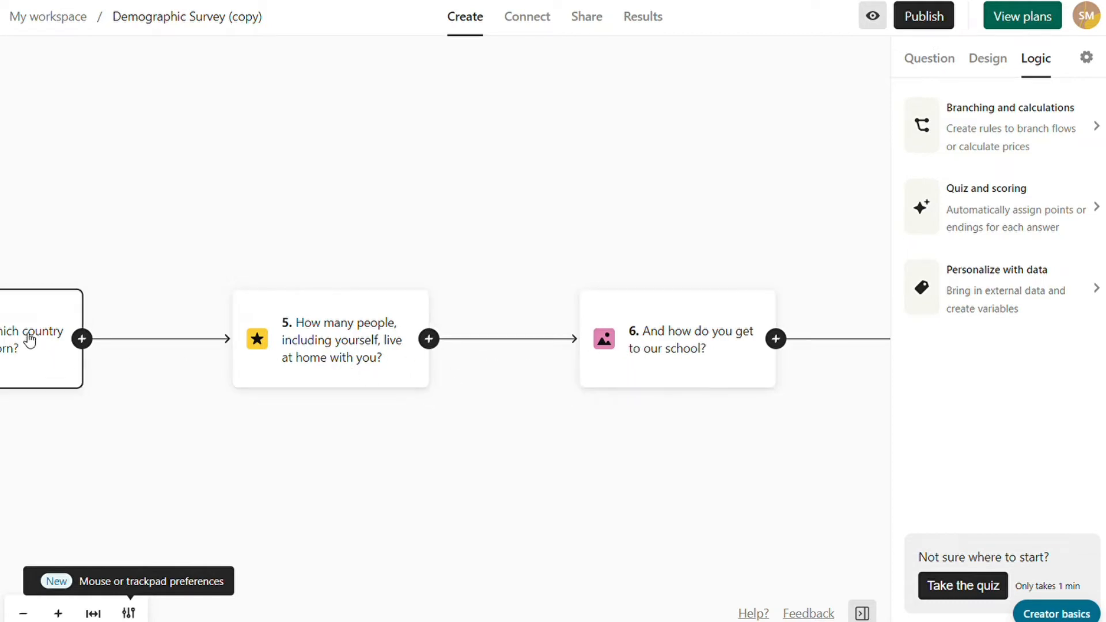
pyautogui.moveTo(635, 144)
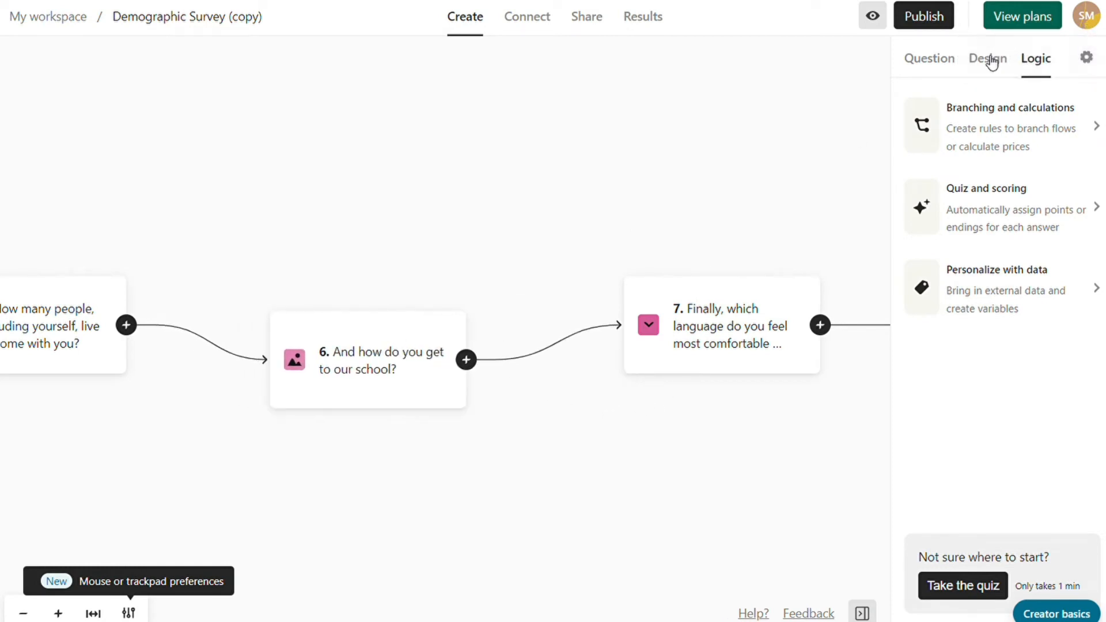
pyautogui.moveTo(990, 373)
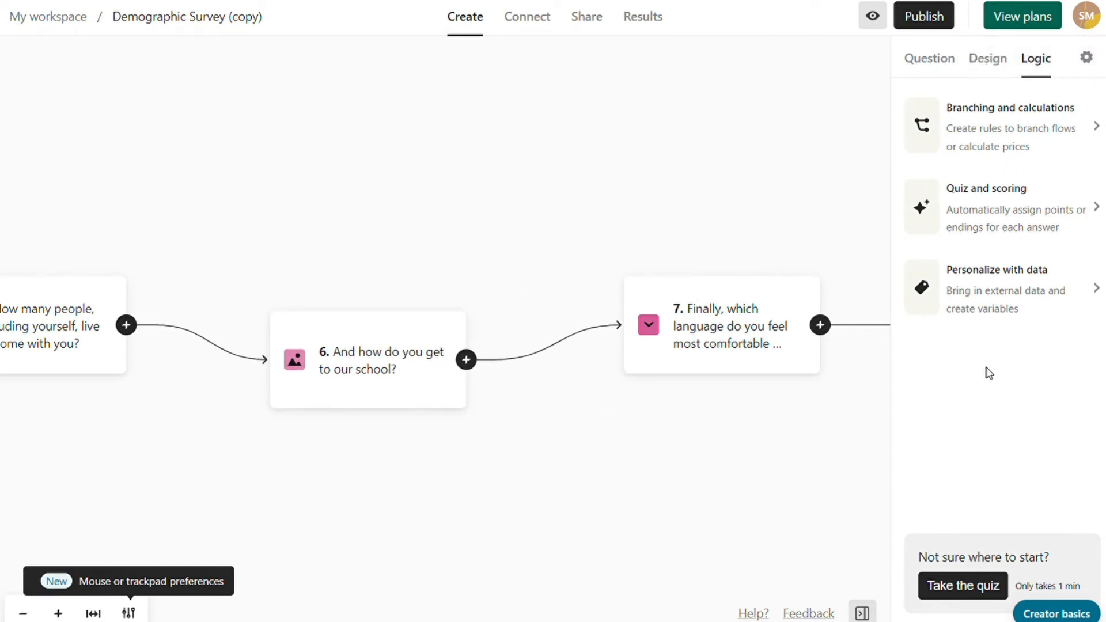
pyautogui.click(928, 57)
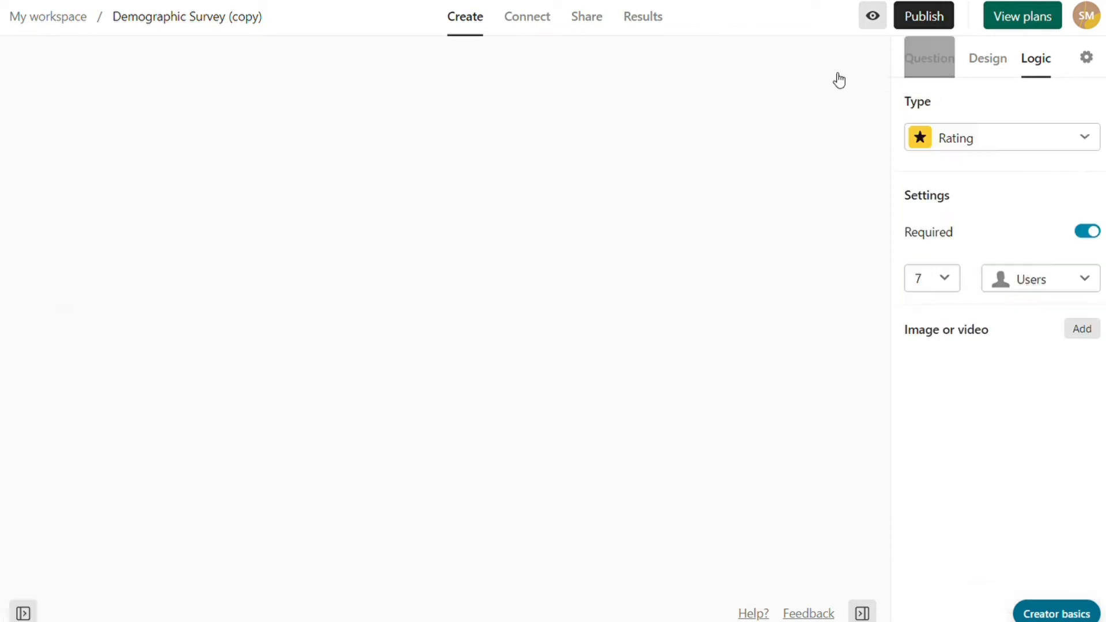
pyautogui.click(23, 611)
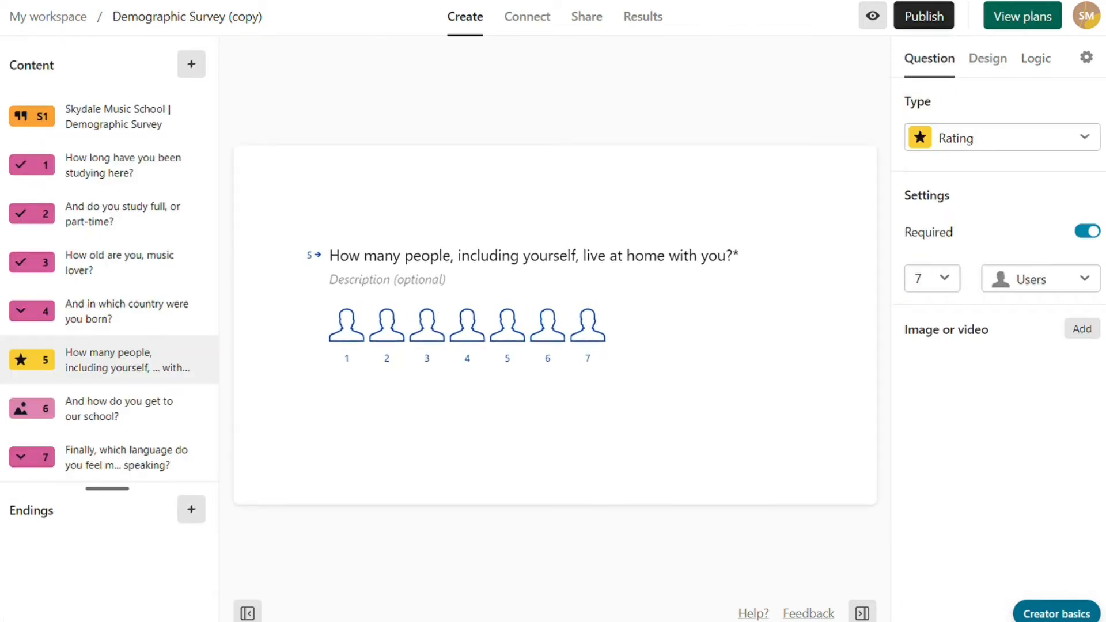
pyautogui.click(526, 16)
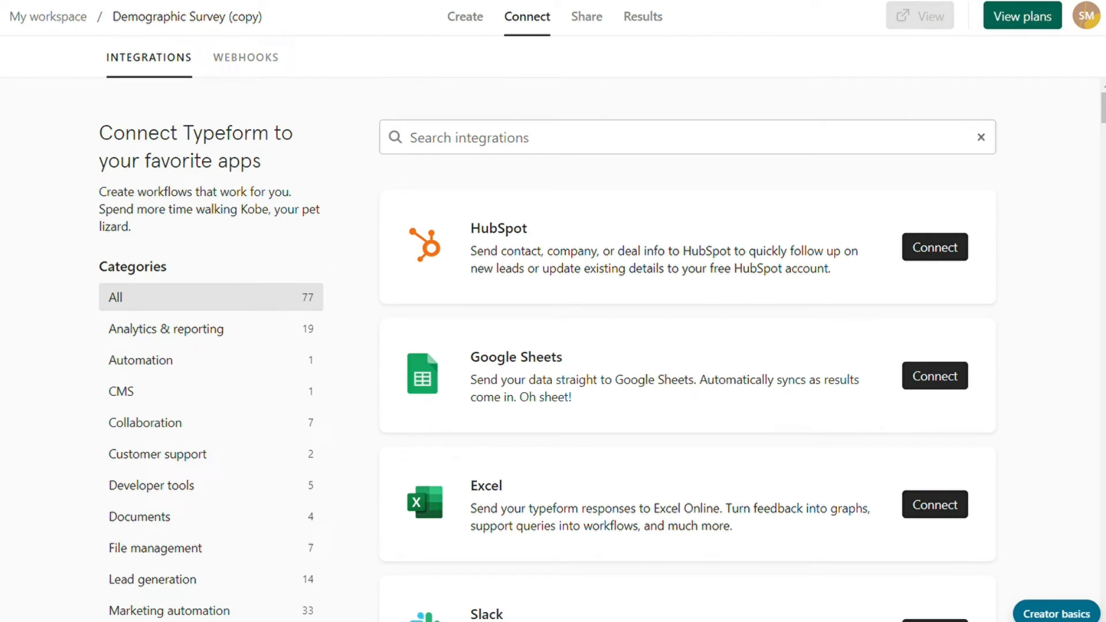
pyautogui.moveTo(380, 194)
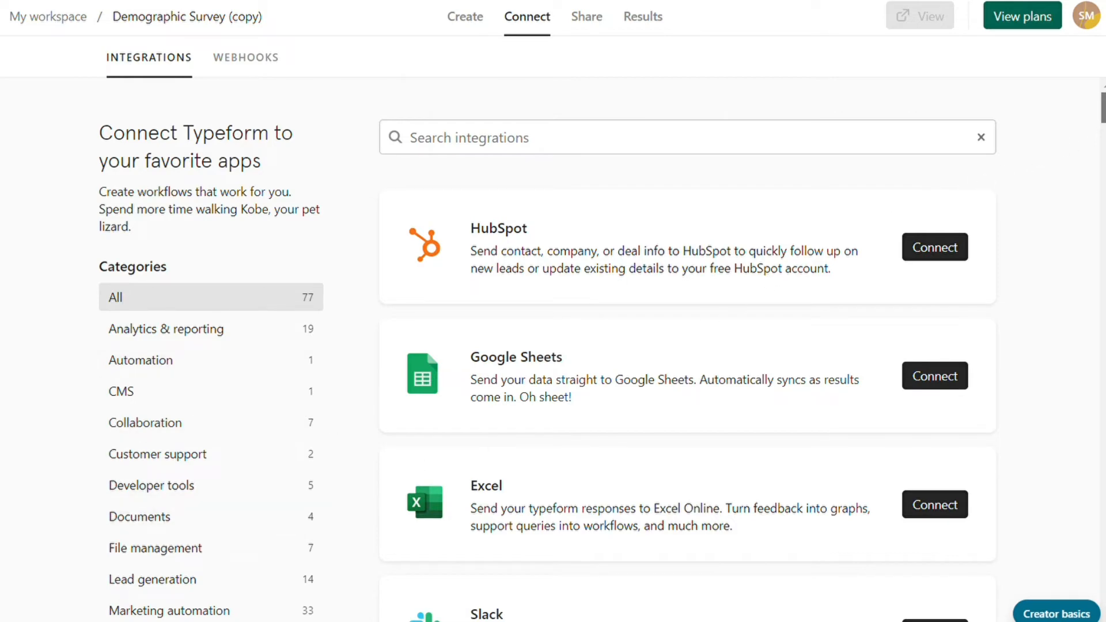
# Scroll through the integration results for 'google forms', such as the importers
pyautogui.scroll(-3)
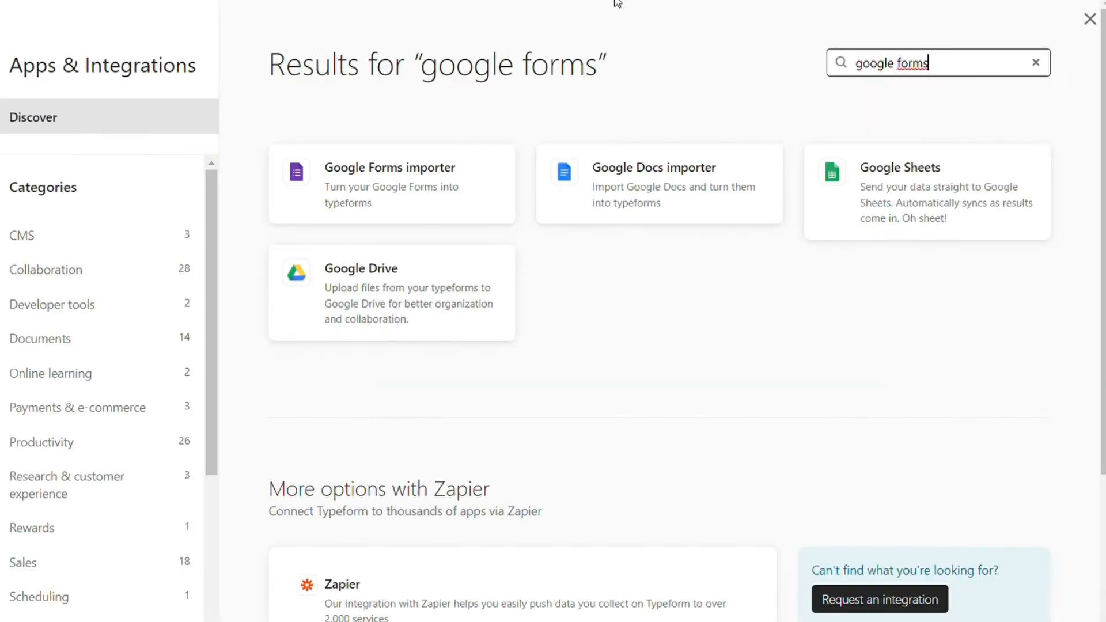
pyautogui.moveTo(397, 176)
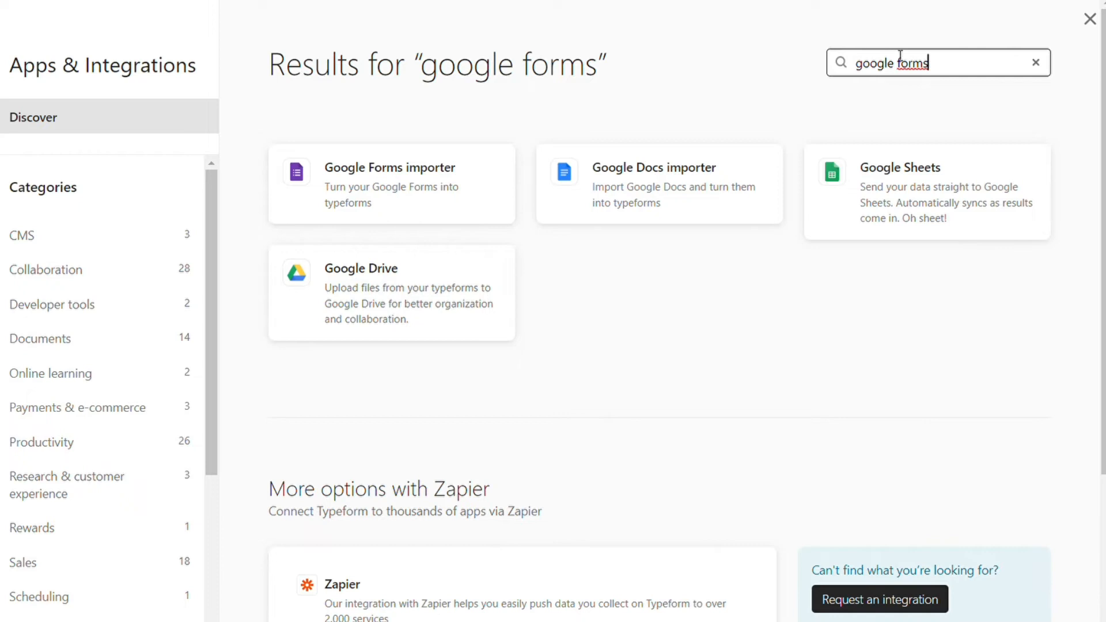
pyautogui.moveTo(710, 44)
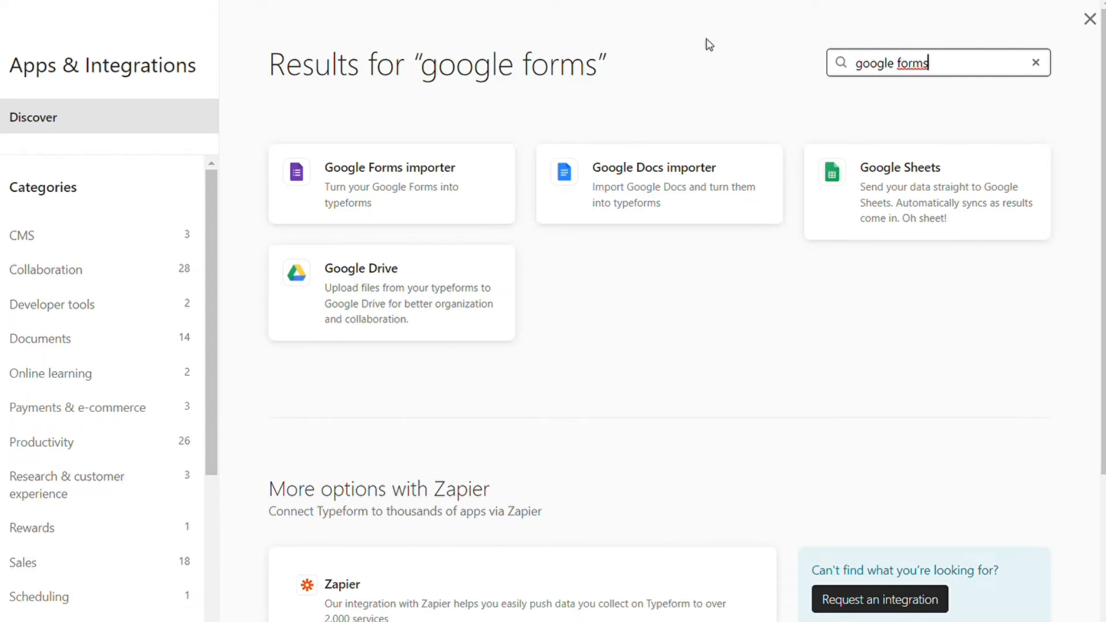
pyautogui.moveTo(596, 27)
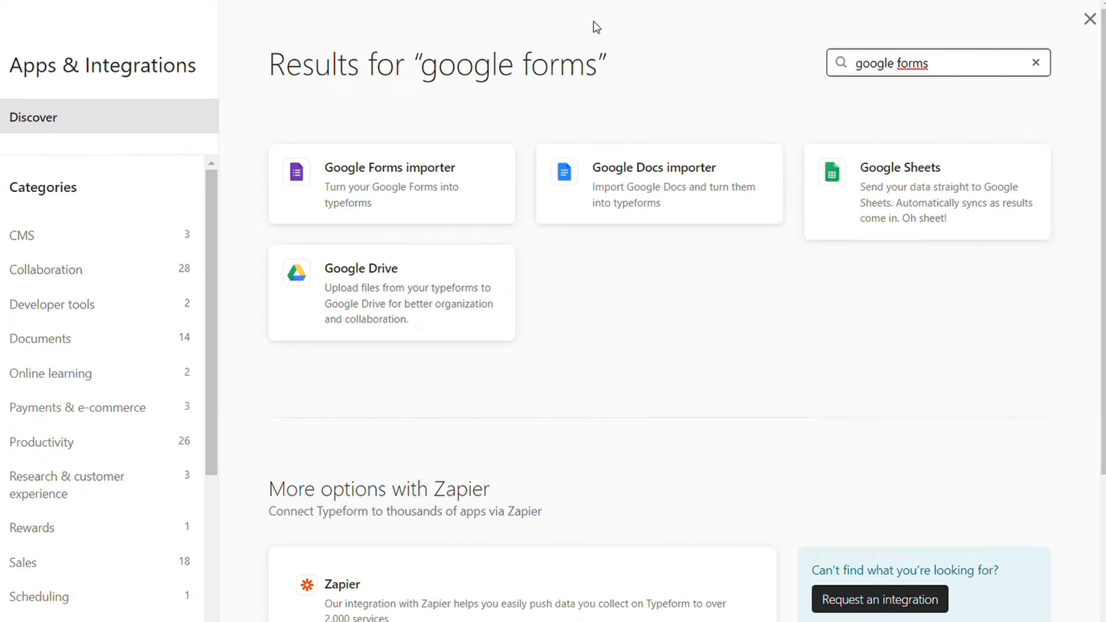
pyautogui.click(1089, 19)
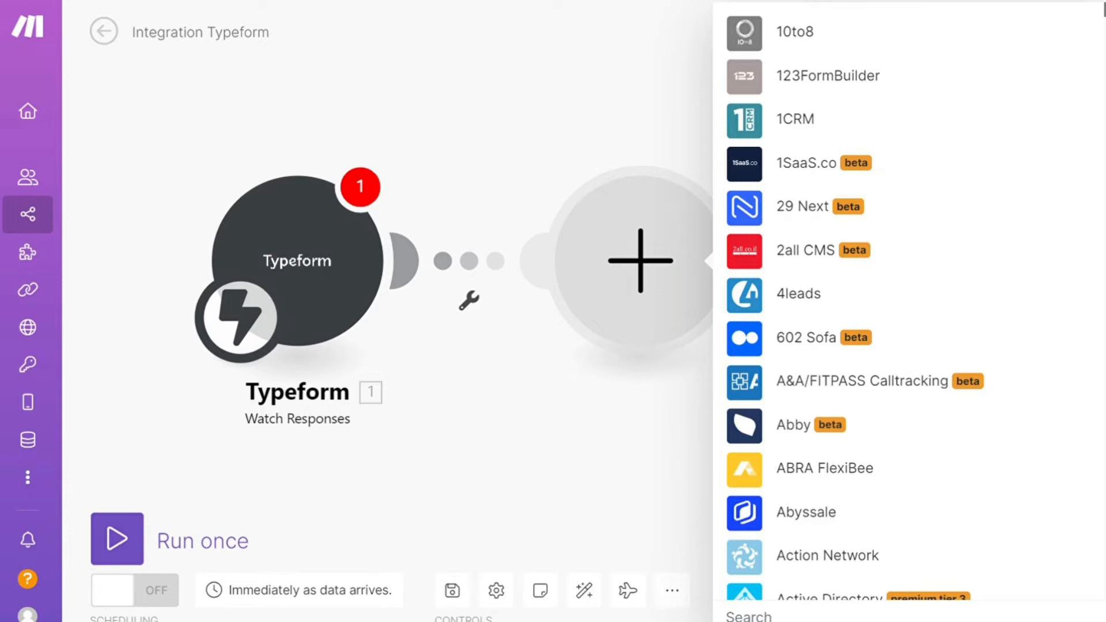
# Search Make's app list for 'sh' and pick an app for the second module
pyautogui.write('sh')
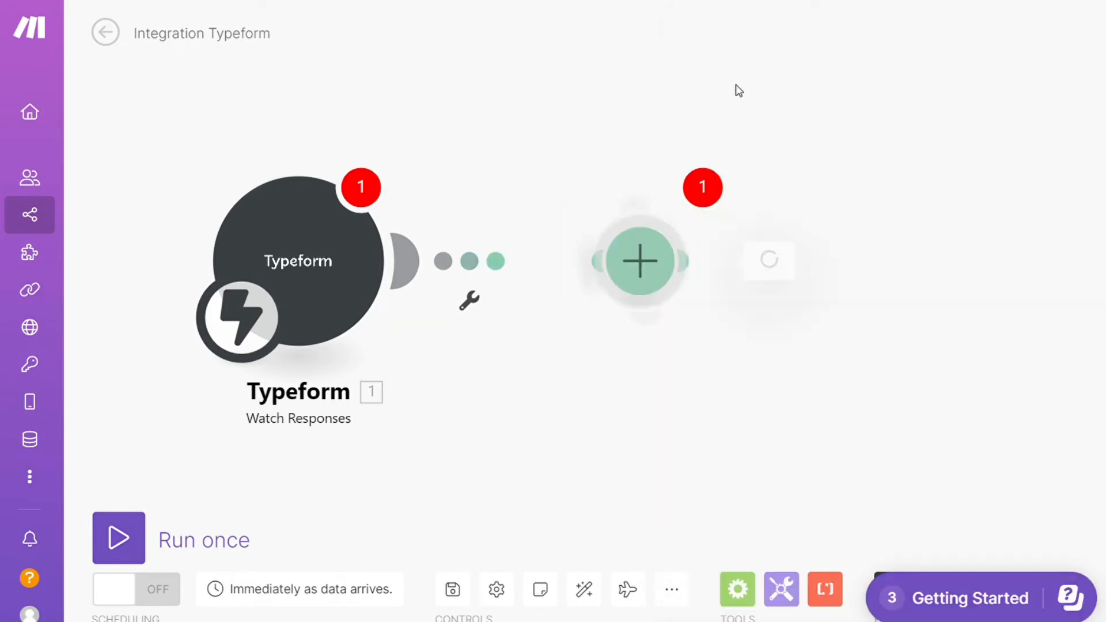
pyautogui.click(641, 261)
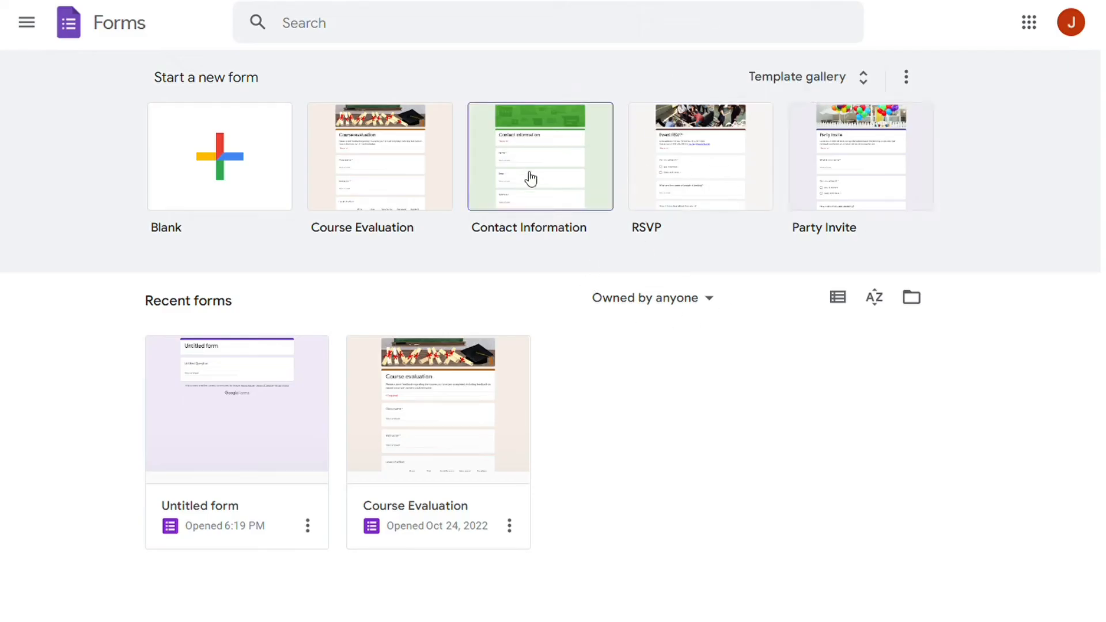
pyautogui.moveTo(556, 82)
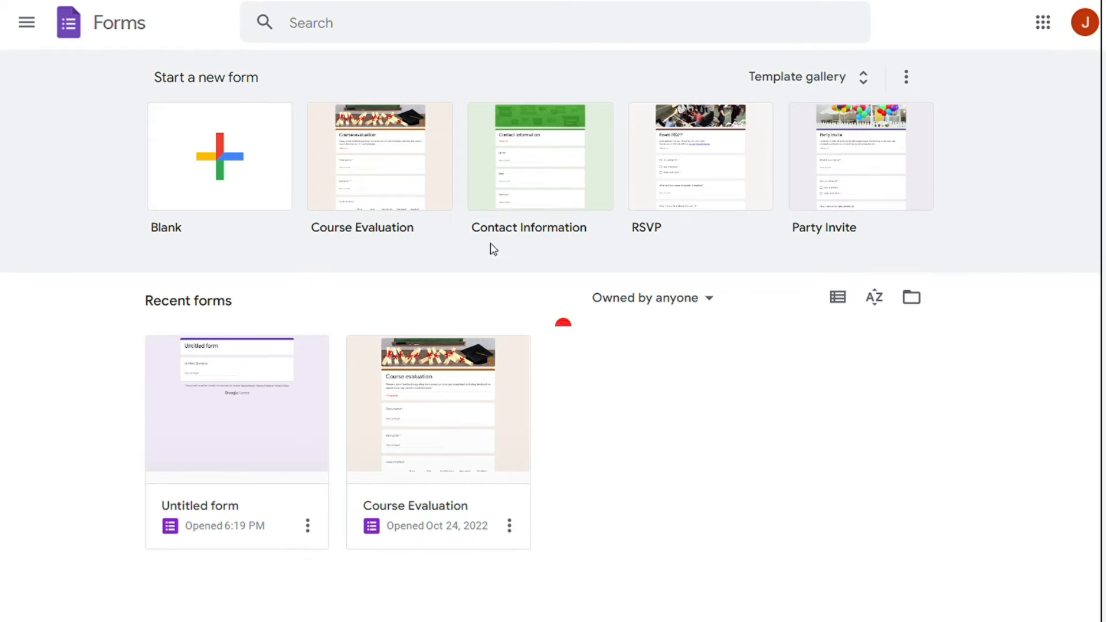
pyautogui.moveTo(561, 56)
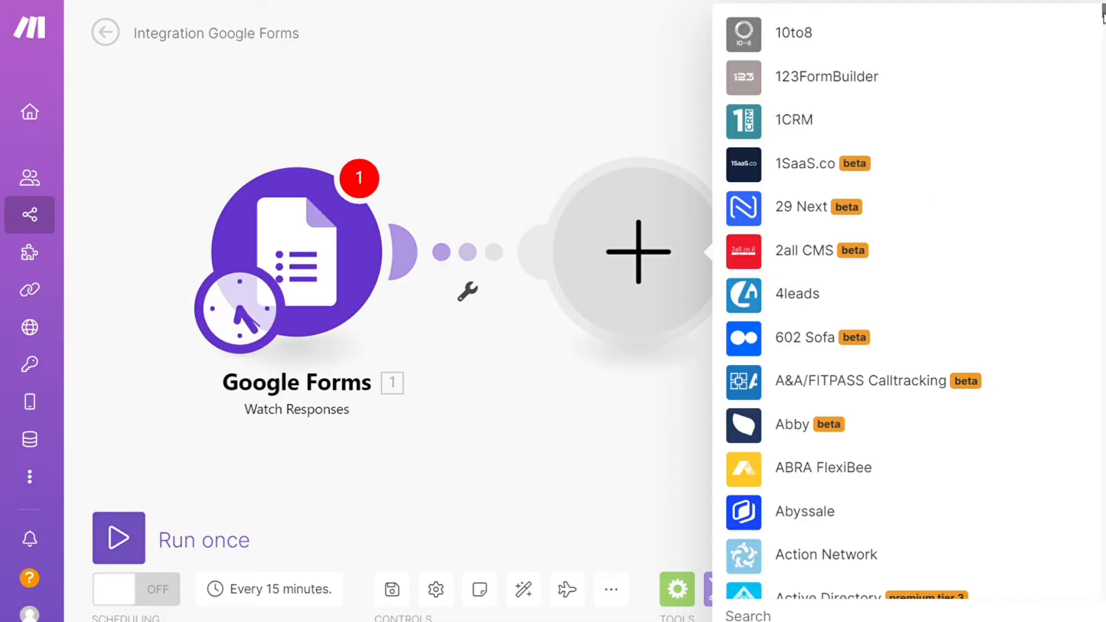
pyautogui.scroll(-3)
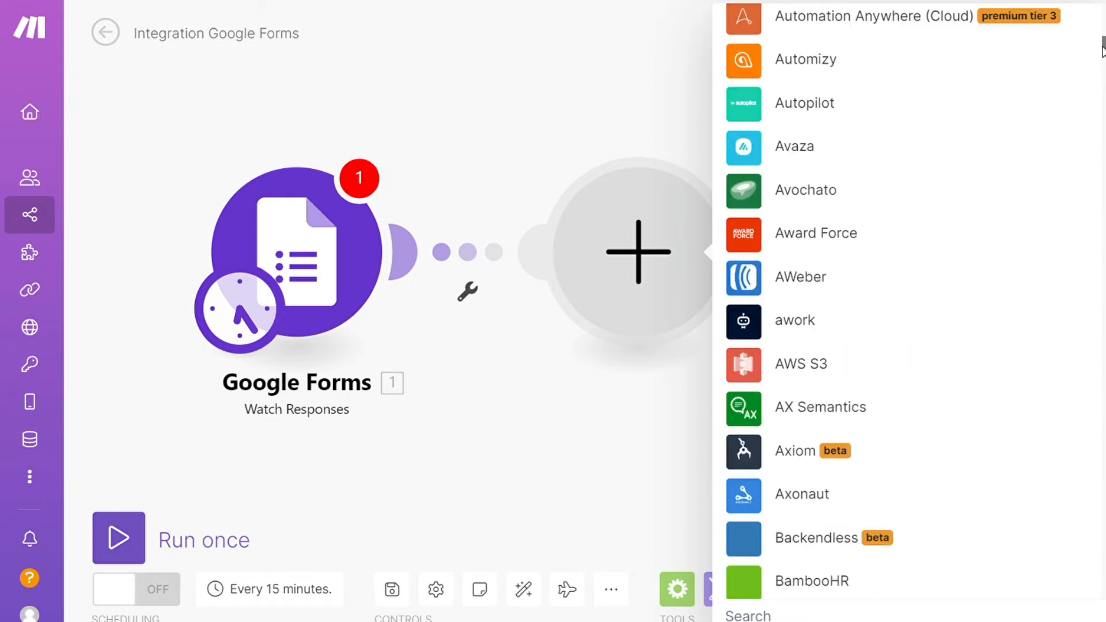
pyautogui.scroll(3)
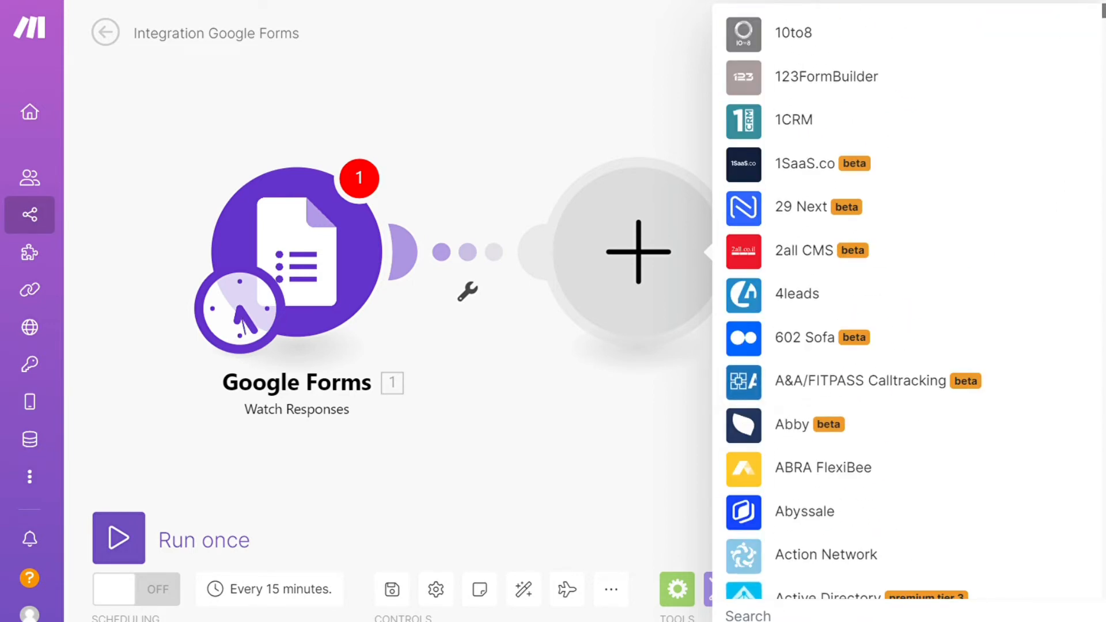
pyautogui.write('slack')
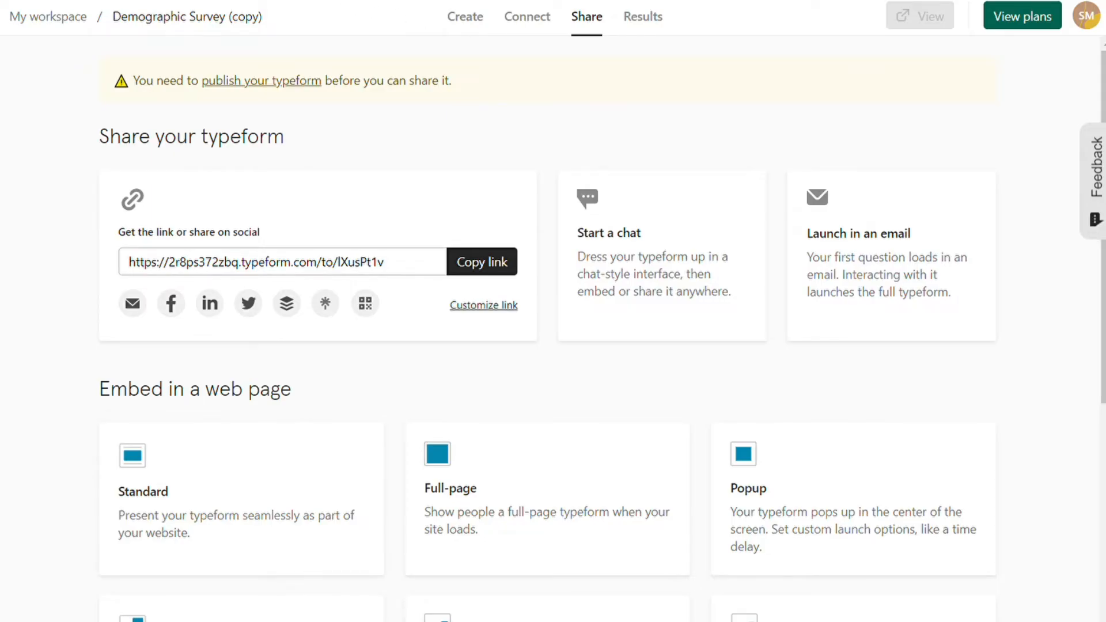
pyautogui.moveTo(561, 173)
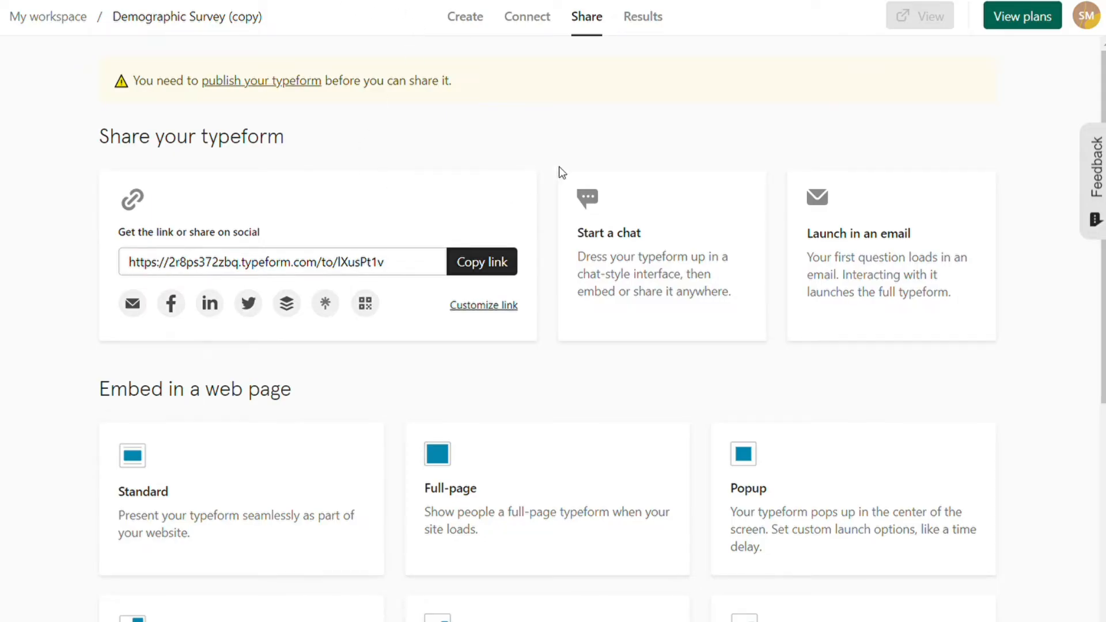
pyautogui.moveTo(535, 123)
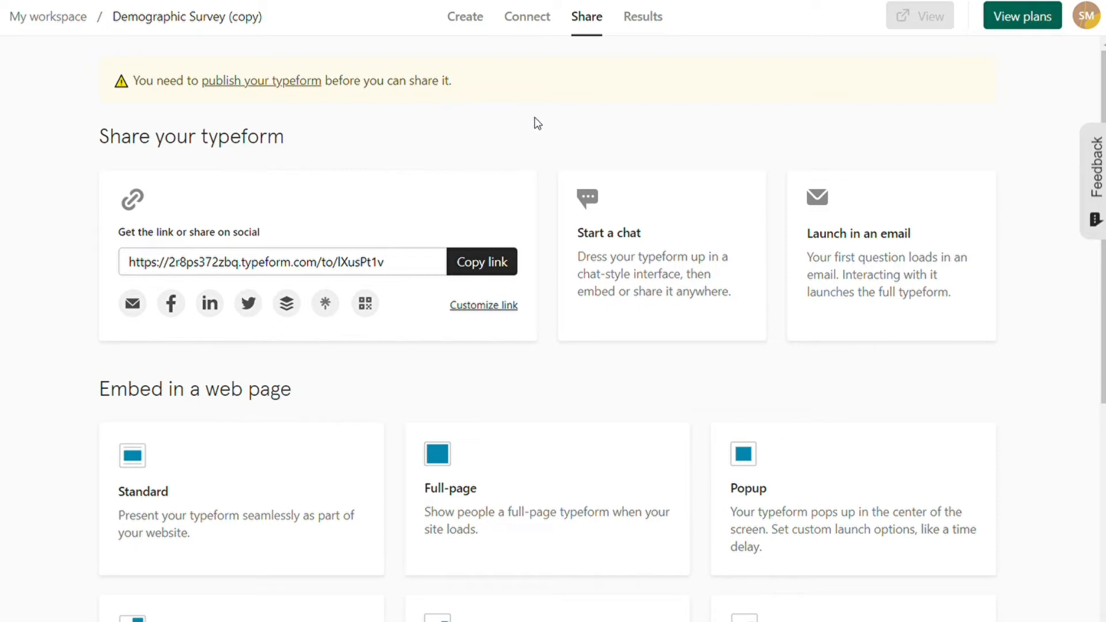
pyautogui.moveTo(990, 143)
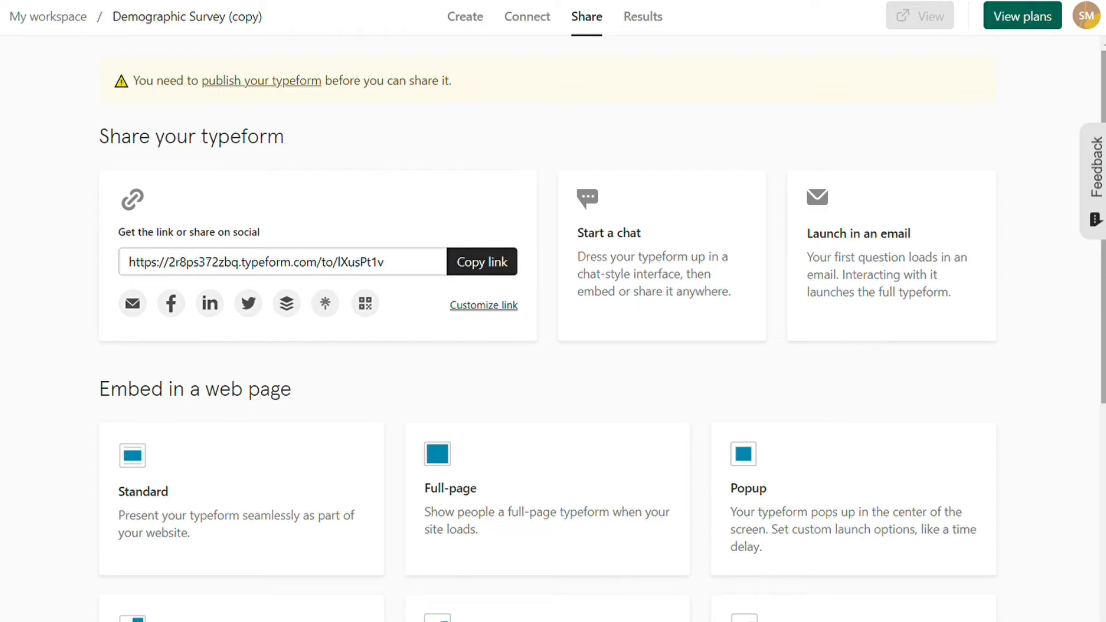
# Scroll the Share page through embed options from Standard to Embed SDK, then back up
pyautogui.scroll(-3)
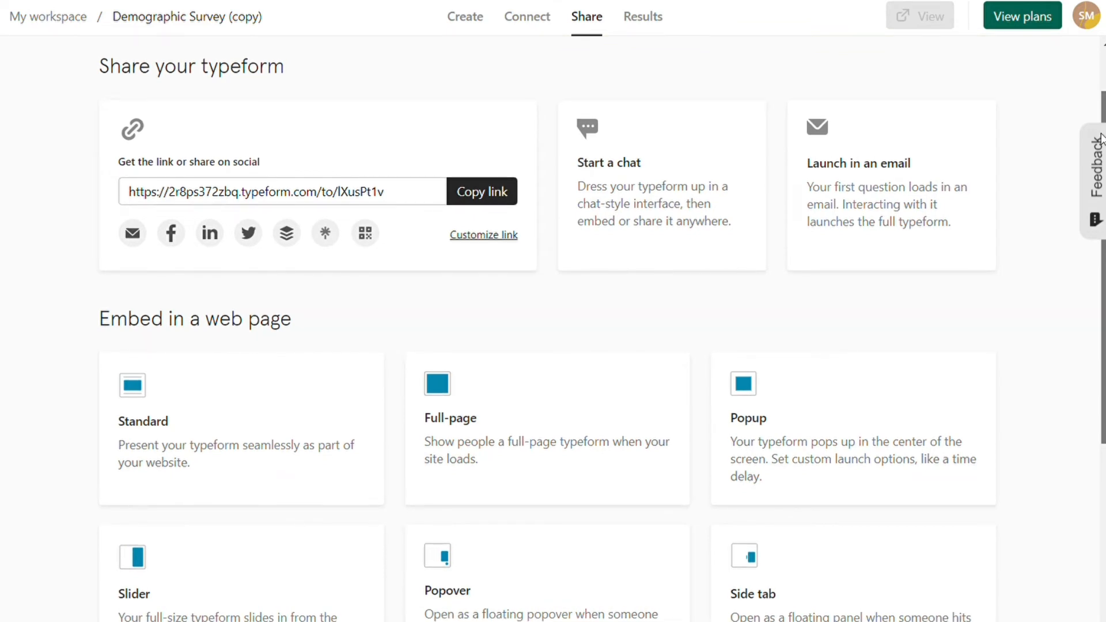
pyautogui.scroll(-3)
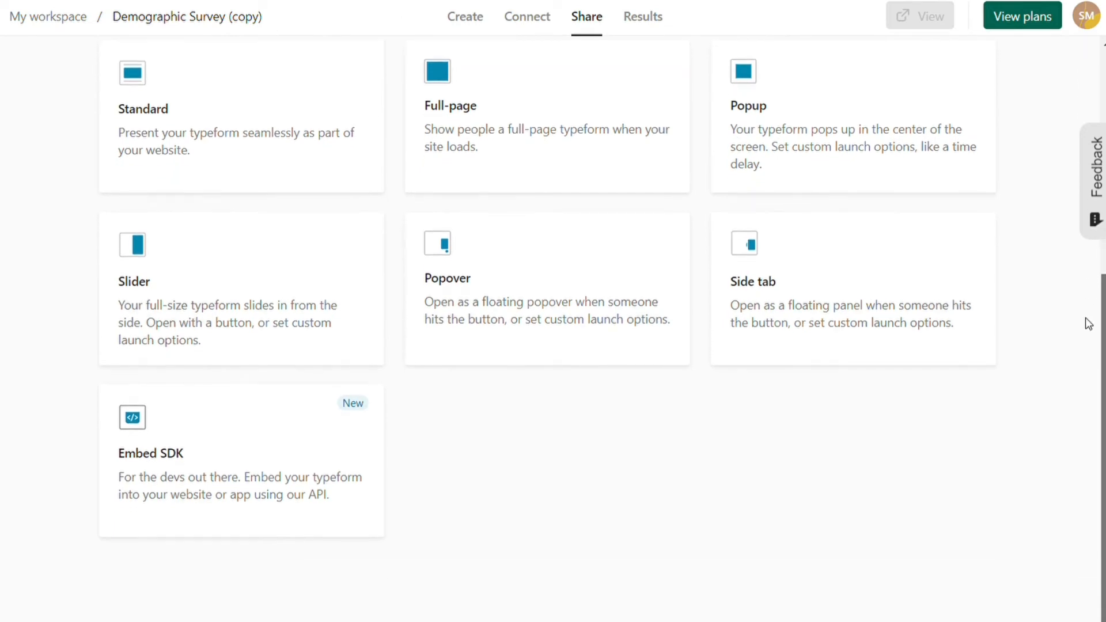
pyautogui.moveTo(515, 233)
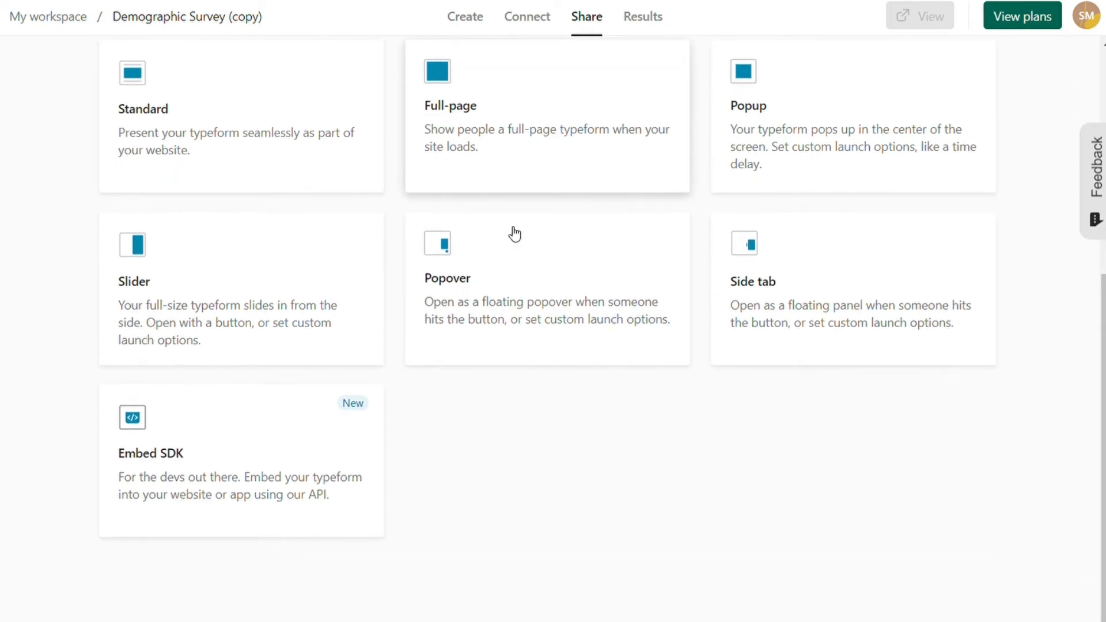
pyautogui.moveTo(798, 155)
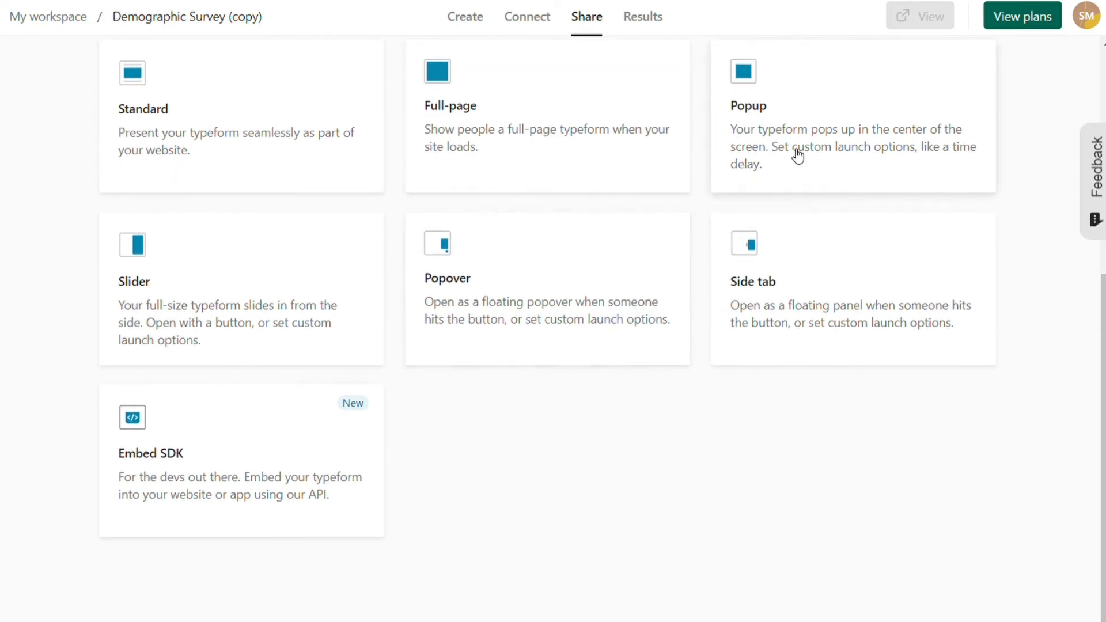
pyautogui.moveTo(315, 439)
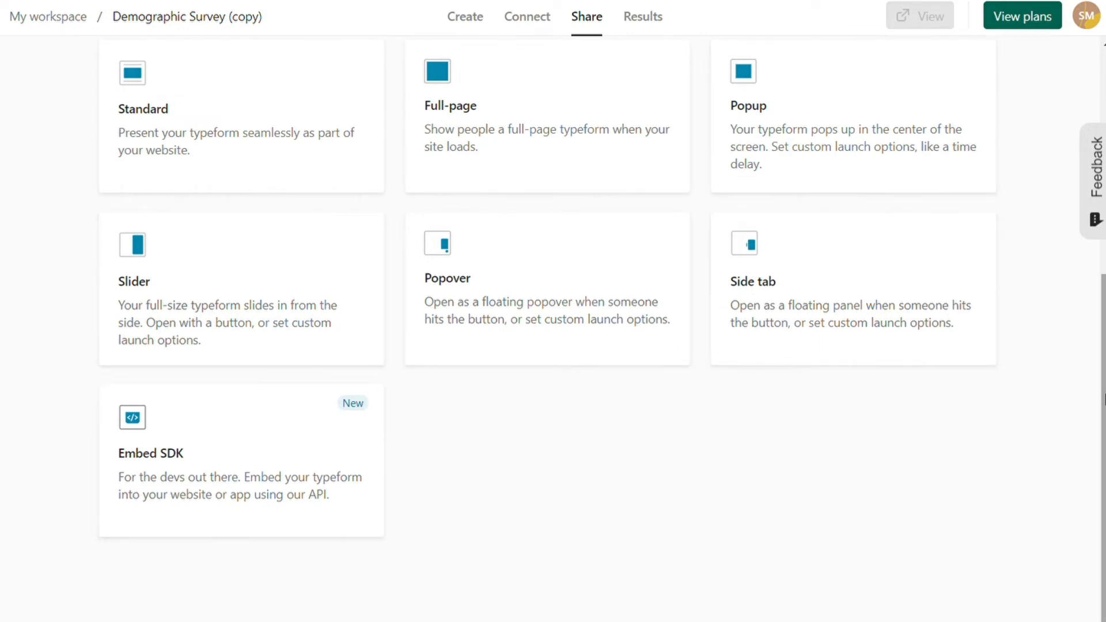
pyautogui.scroll(3)
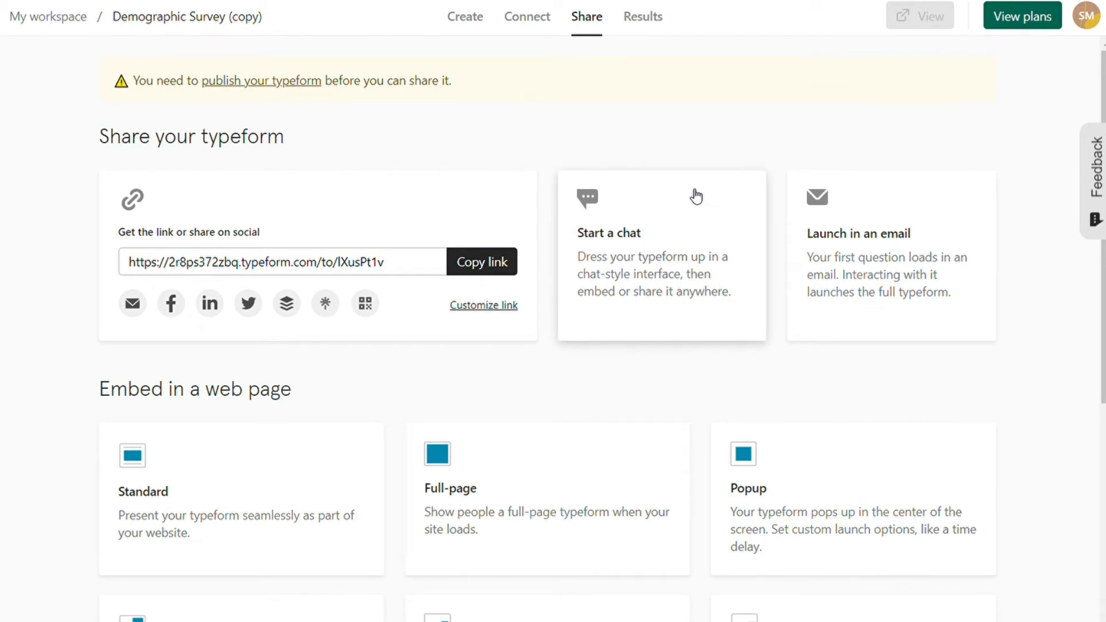
pyautogui.moveTo(589, 106)
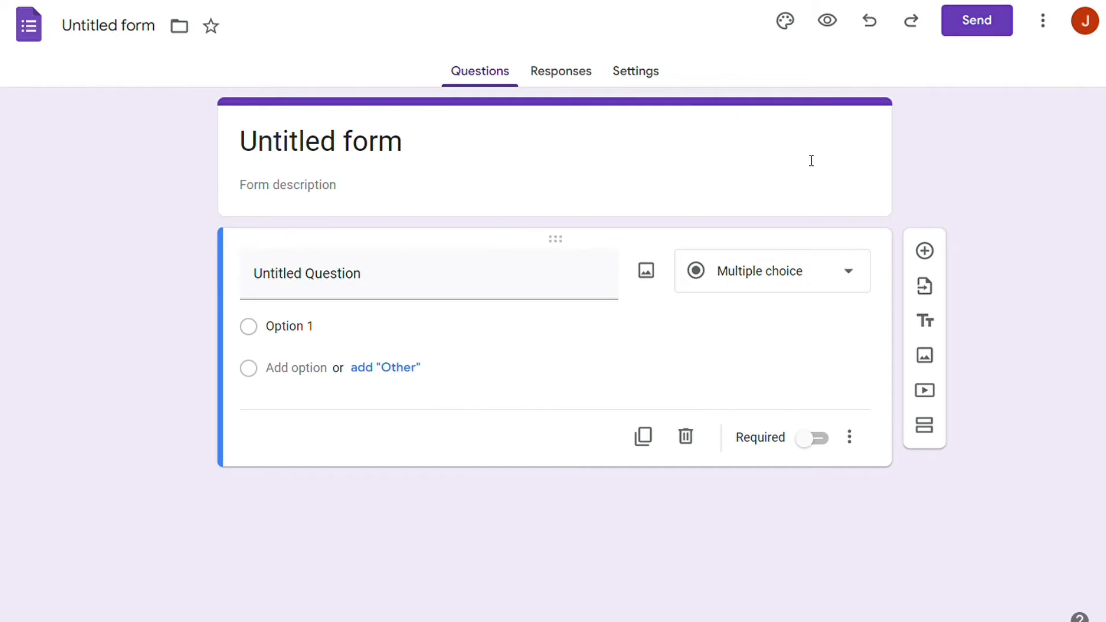
pyautogui.moveTo(997, 159)
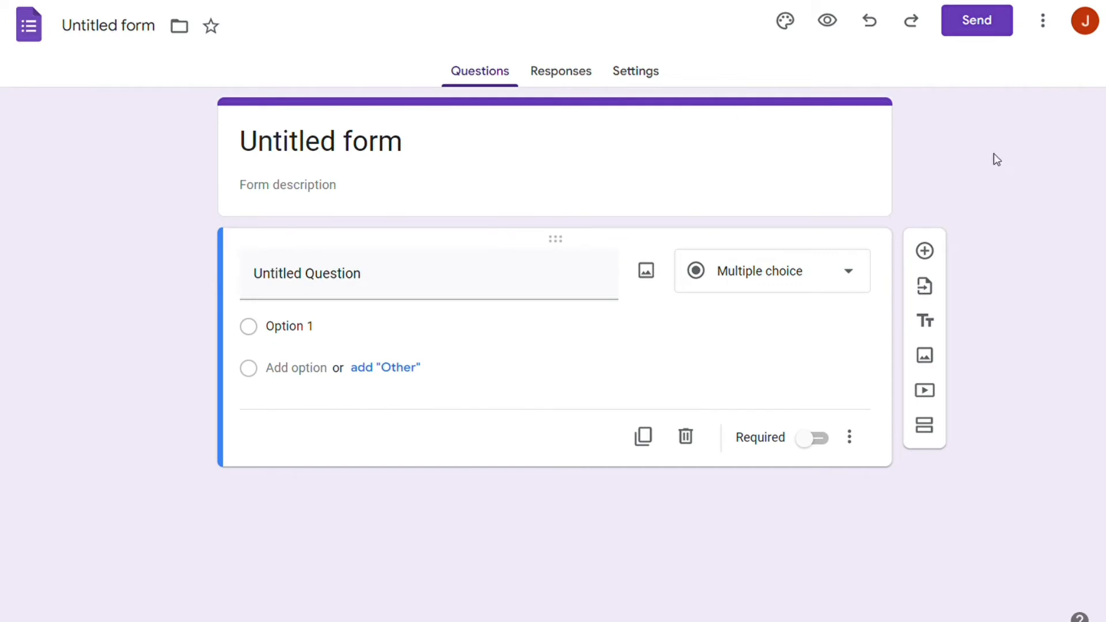
pyautogui.moveTo(985, 103)
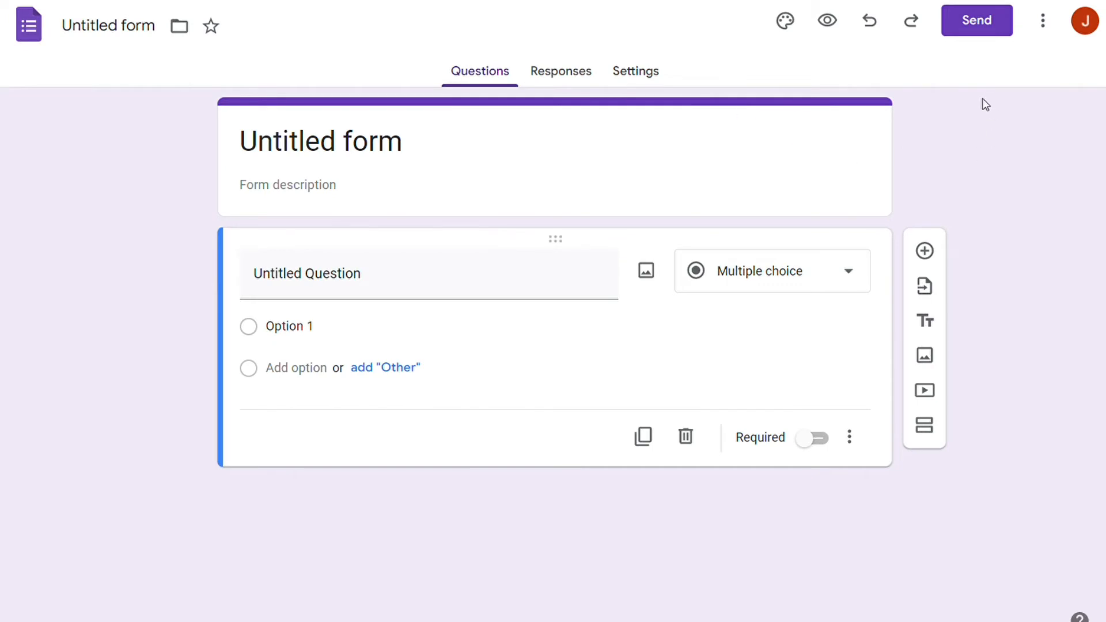
pyautogui.moveTo(977, 19)
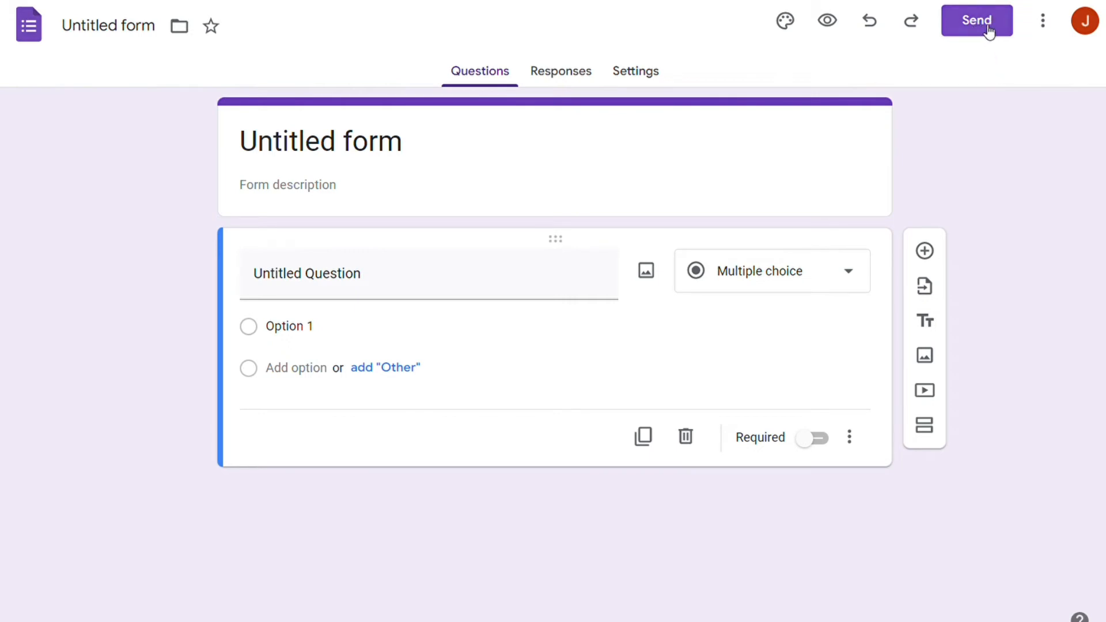
# Browse the Send form dialog's embed HTML and email options, then close it
pyautogui.click(977, 20)
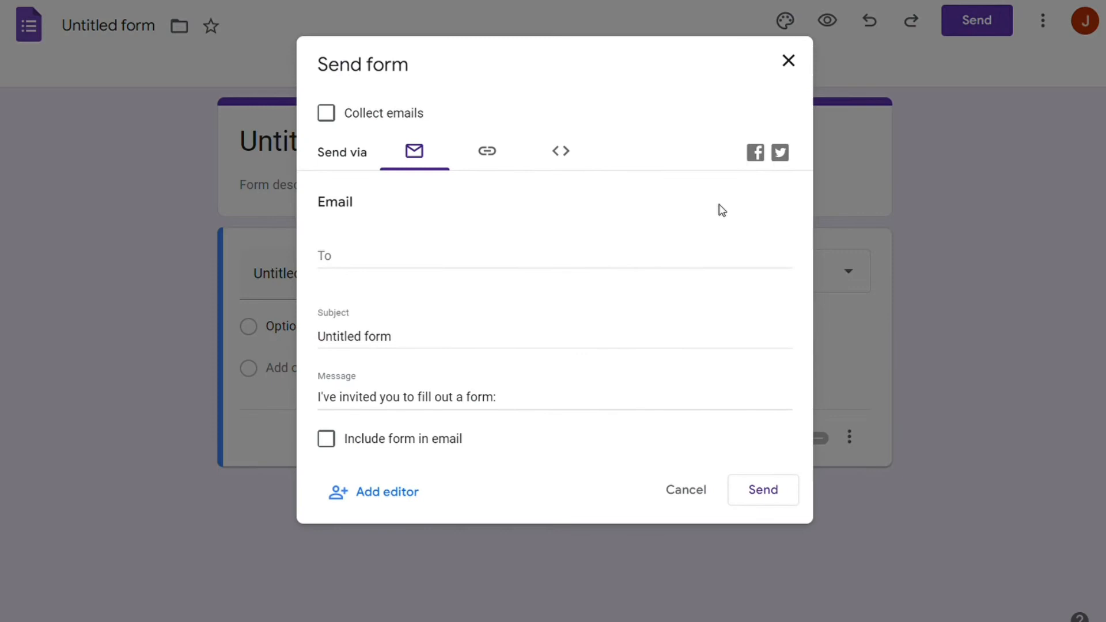
pyautogui.moveTo(538, 160)
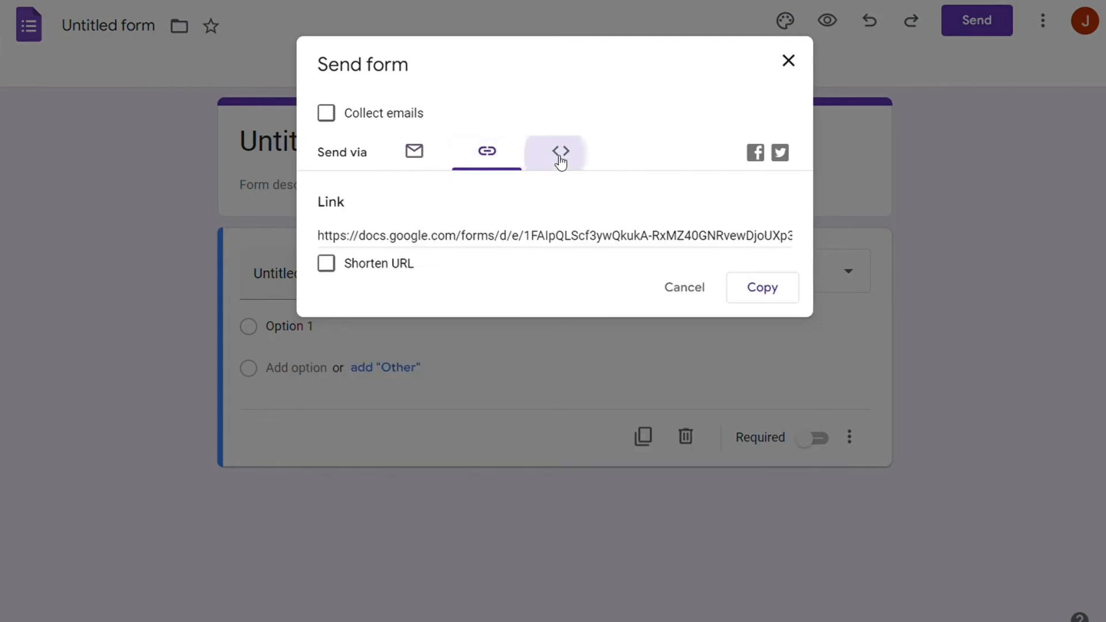
pyautogui.click(560, 151)
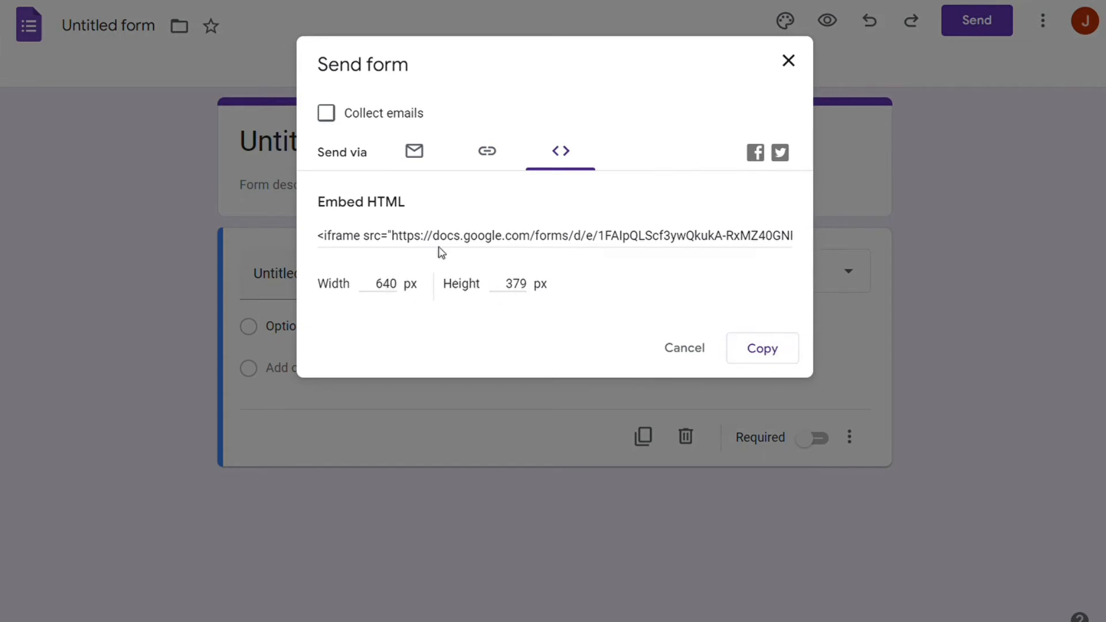
pyautogui.click(415, 151)
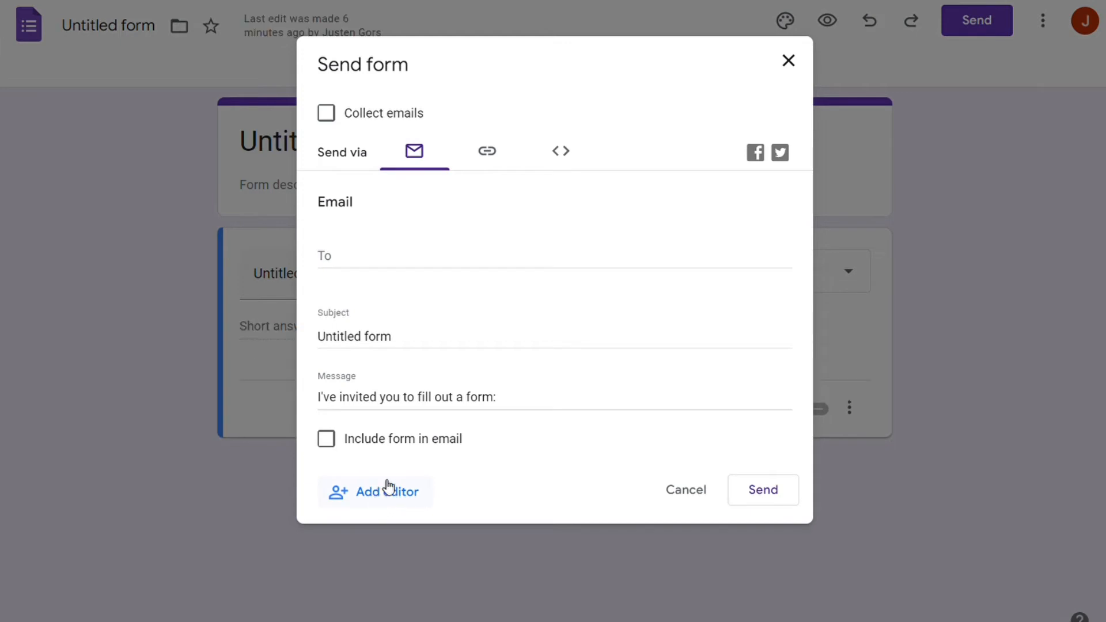
pyautogui.moveTo(581, 489)
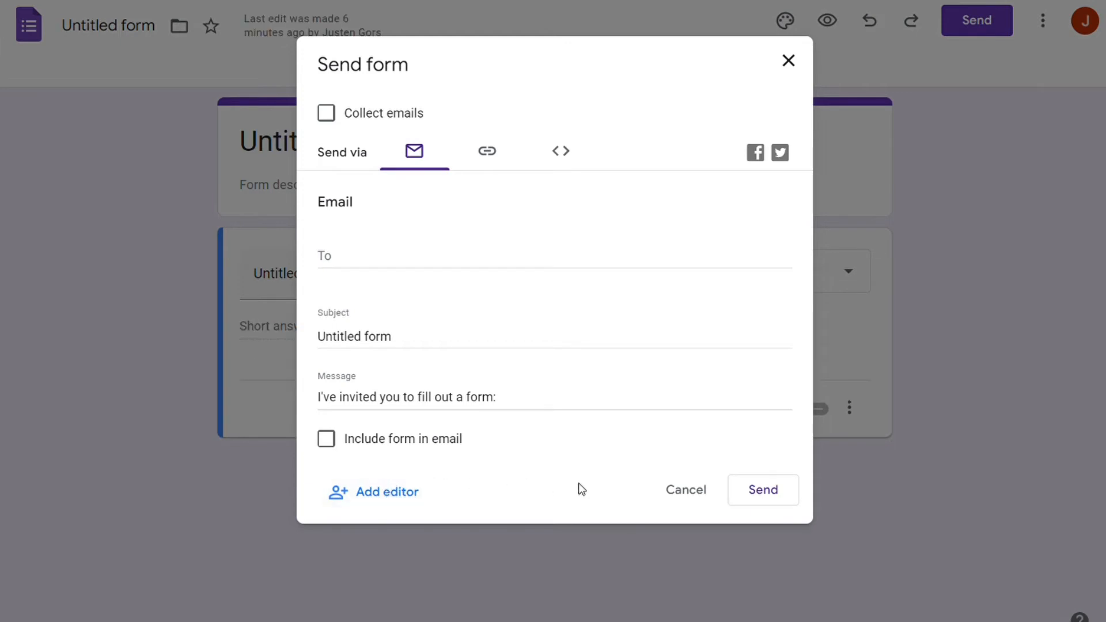
pyautogui.moveTo(777, 133)
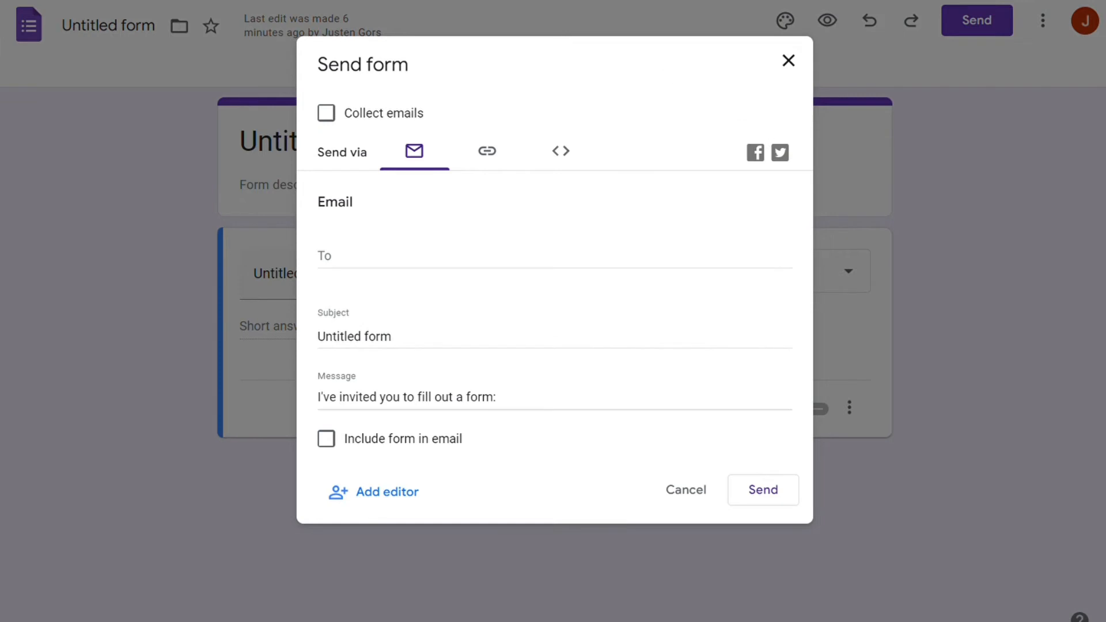
pyautogui.click(789, 60)
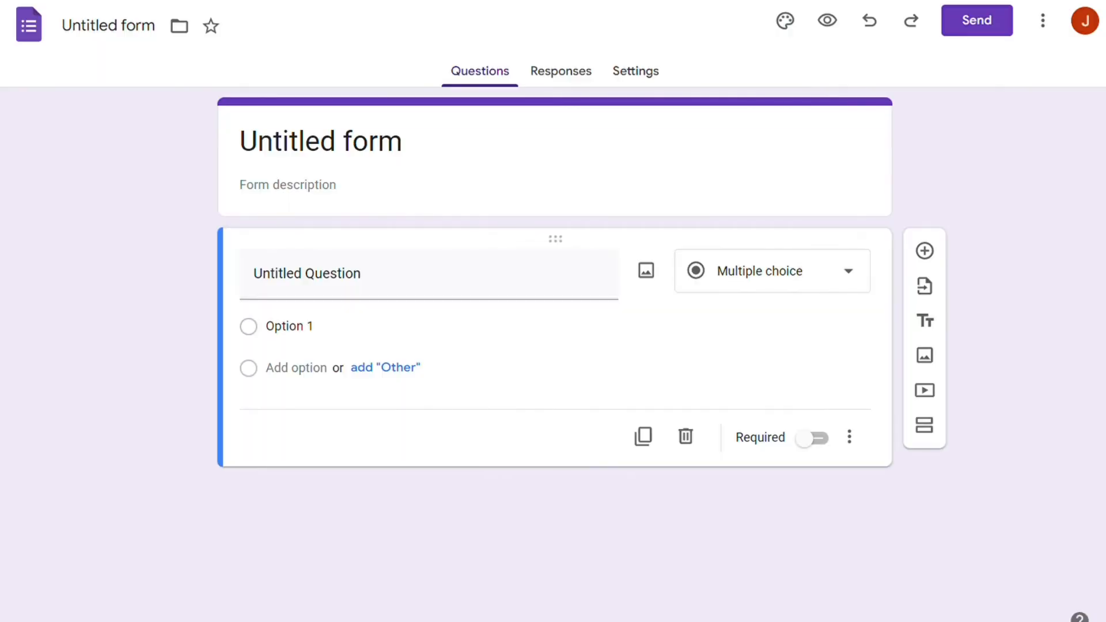
pyautogui.moveTo(392, 73)
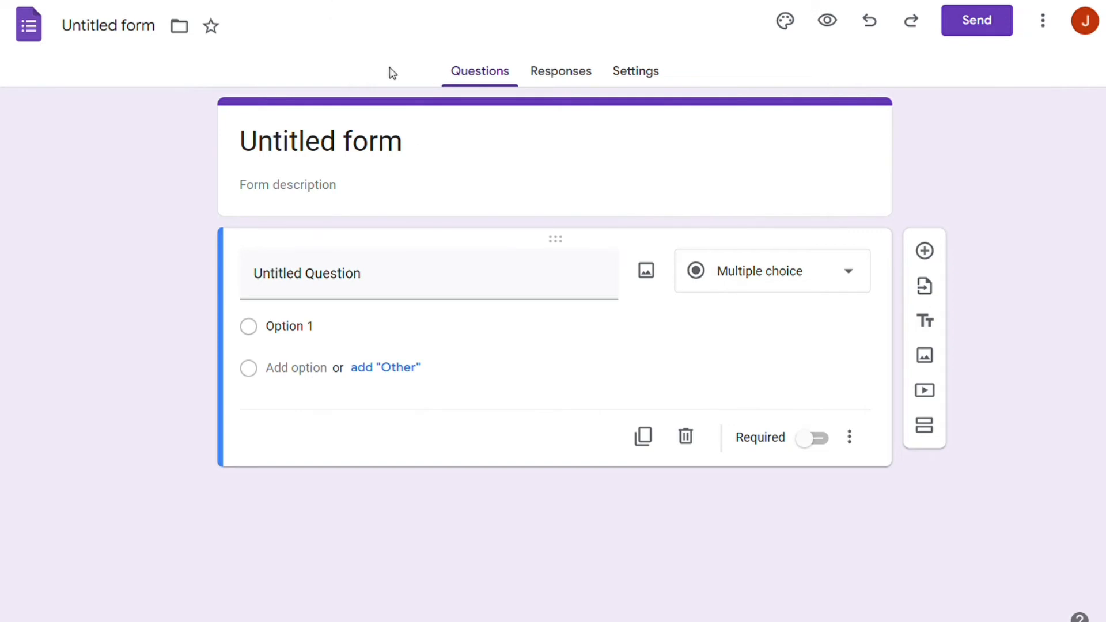
pyautogui.moveTo(570, 73)
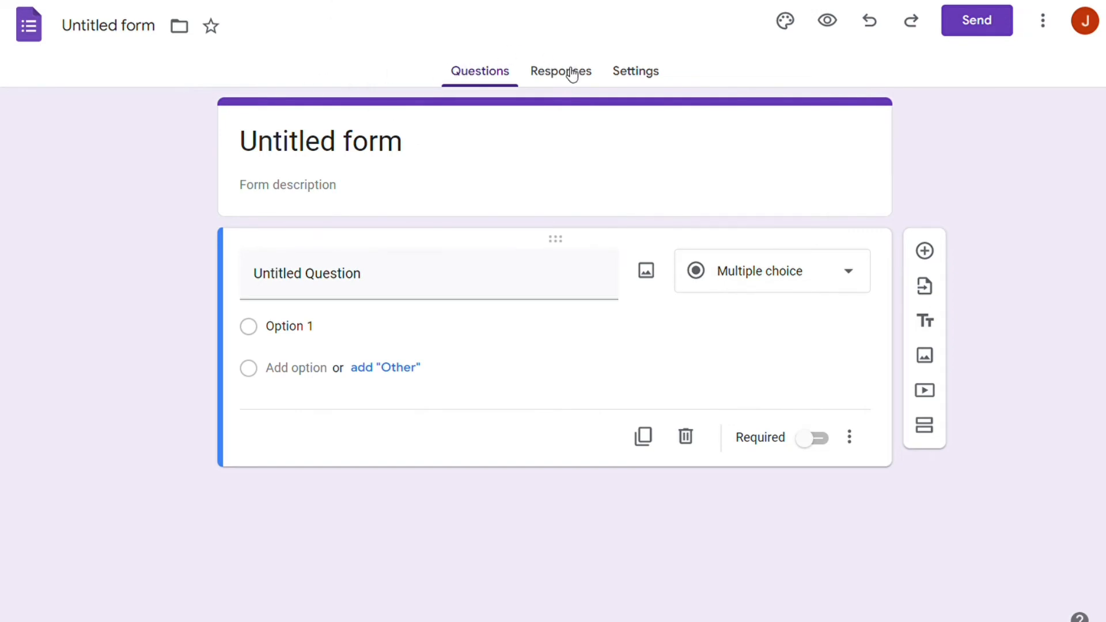
pyautogui.click(561, 70)
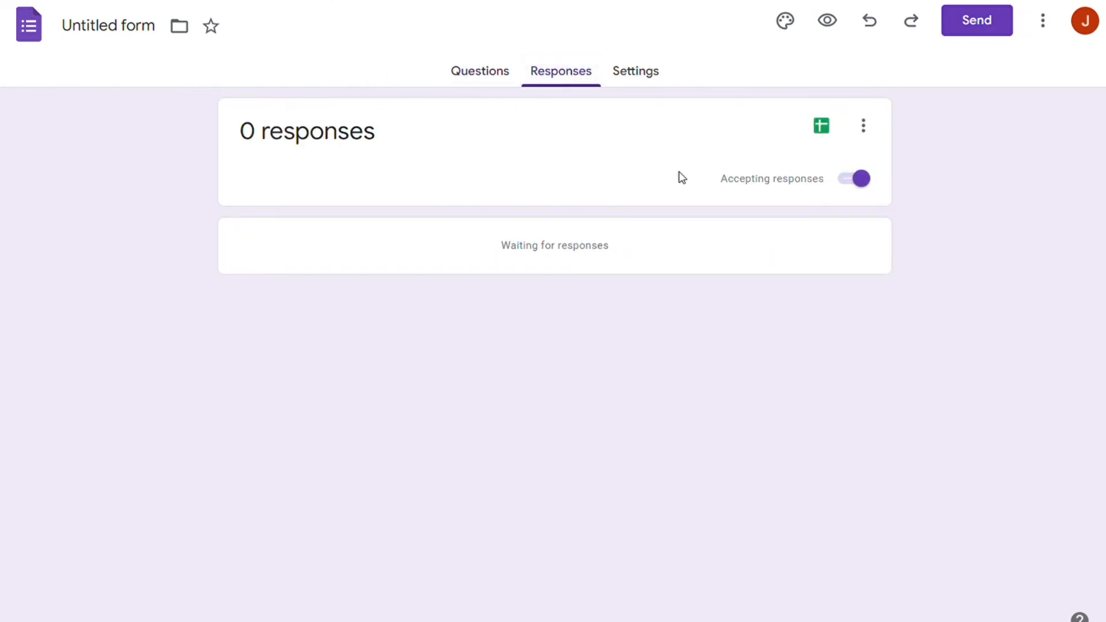
pyautogui.click(821, 125)
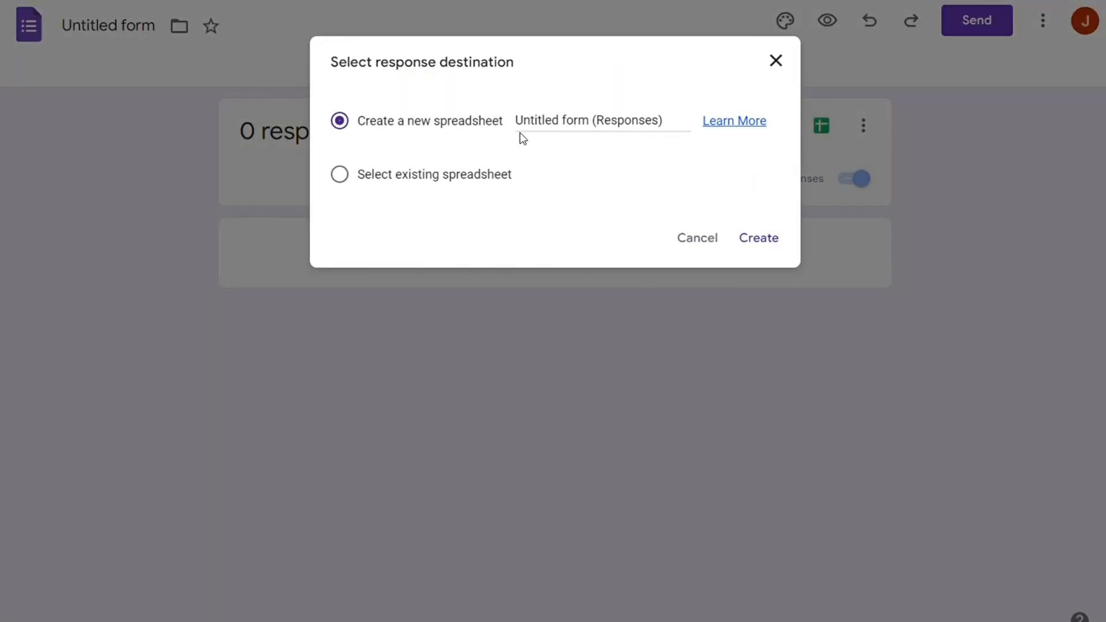
pyautogui.click(339, 174)
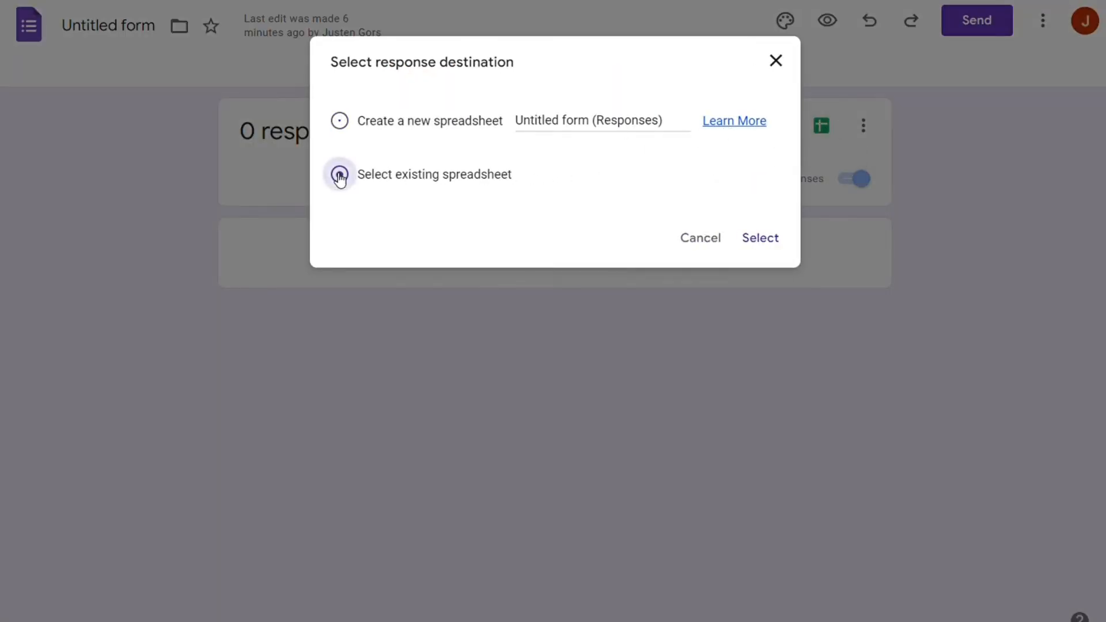
pyautogui.click(339, 121)
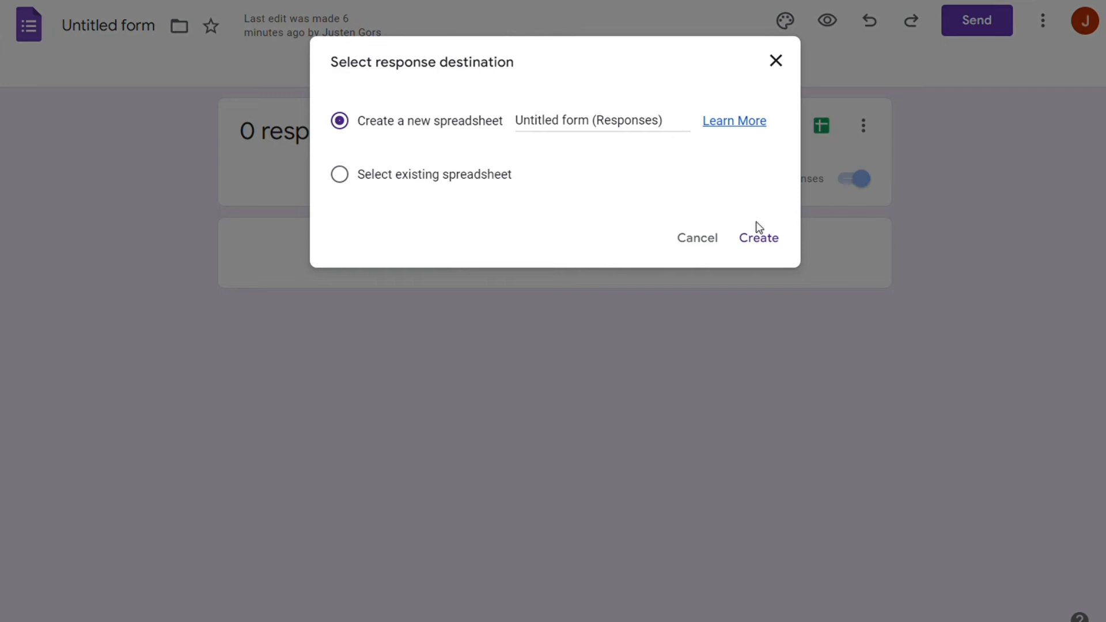
pyautogui.click(759, 236)
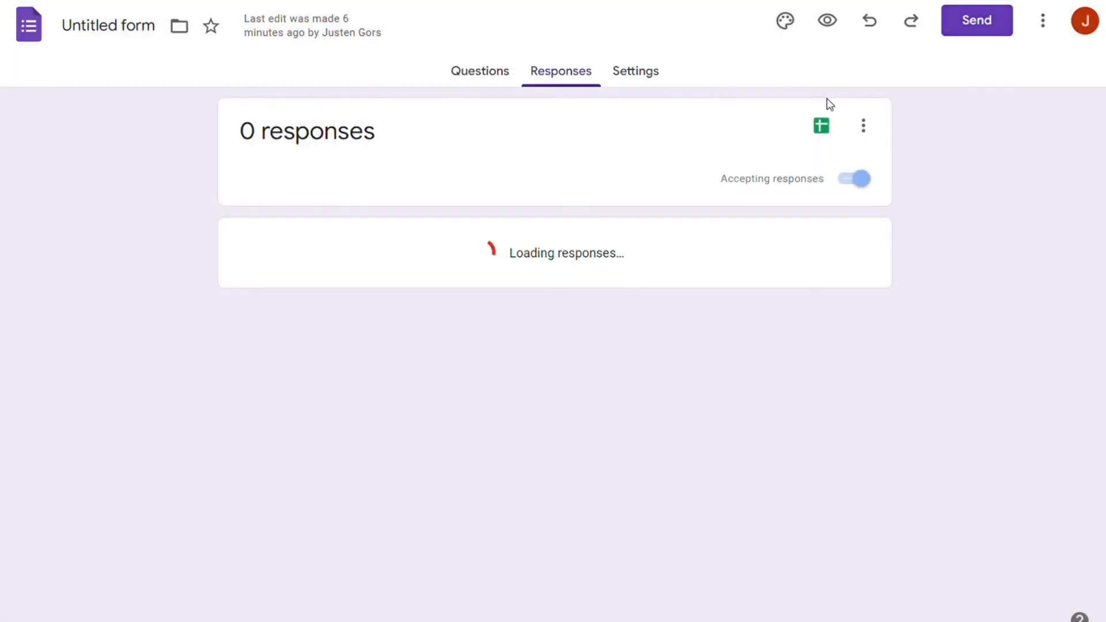
pyautogui.click(863, 125)
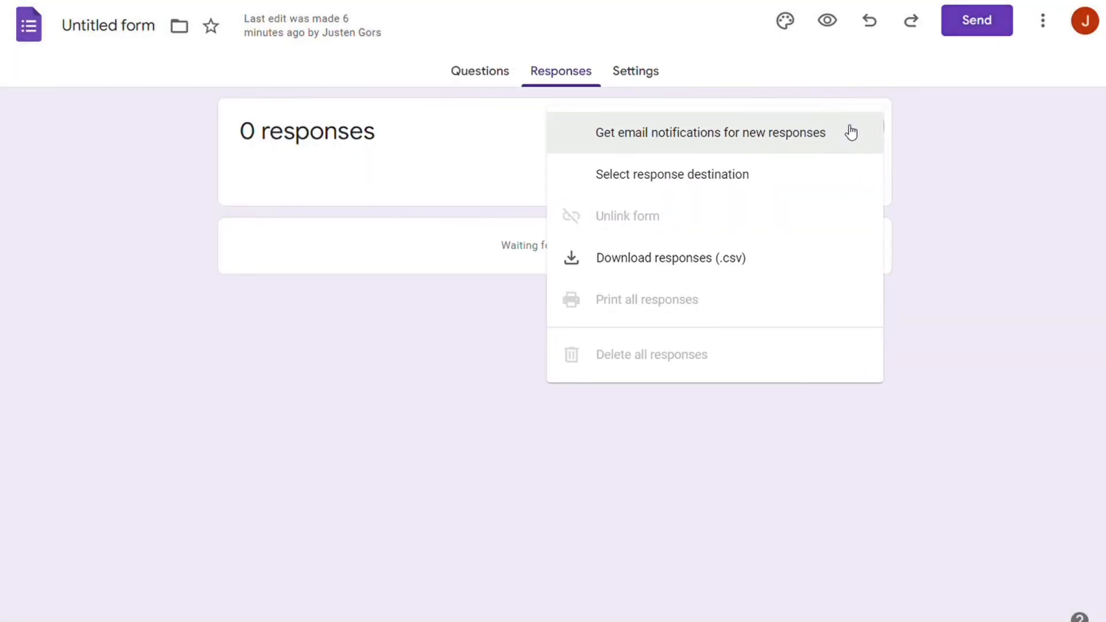
pyautogui.moveTo(672, 258)
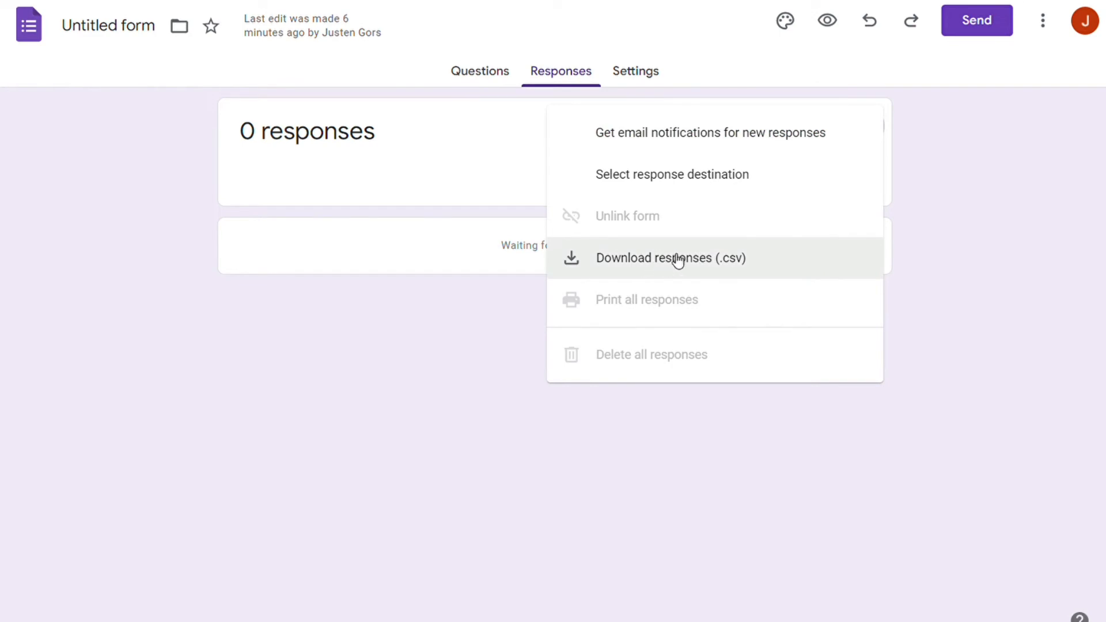
pyautogui.moveTo(755, 267)
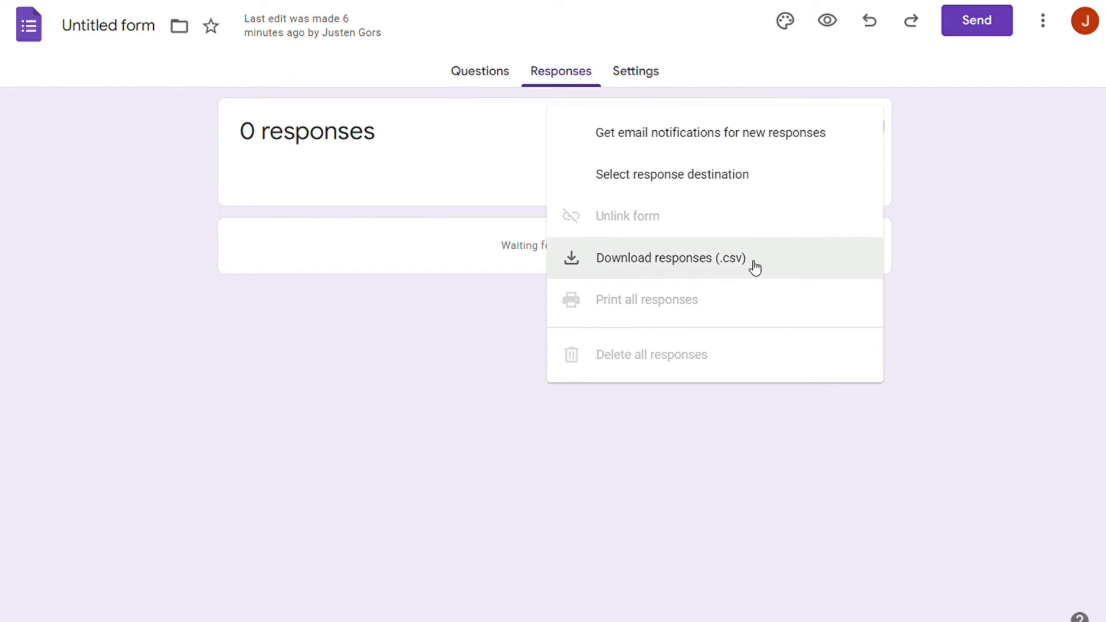
pyautogui.moveTo(518, 194)
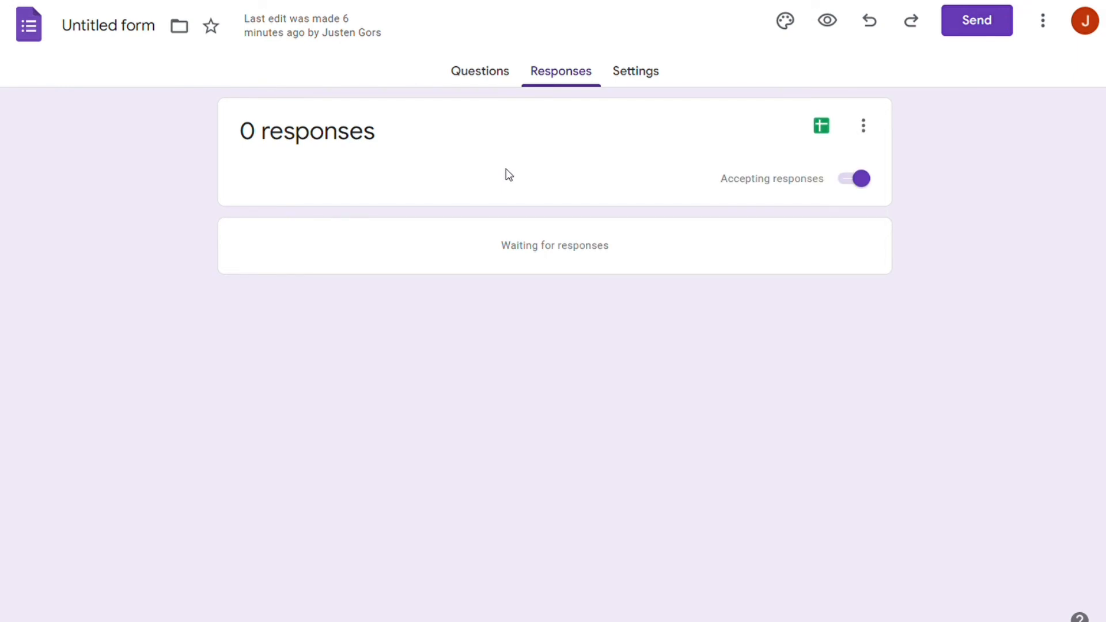
pyautogui.moveTo(598, 185)
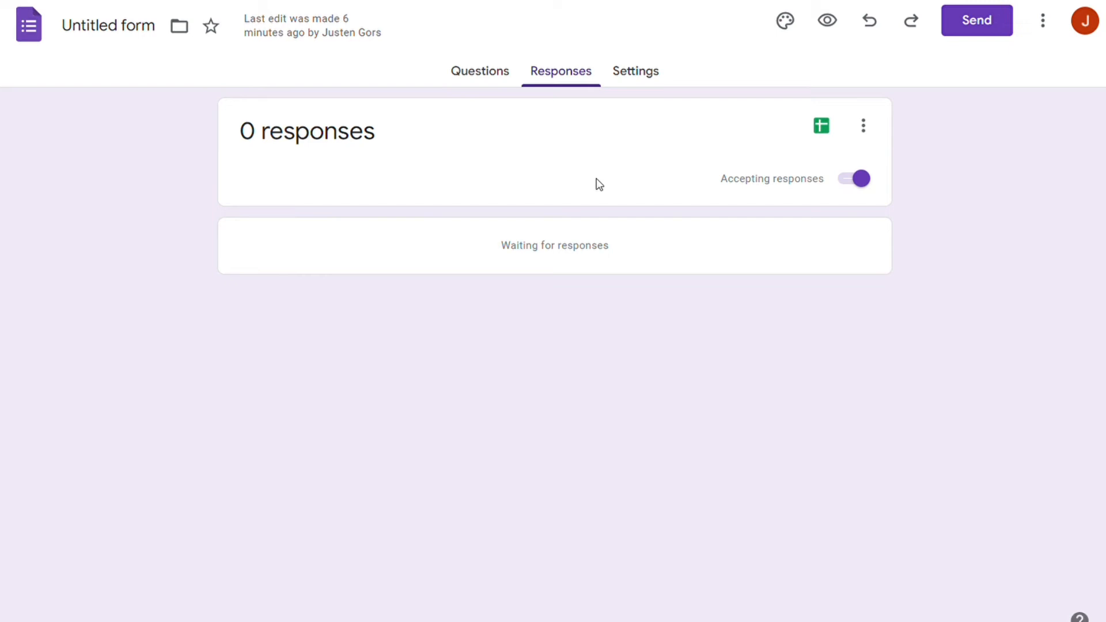
pyautogui.moveTo(651, 198)
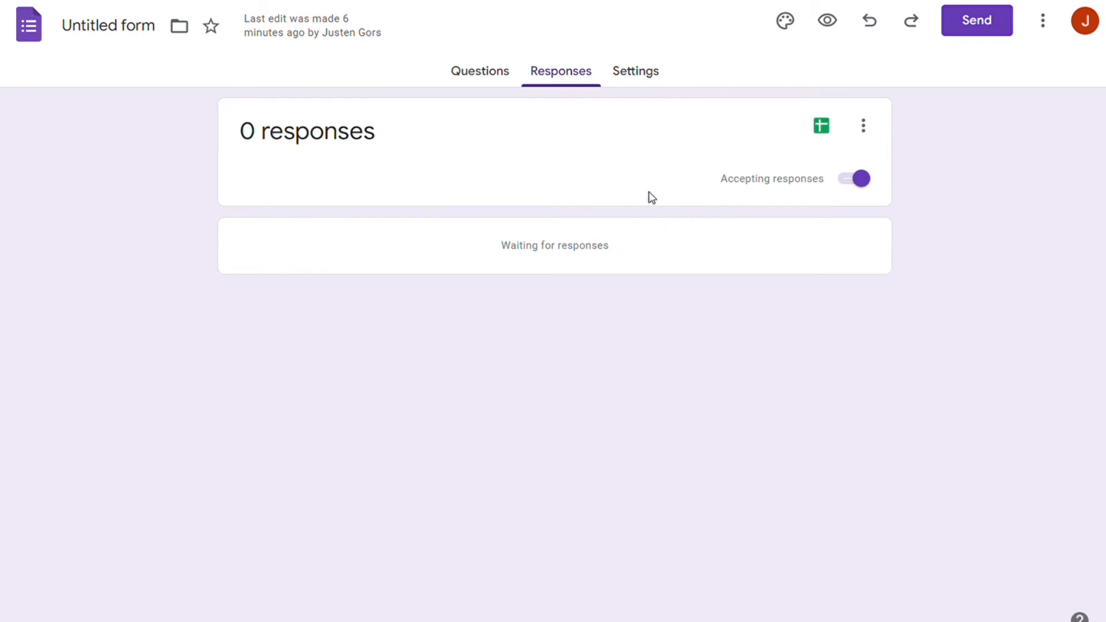
pyautogui.moveTo(623, 194)
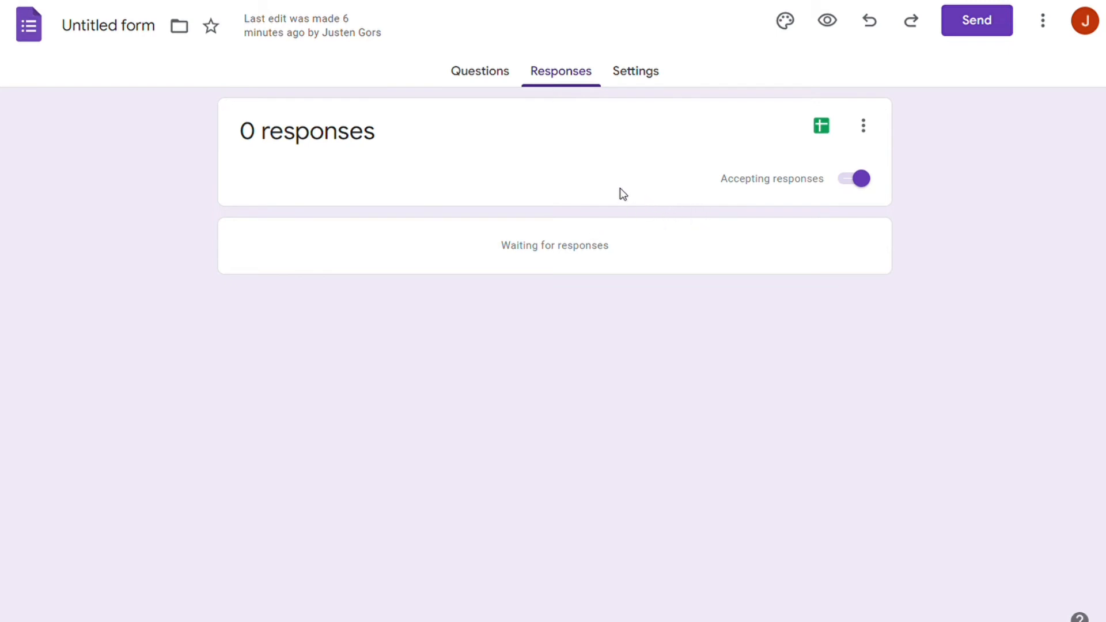
pyautogui.moveTo(750, 154)
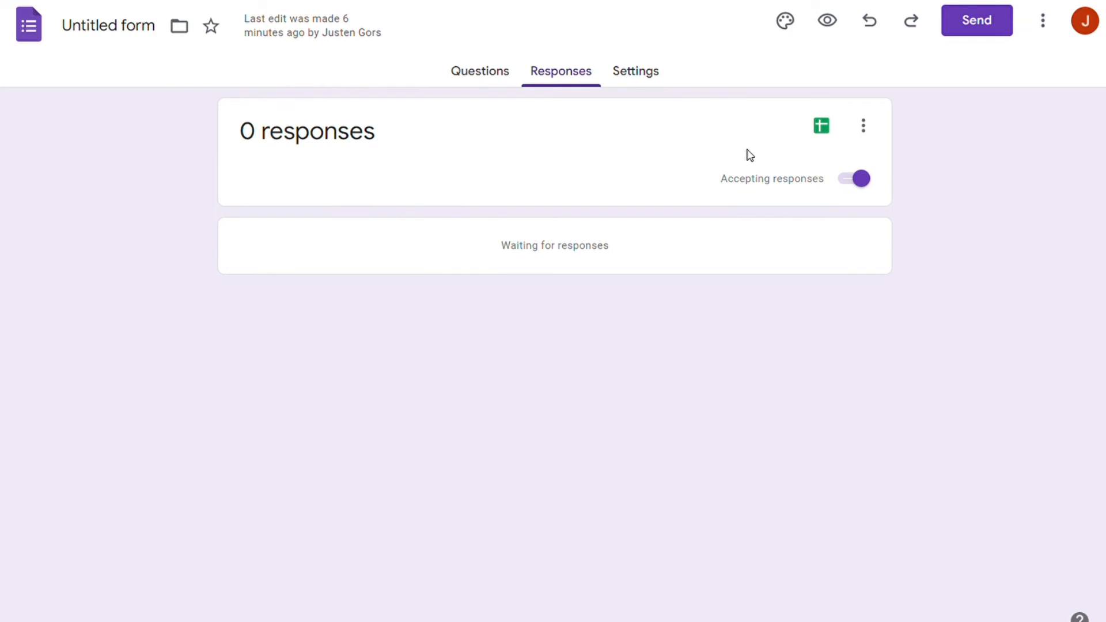
pyautogui.moveTo(632, 142)
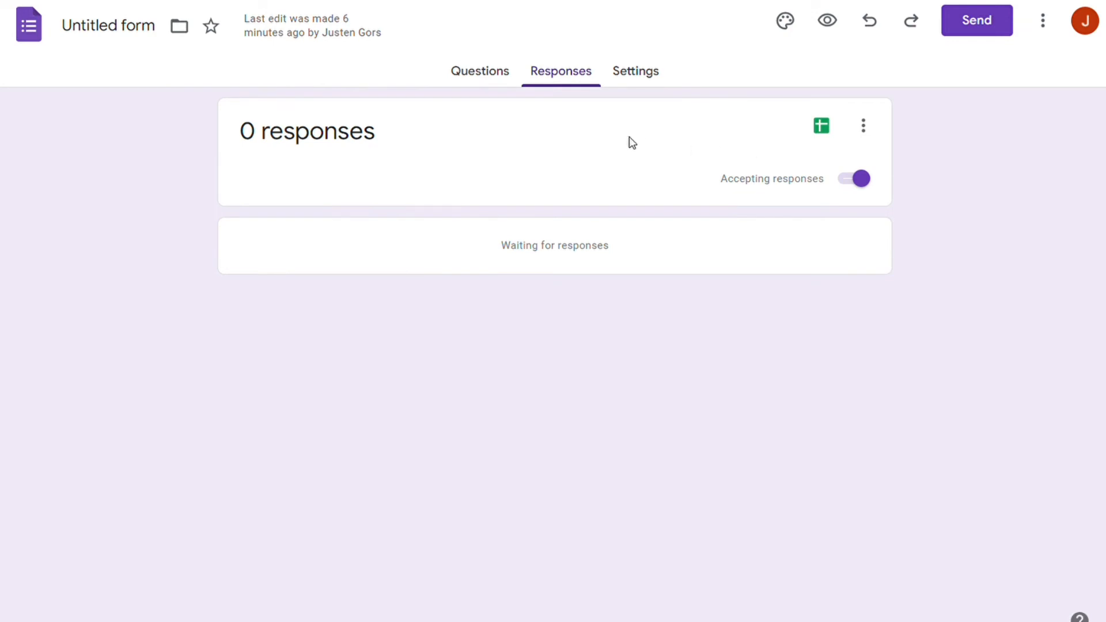
pyautogui.moveTo(480, 70)
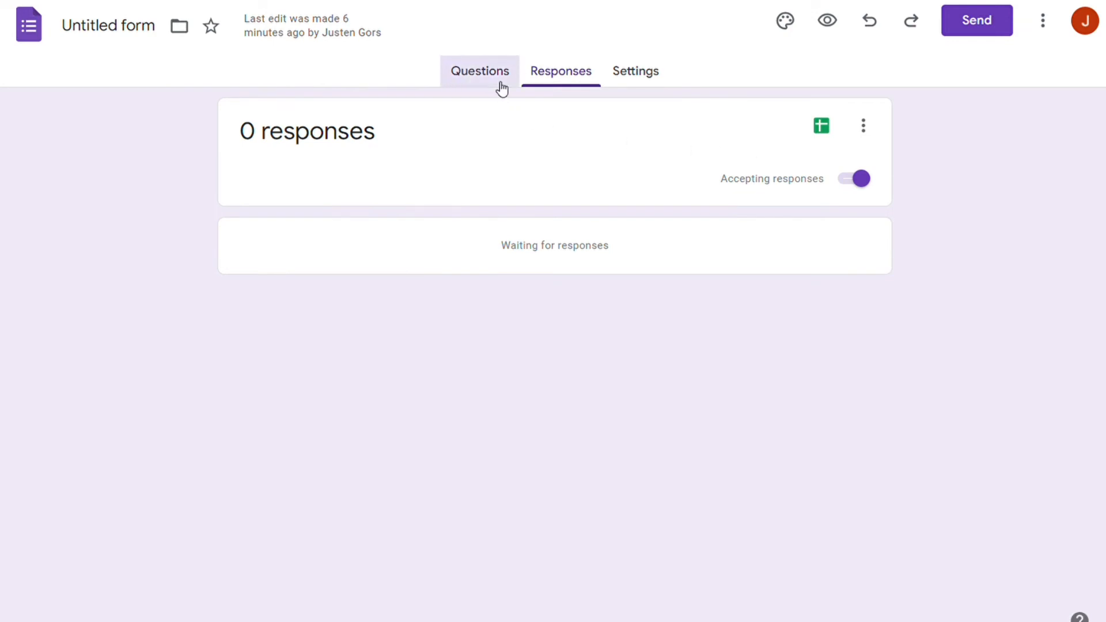
pyautogui.click(479, 70)
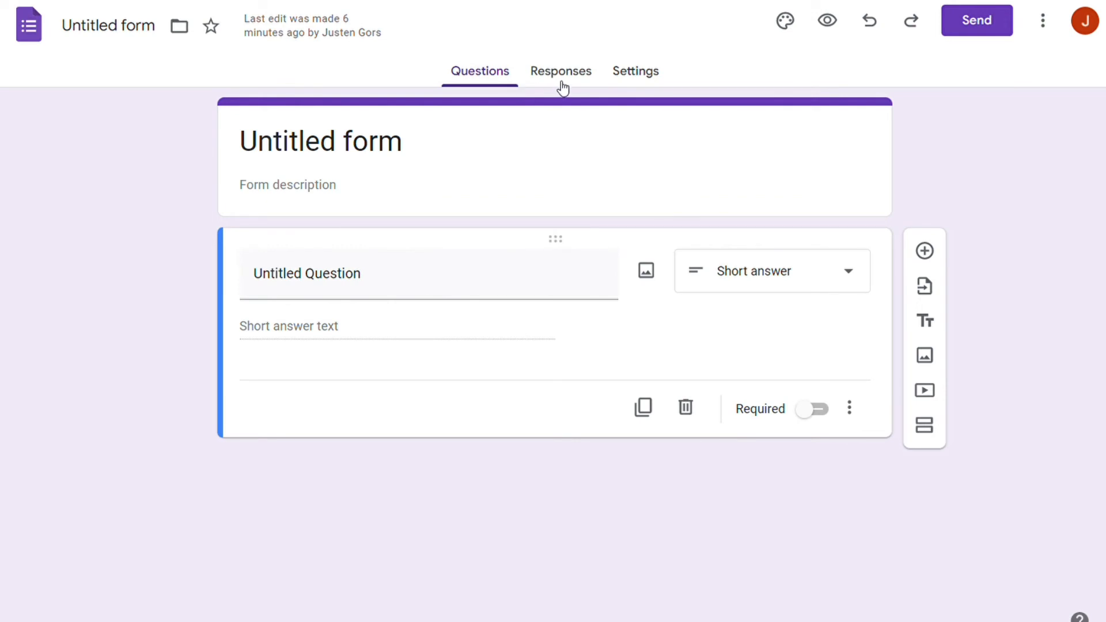
pyautogui.click(560, 70)
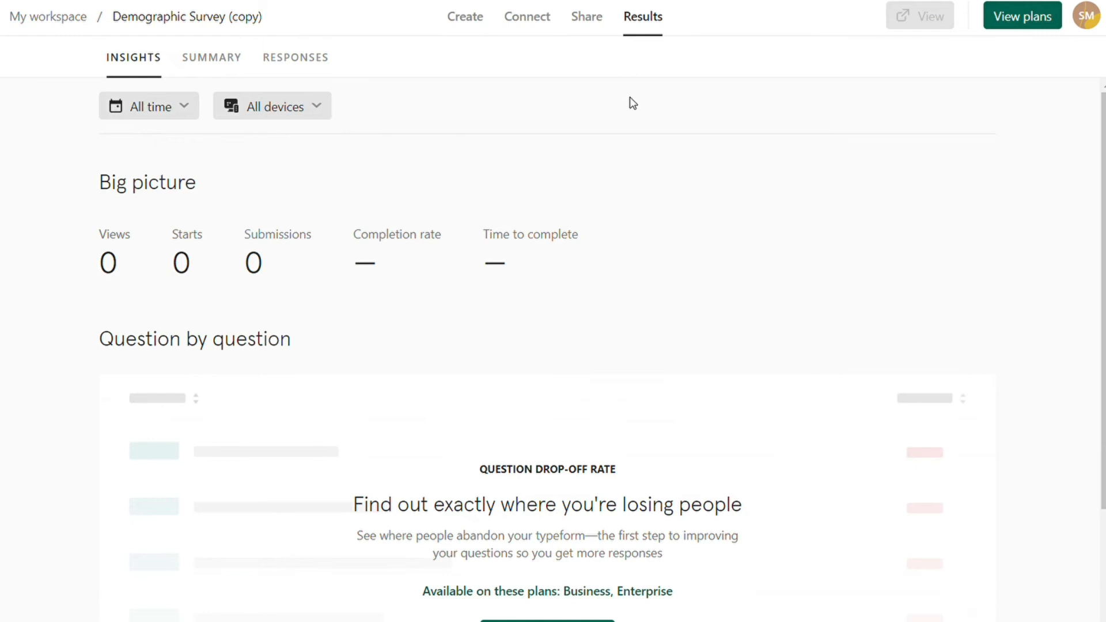
pyautogui.moveTo(1070, 199)
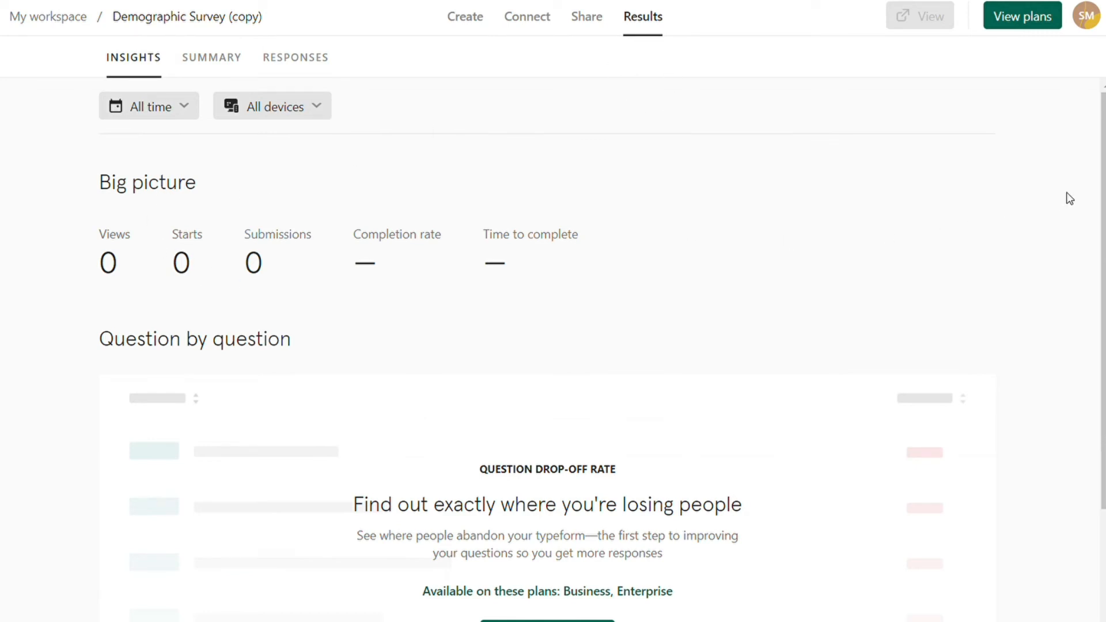
# Check Summary, Responses and Insights for Demographic Survey (copy), all showing no activity
pyautogui.scroll(-3)
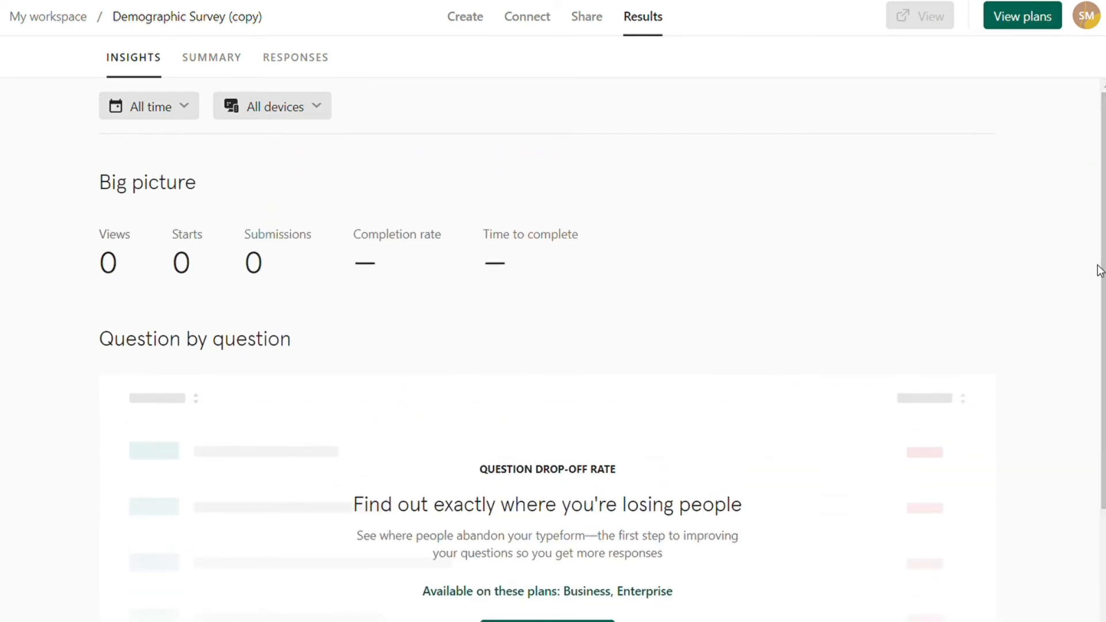
pyautogui.moveTo(192, 106)
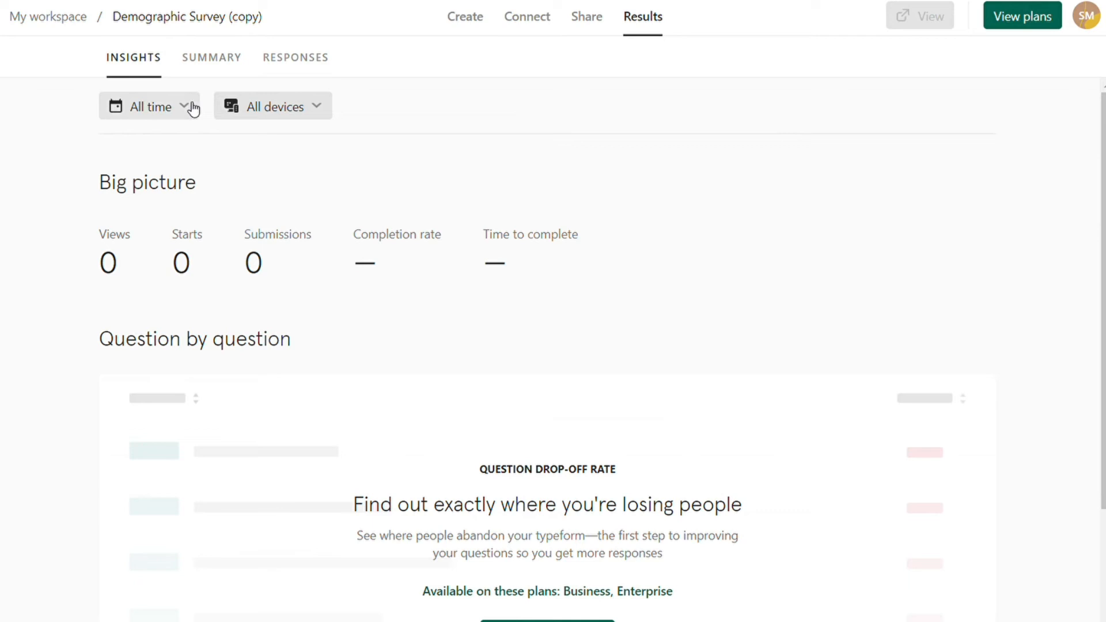
pyautogui.click(211, 57)
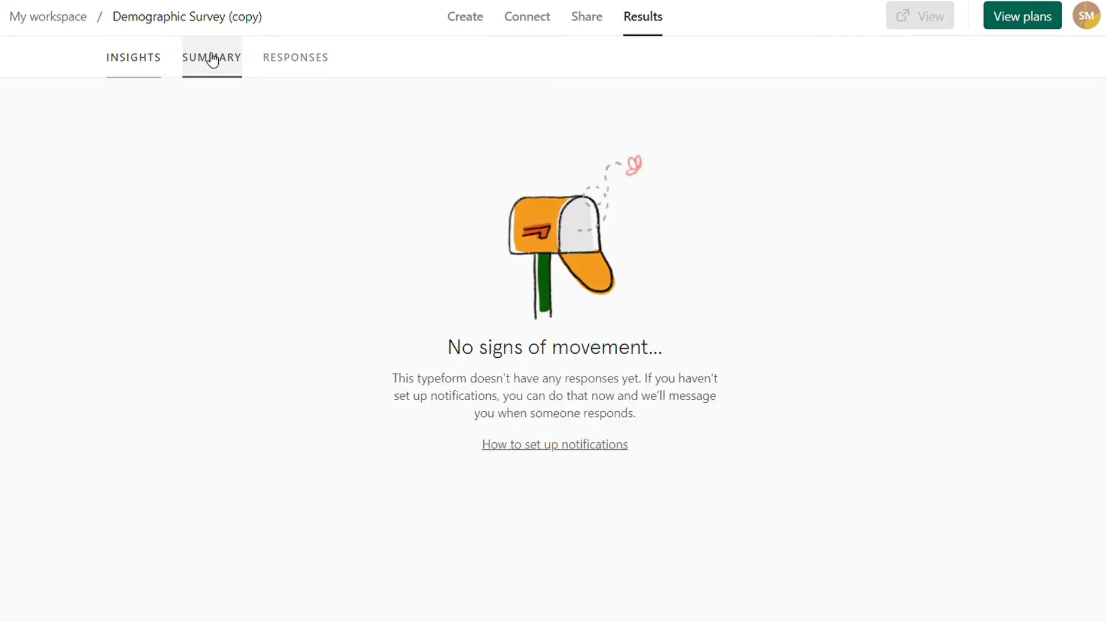
pyautogui.click(295, 58)
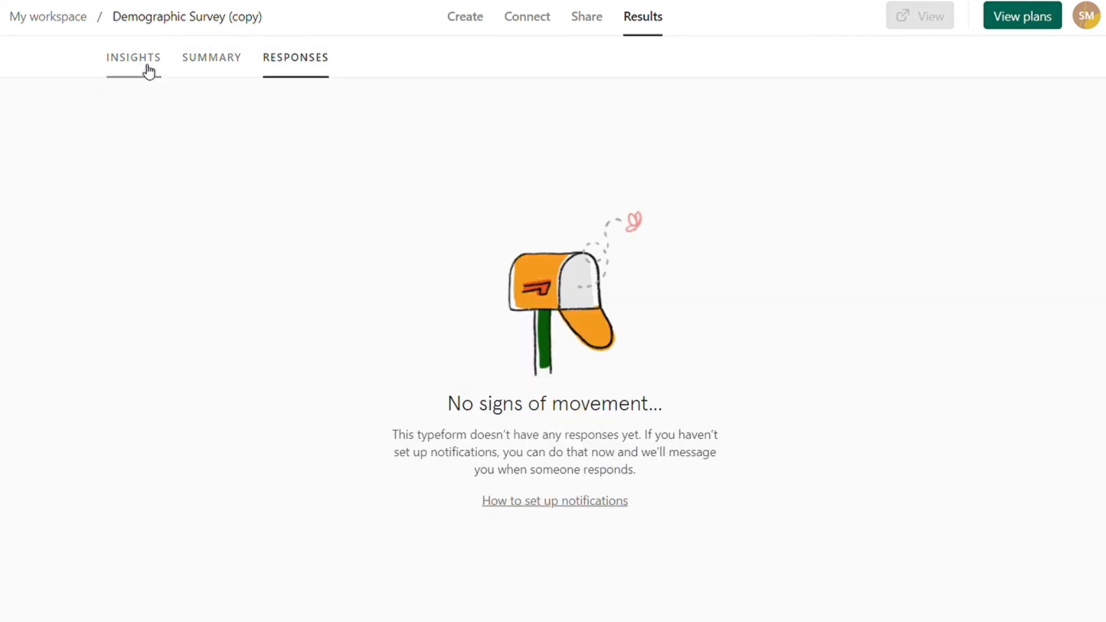
pyautogui.click(133, 57)
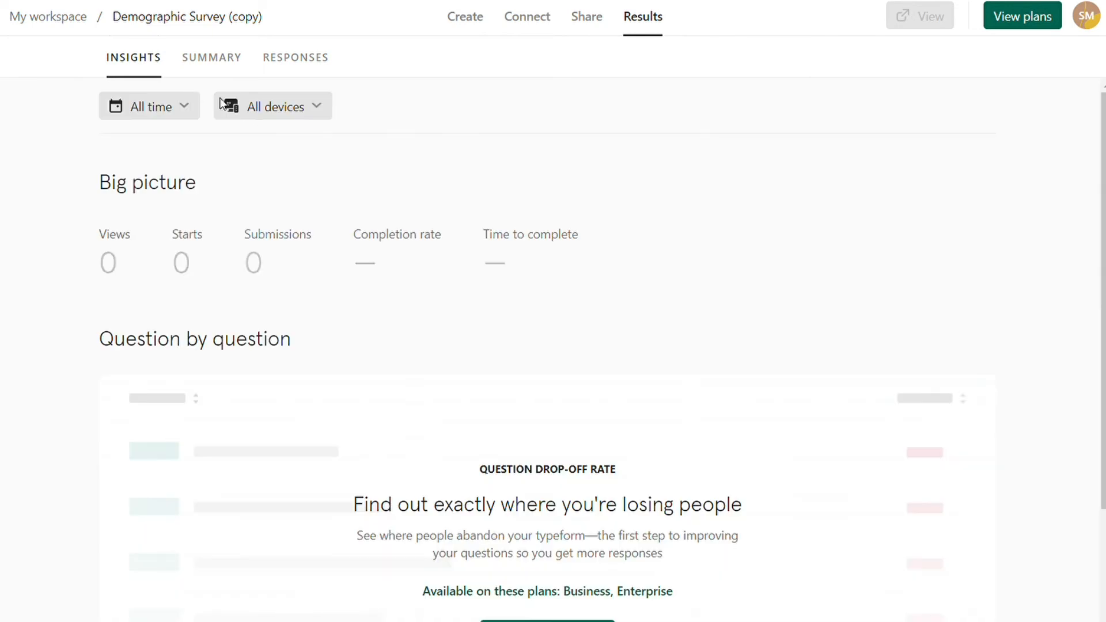
pyautogui.click(271, 106)
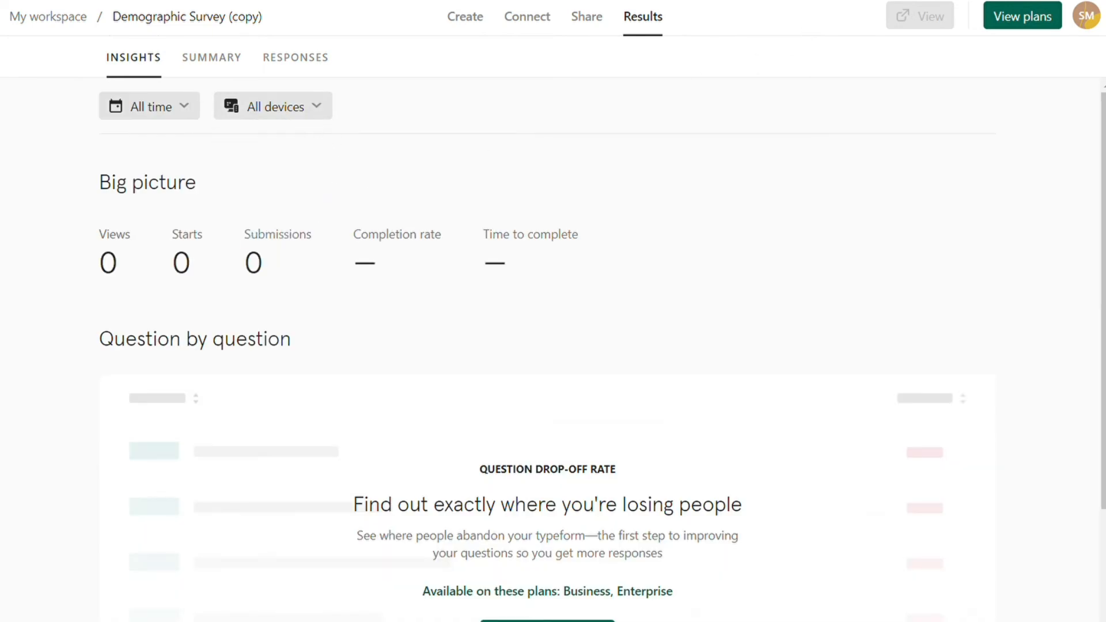
pyautogui.moveTo(596, 210)
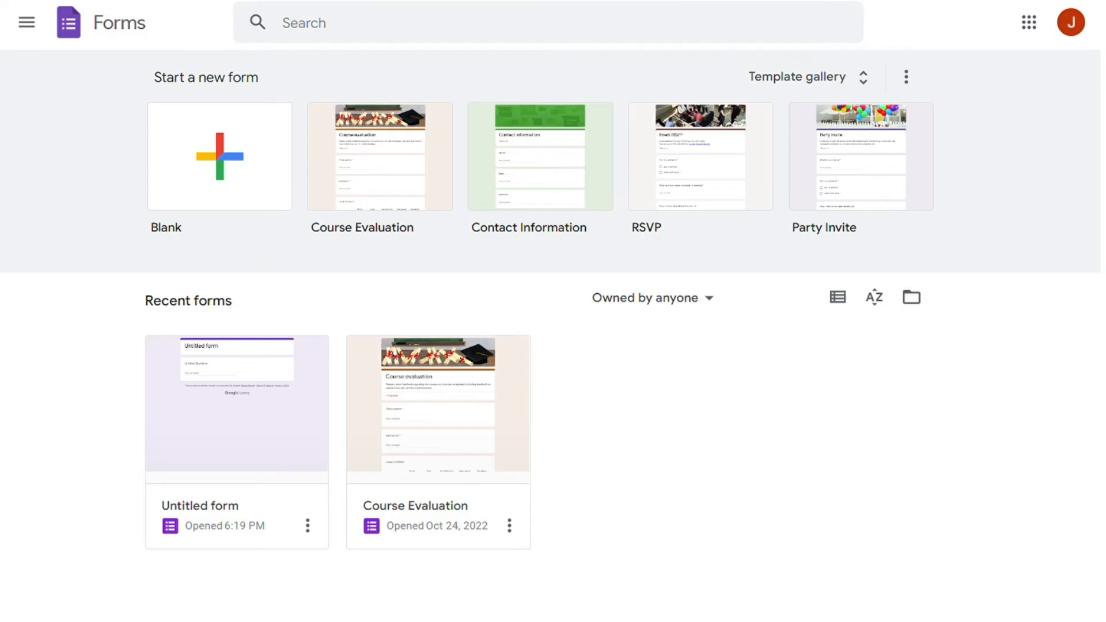
pyautogui.moveTo(619, 431)
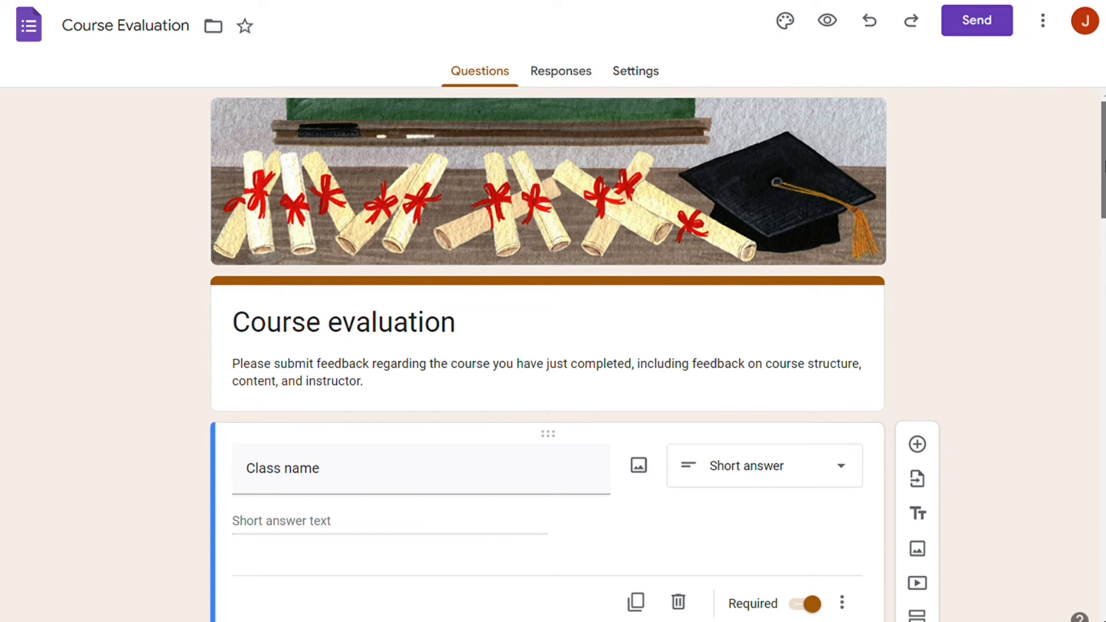
# Scroll Course Evaluation from its grid questions to 'Why did you choose this course?' and back
pyautogui.scroll(-3)
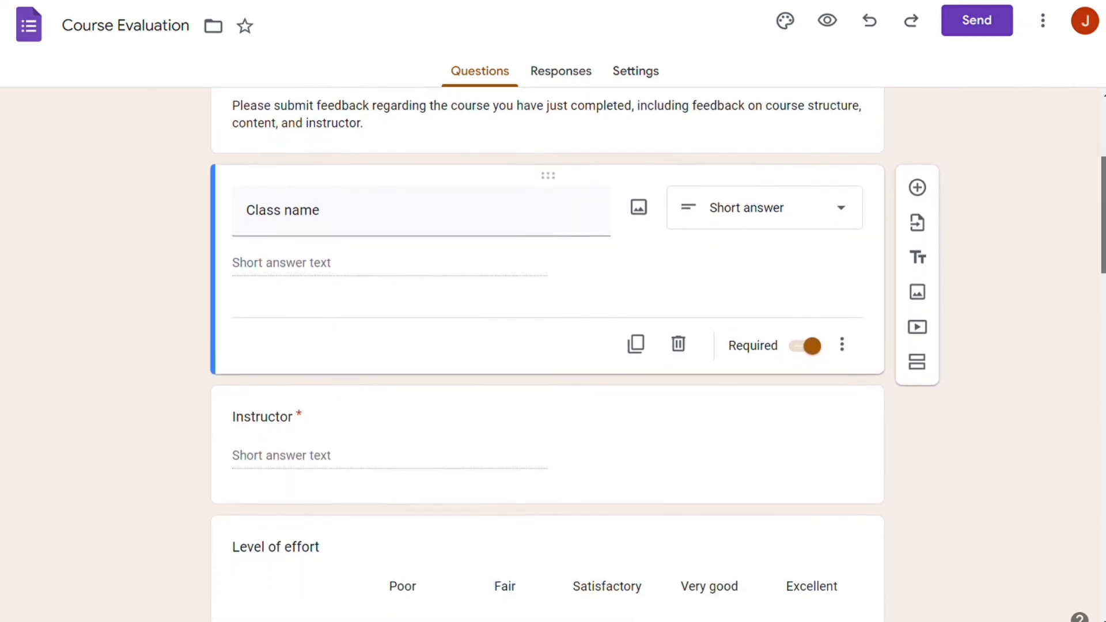
pyautogui.scroll(-3)
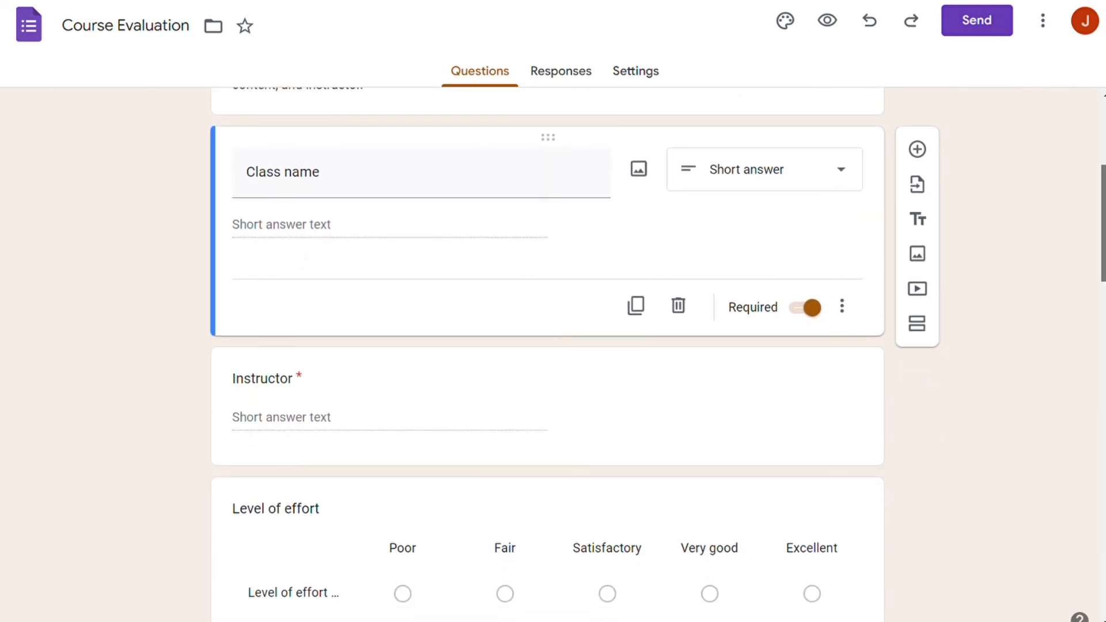
pyautogui.scroll(-3)
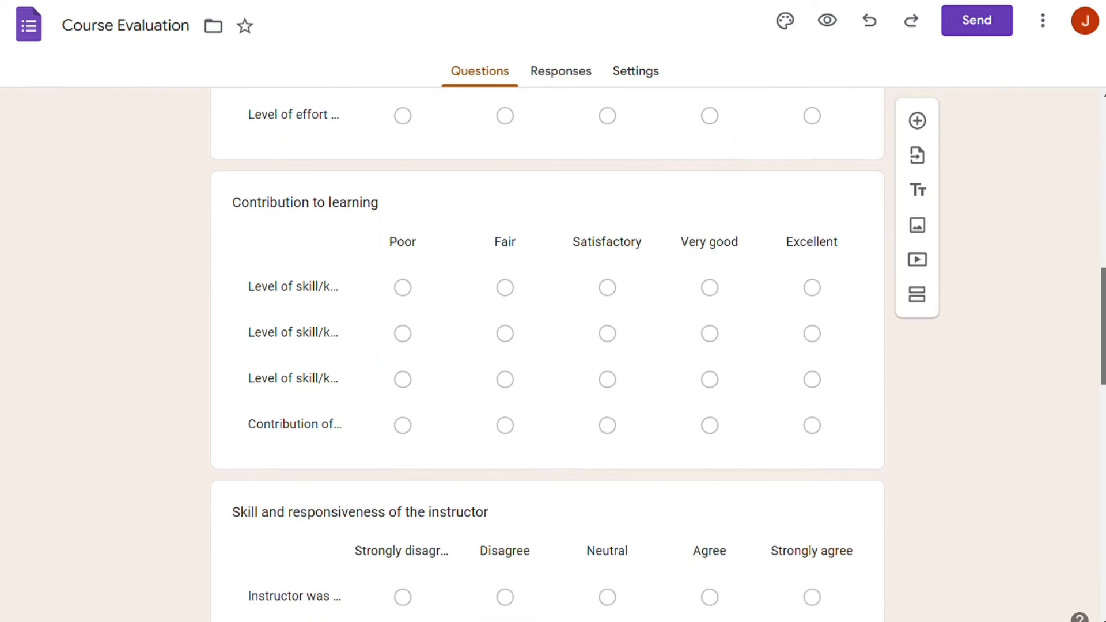
pyautogui.scroll(-3)
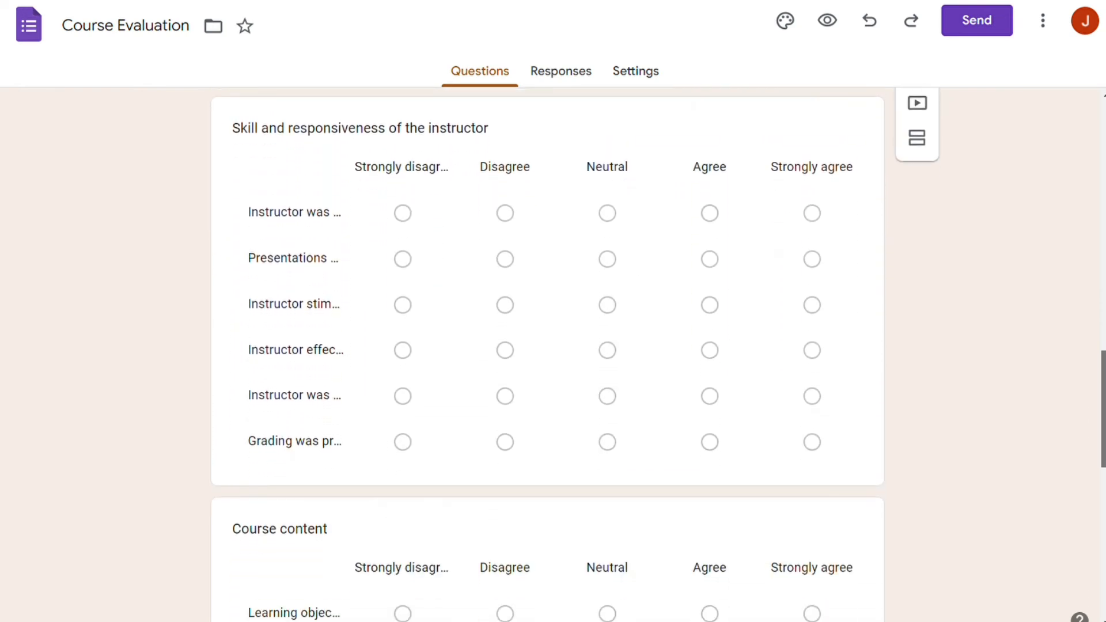
pyautogui.scroll(-3)
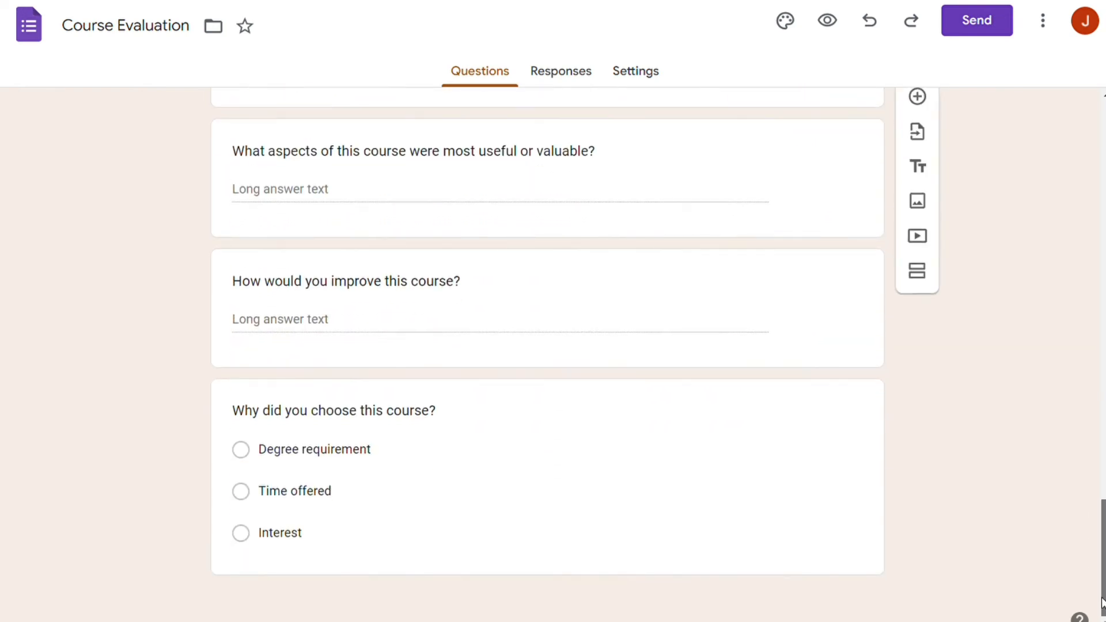
pyautogui.scroll(3)
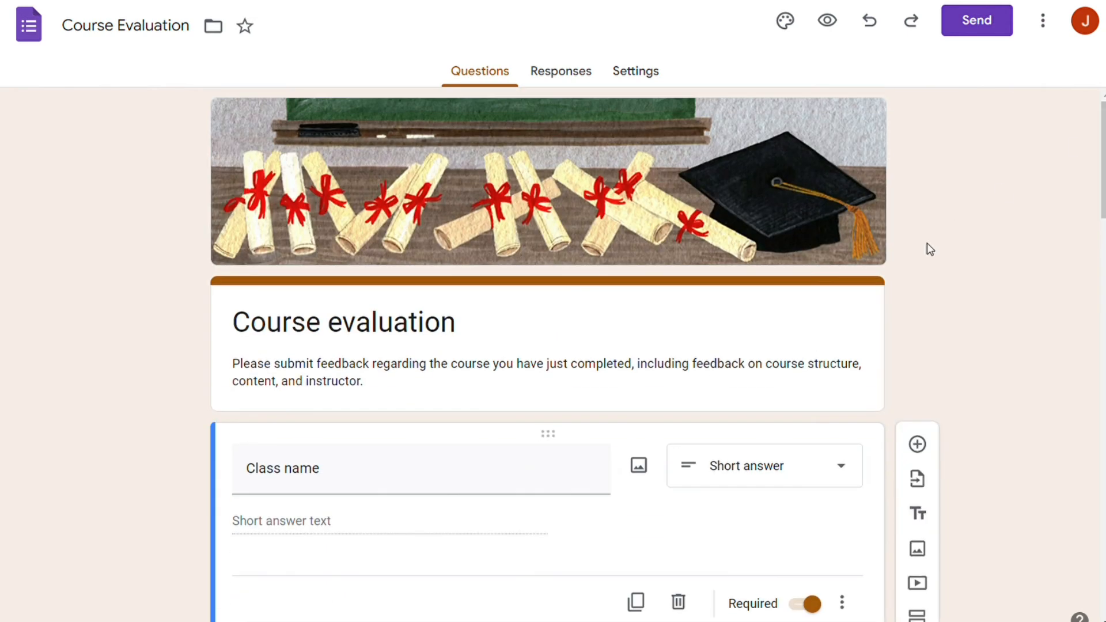
pyautogui.moveTo(952, 215)
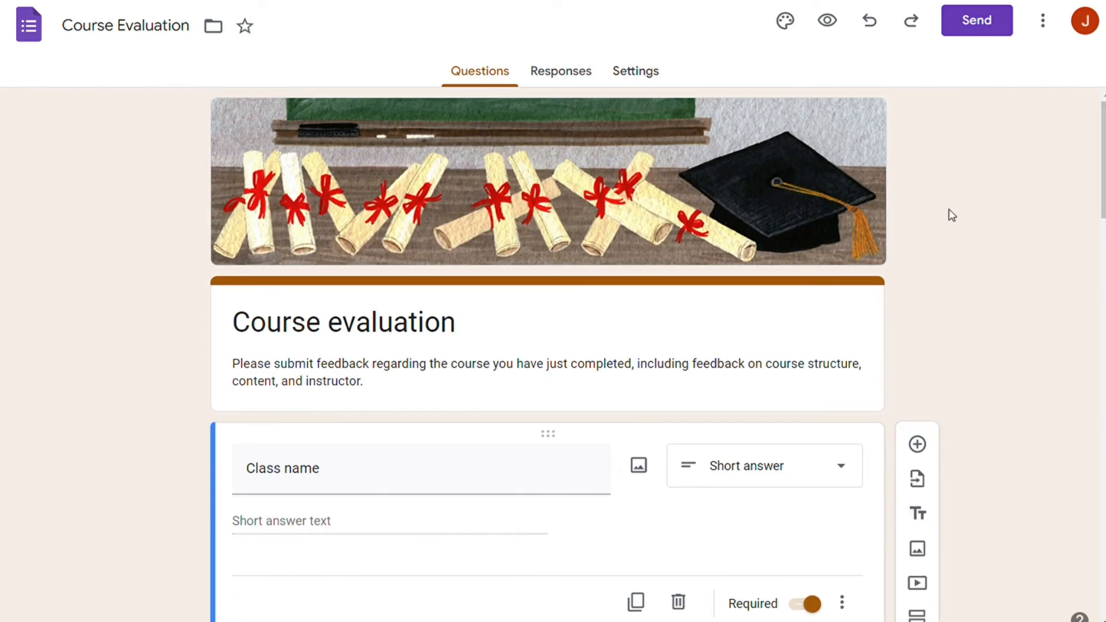
pyautogui.moveTo(149, 369)
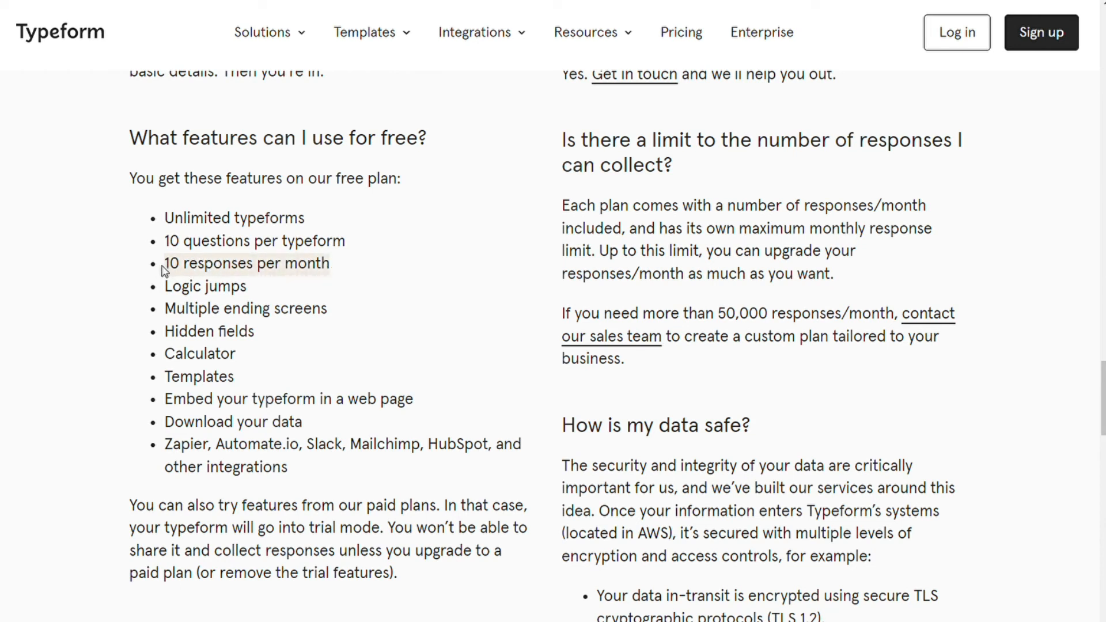
pyautogui.moveTo(362, 274)
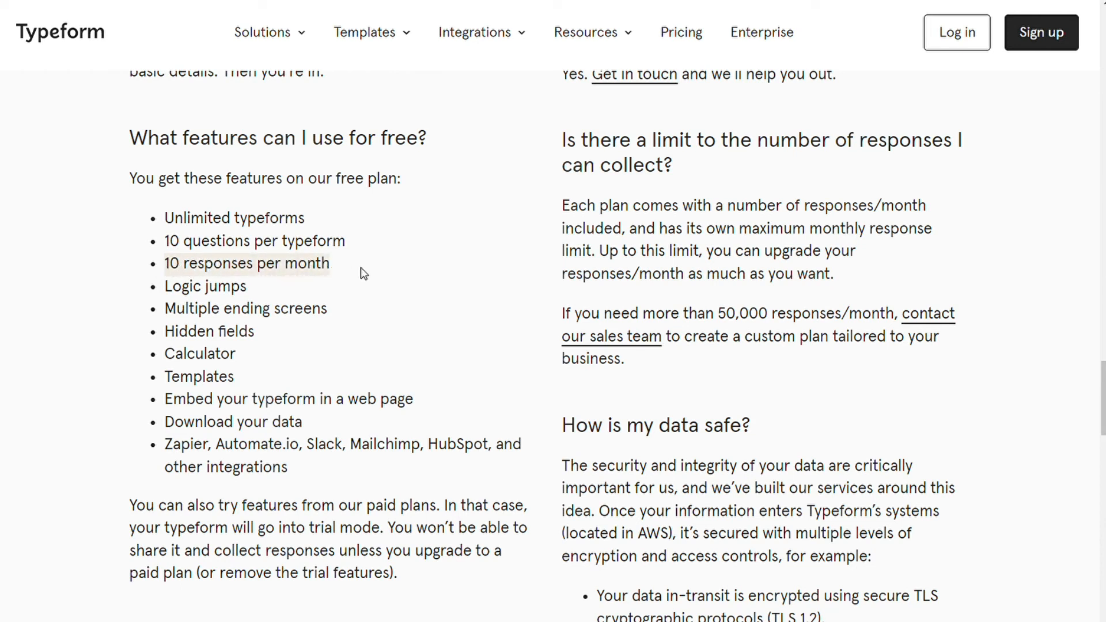
pyautogui.moveTo(274, 256)
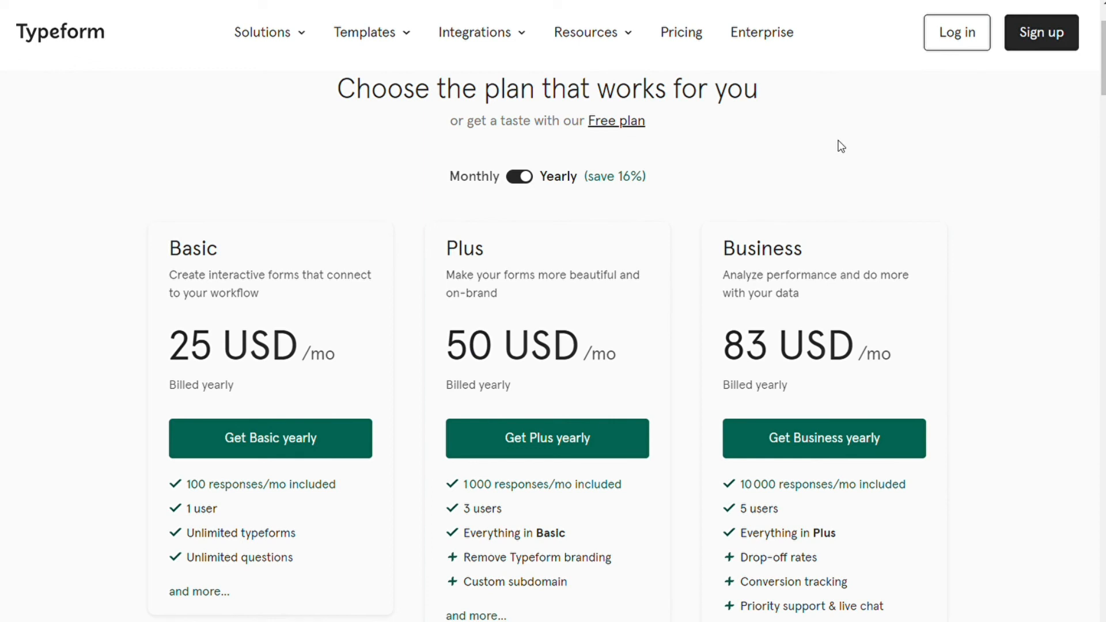
pyautogui.moveTo(1100, 87)
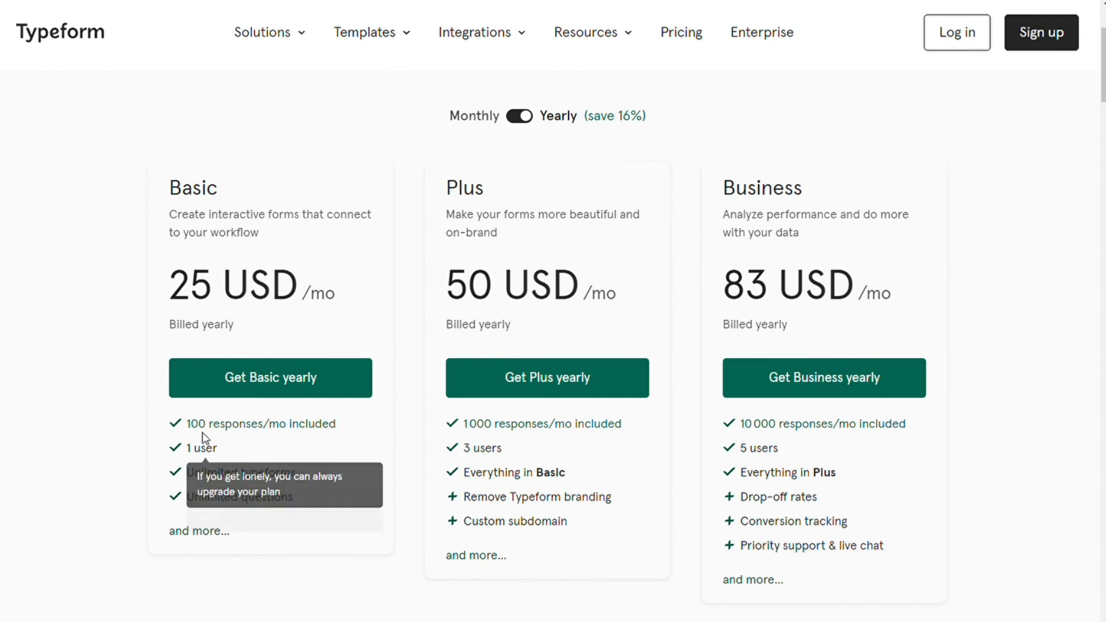
pyautogui.moveTo(201, 431)
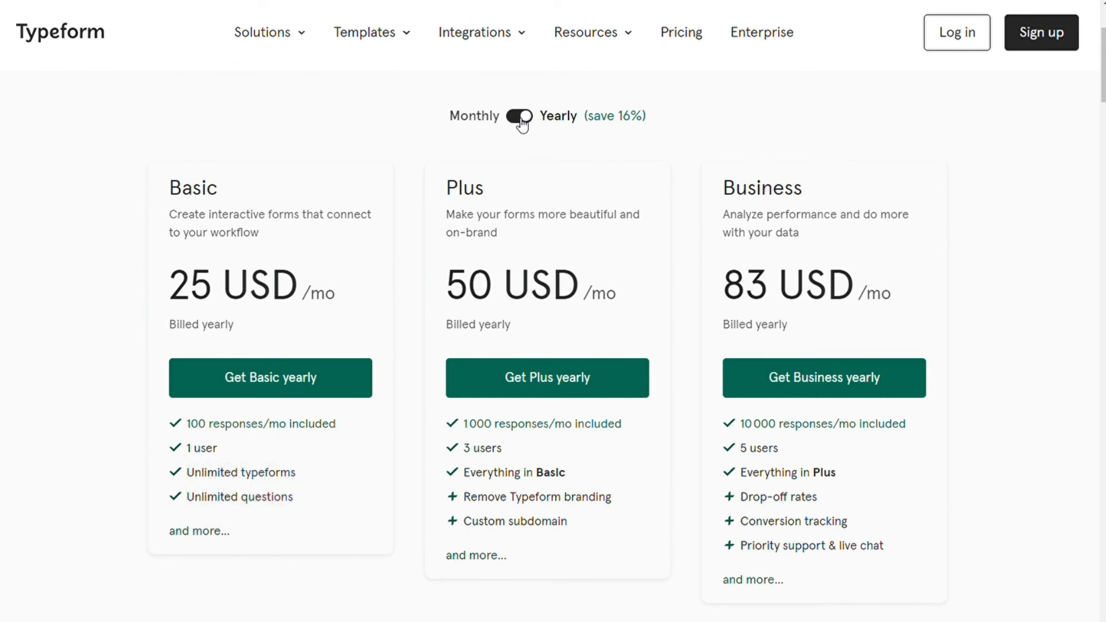
# Switch pricing to monthly billing: Basic 29, Plus 59, Business 99 USD
pyautogui.click(519, 115)
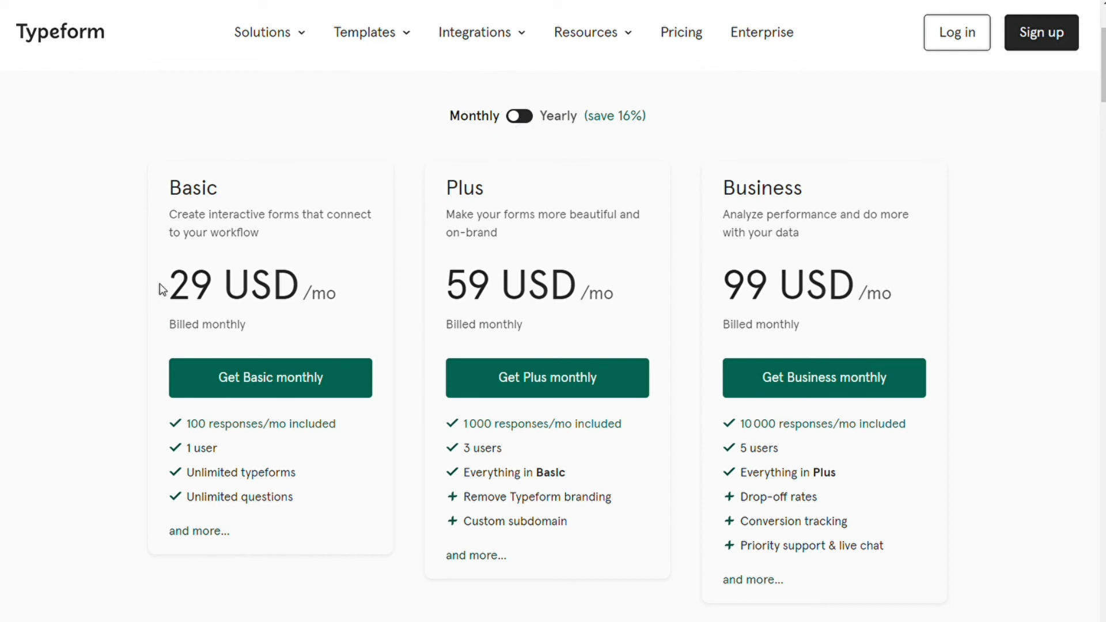
pyautogui.moveTo(520, 116)
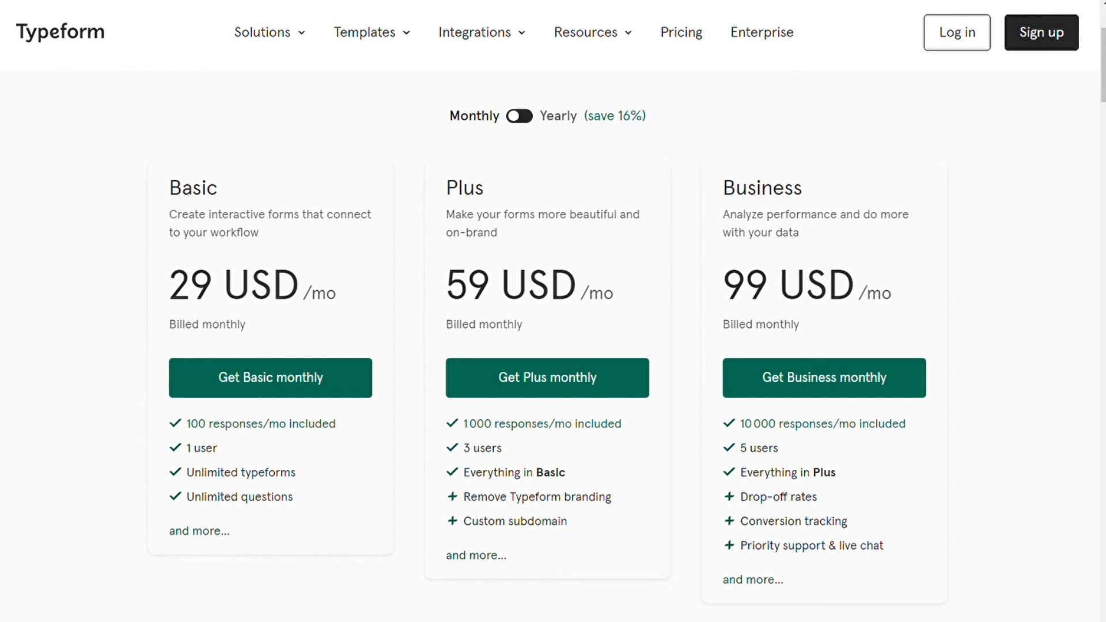
pyautogui.moveTo(158, 75)
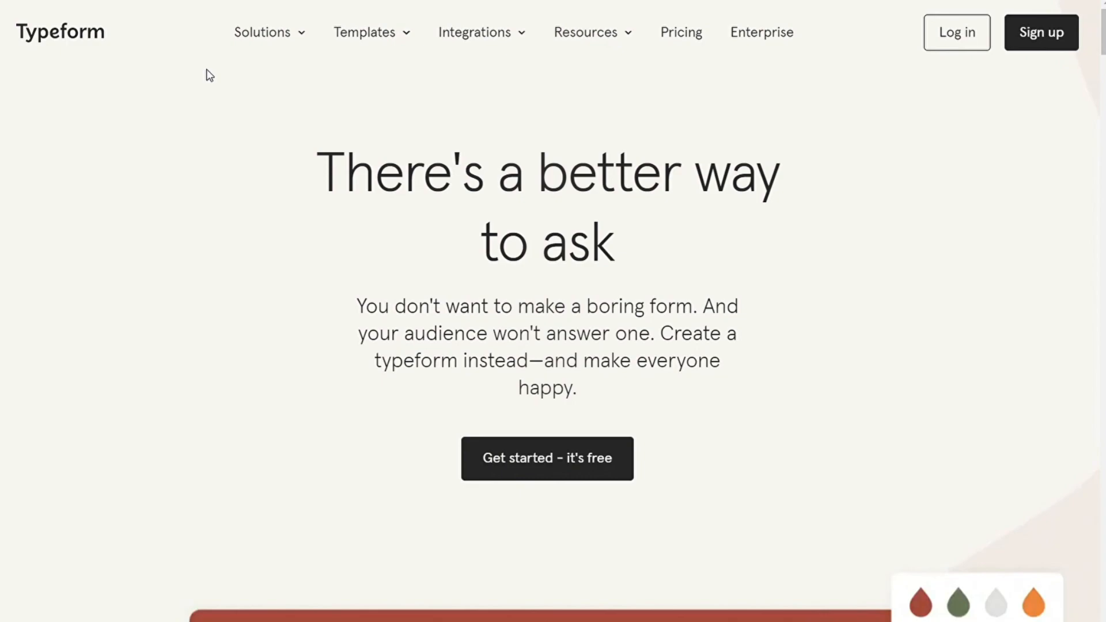
pyautogui.moveTo(308, 238)
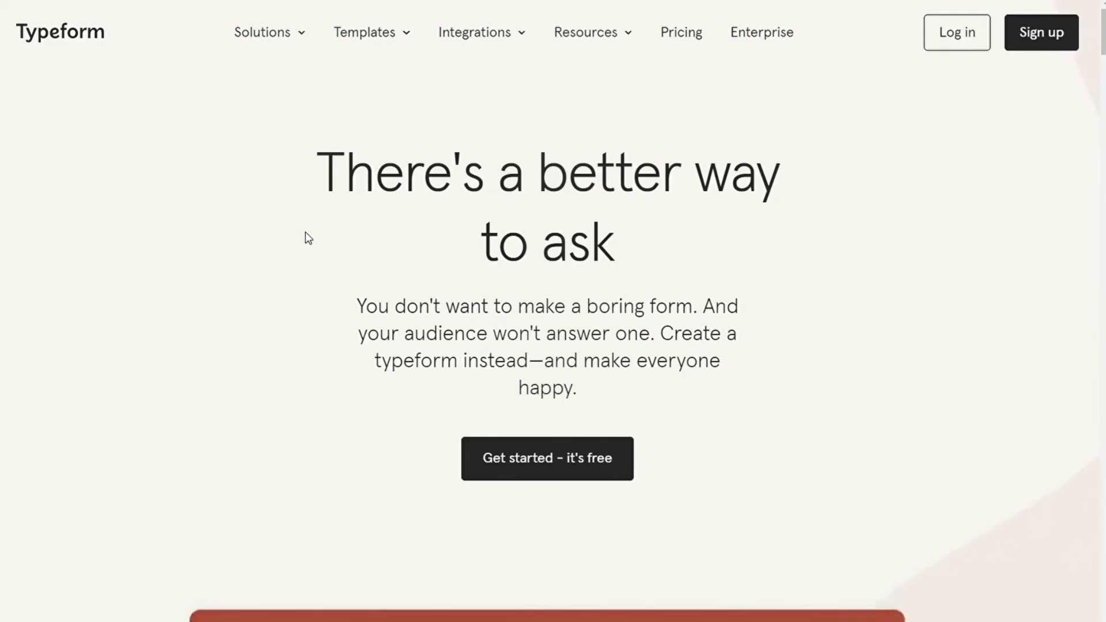
pyautogui.moveTo(790, 37)
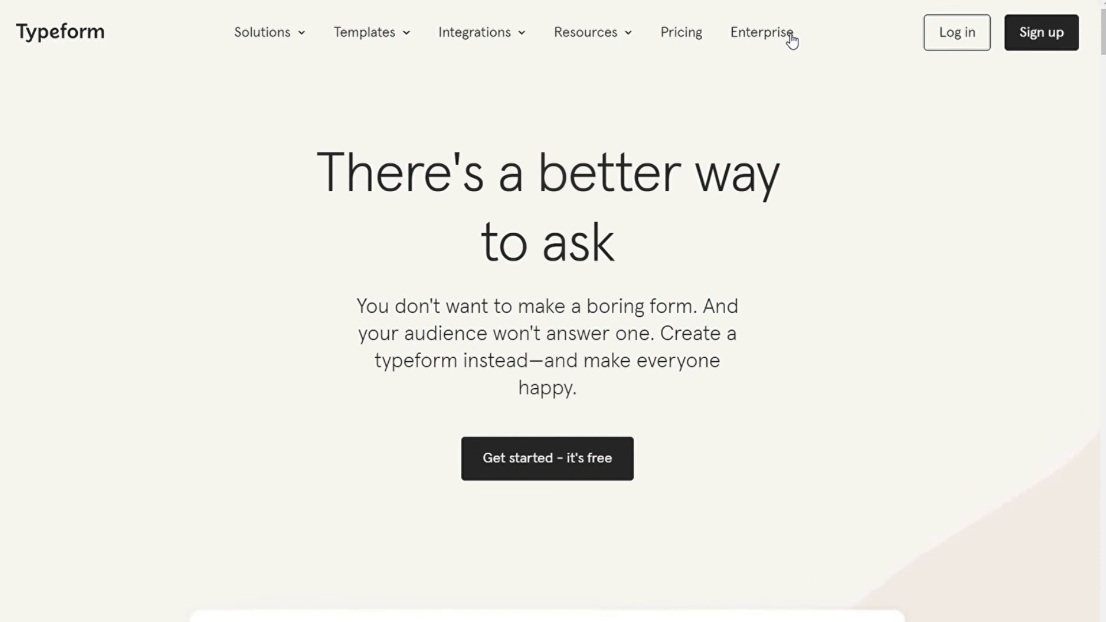
pyautogui.moveTo(445, 145)
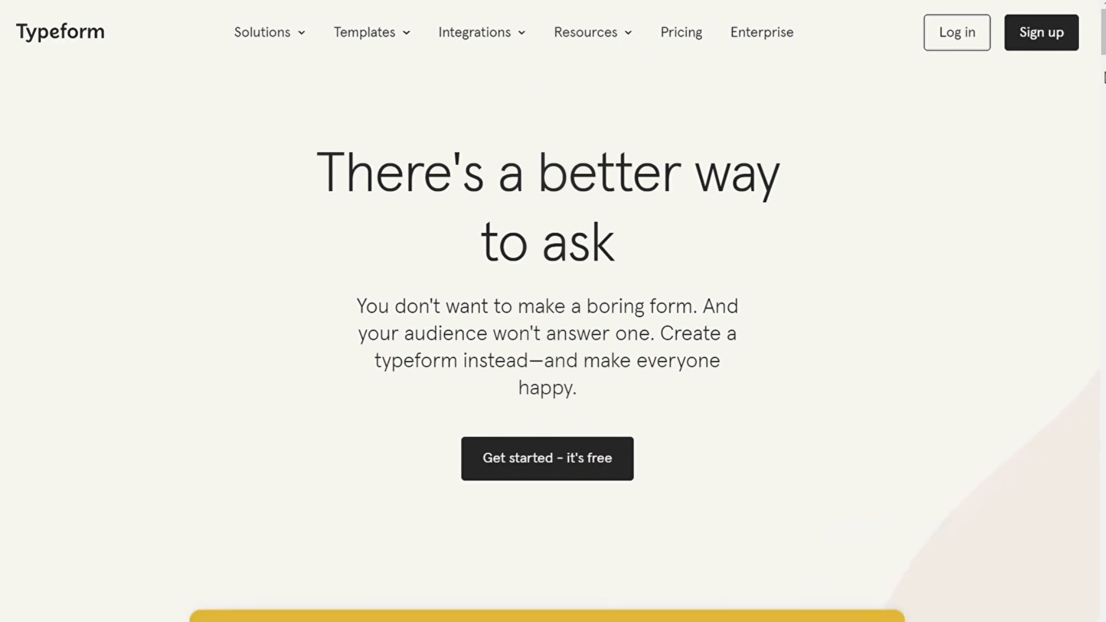
pyautogui.scroll(-3)
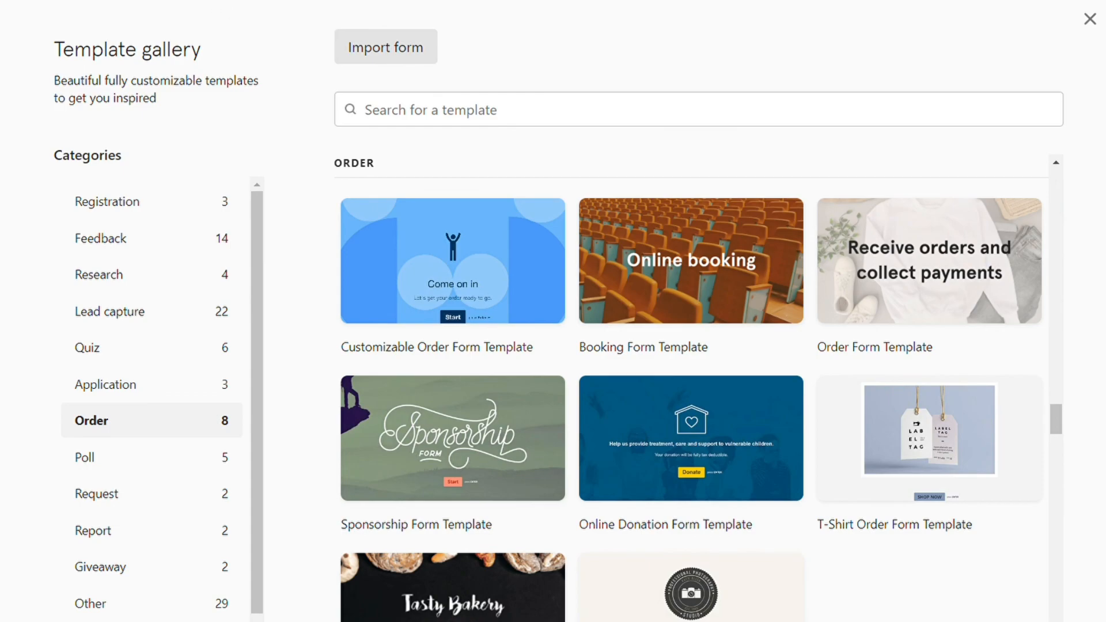
pyautogui.click(1089, 19)
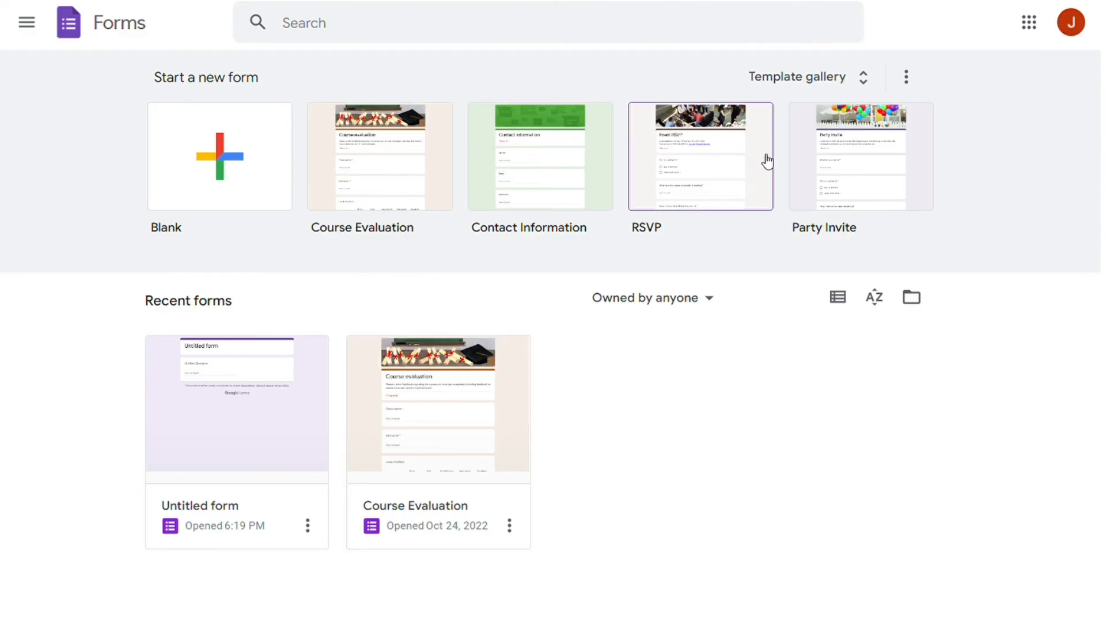
pyautogui.moveTo(591, 459)
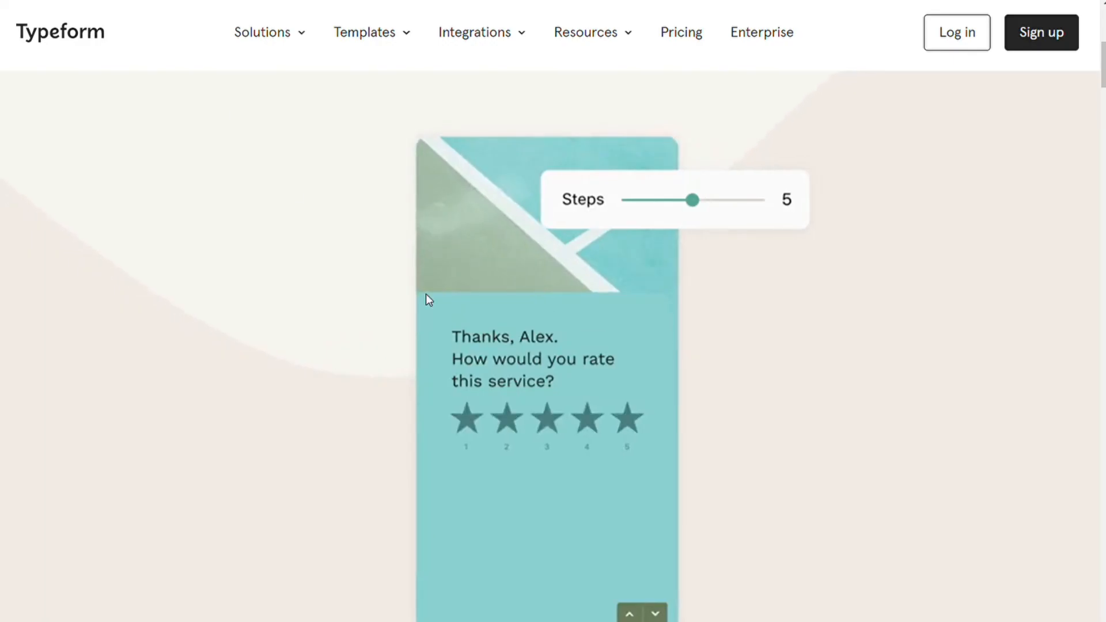
pyautogui.click(628, 416)
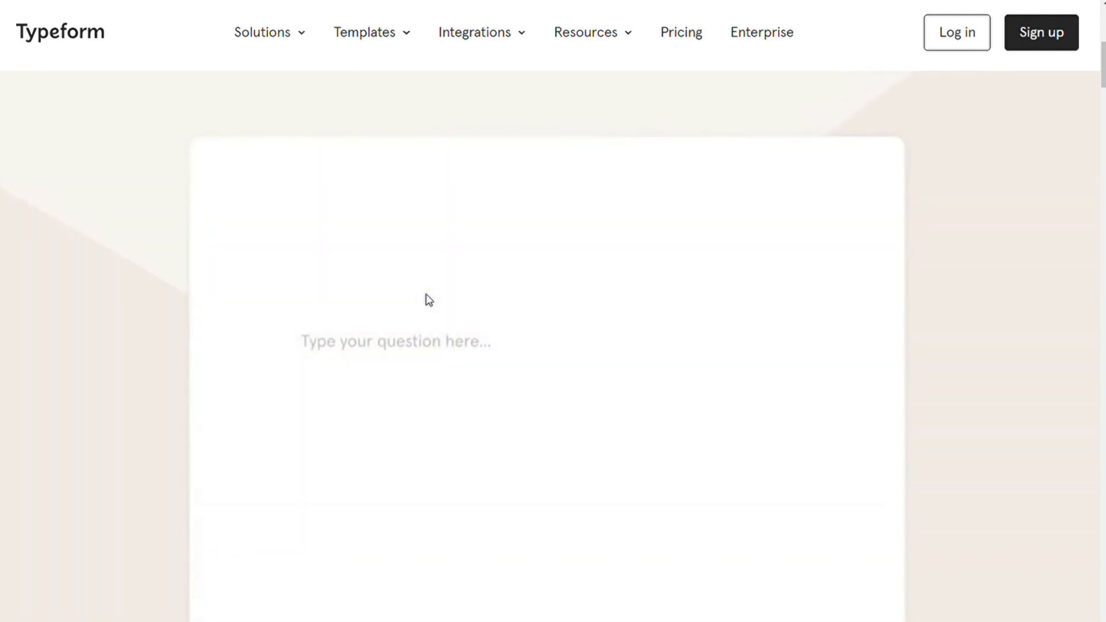
pyautogui.write('First things first...wha')
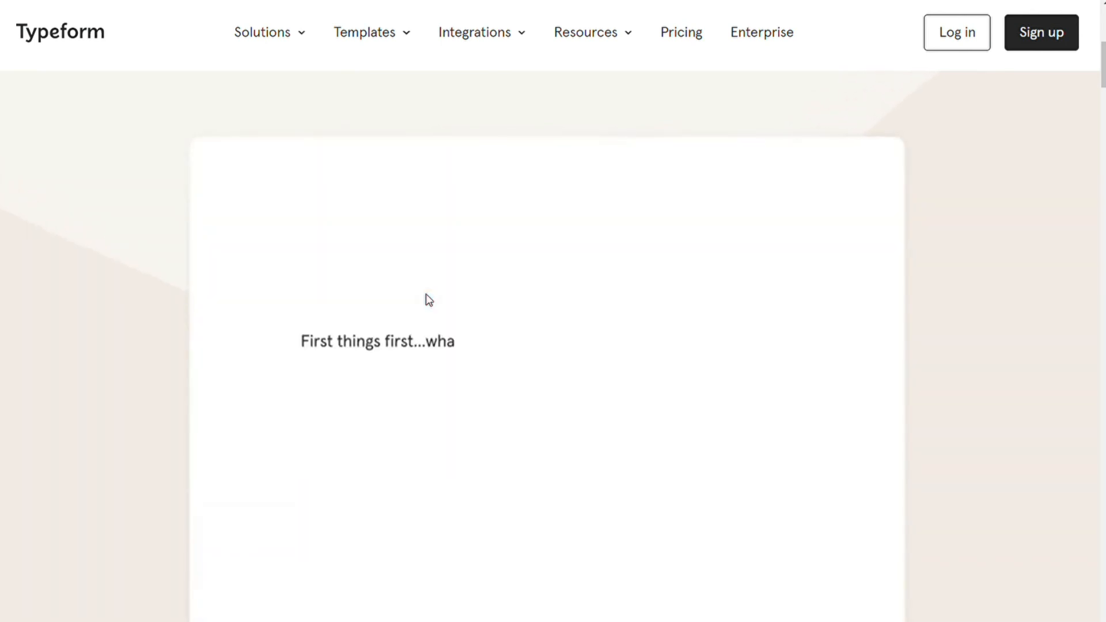